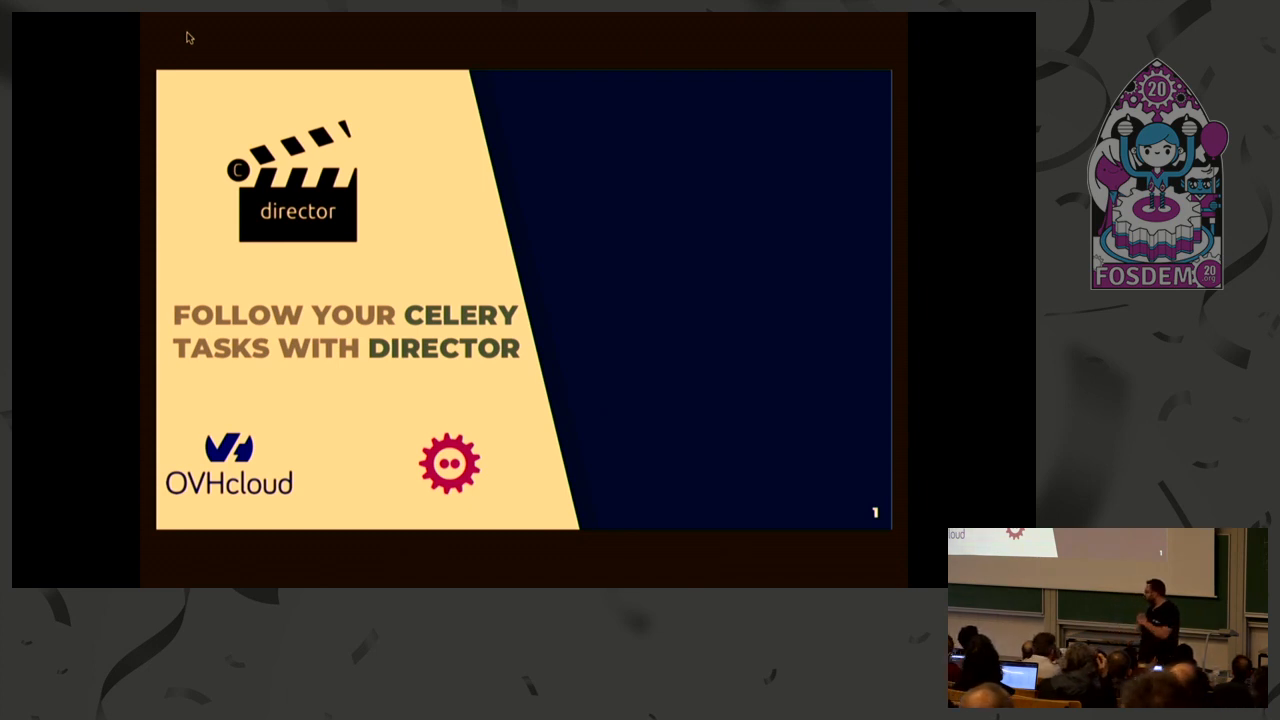
Advance the slideshow past the title, summary and section slides to slide 5, Task Queue
key("Right")
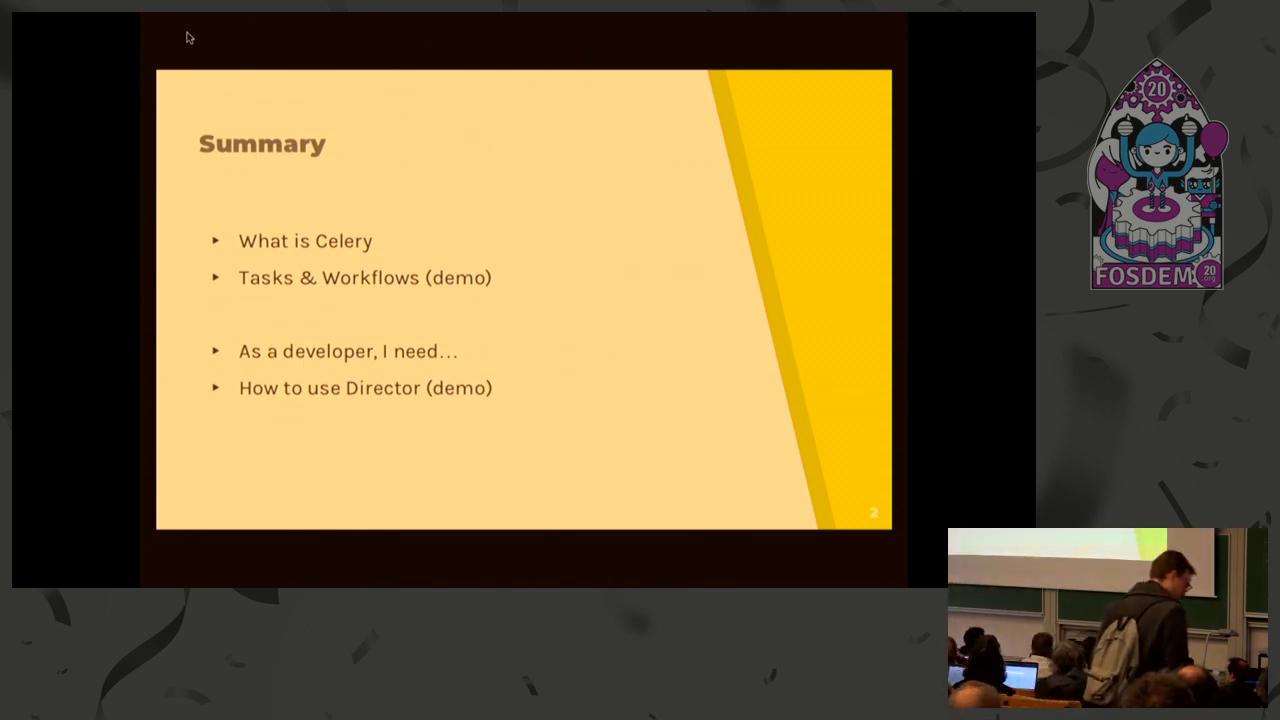
key("Right")
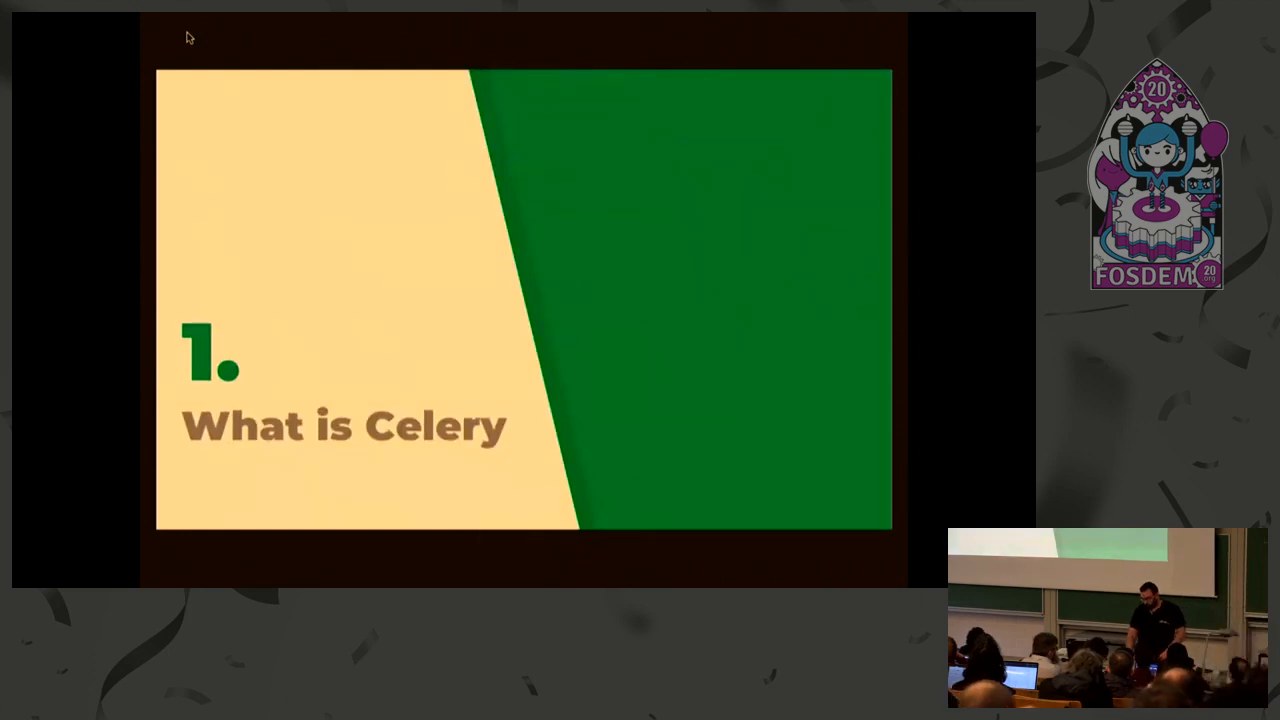
key("Right")
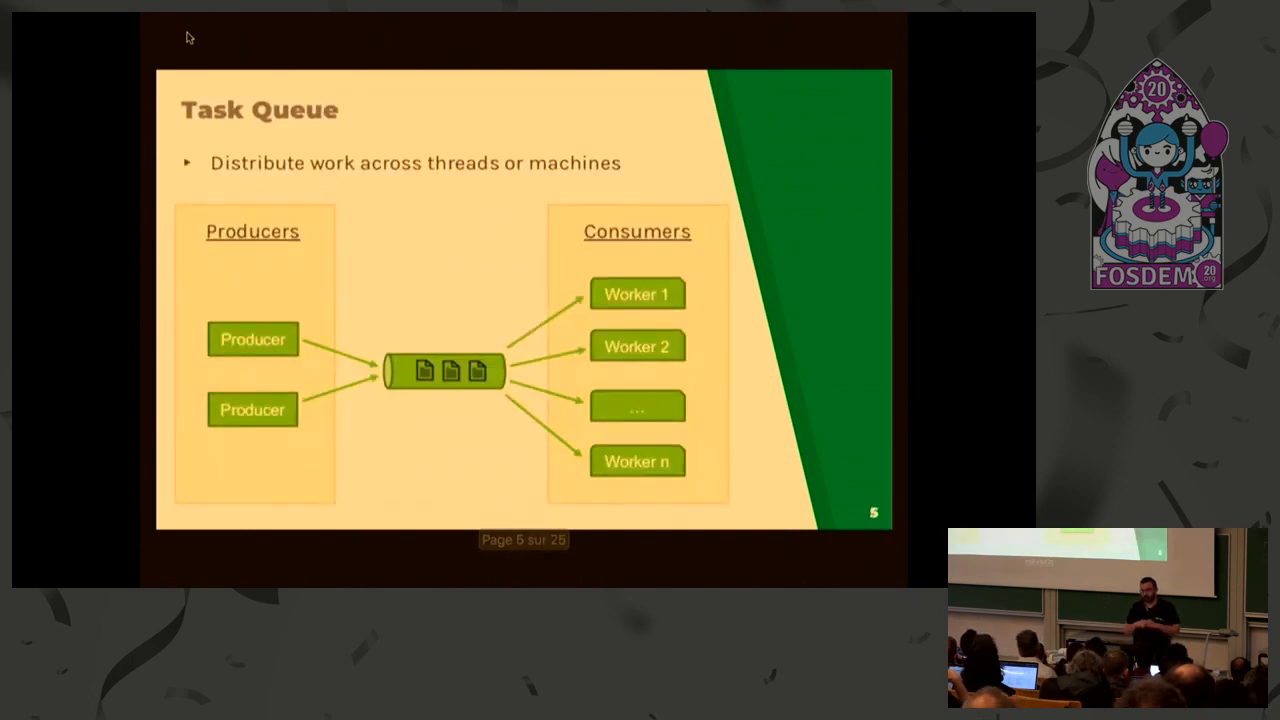
Advance to slide 6, 'So what is Celery ??'
key("Right")
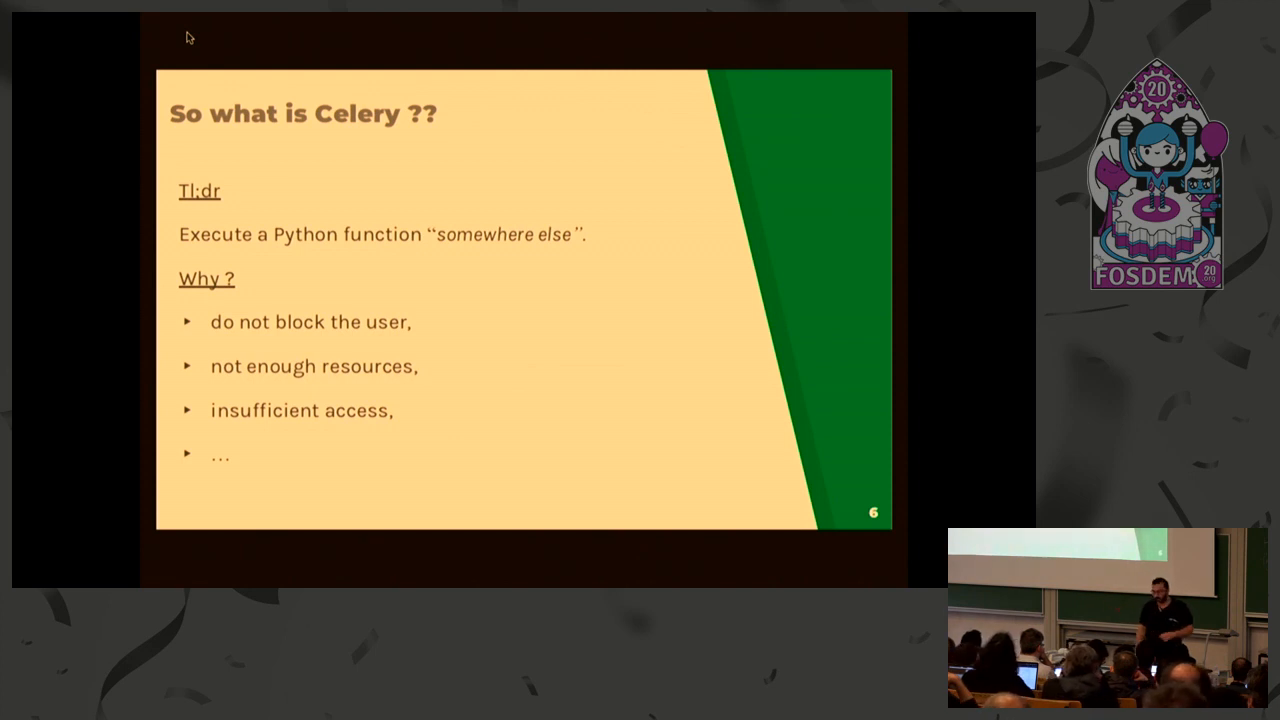
Advance the deck to the 'Celery API' slide about .delay(), workers and workflow primitives
key("Right")
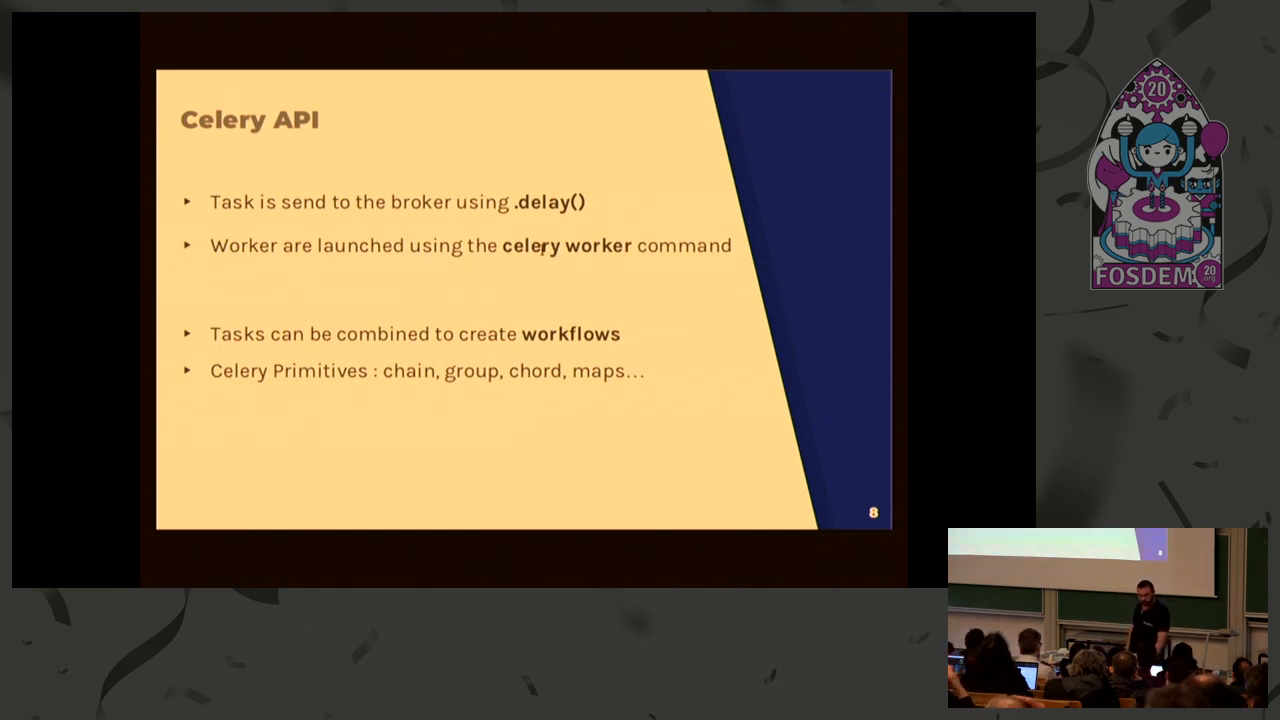
mouse_move(402, 374)
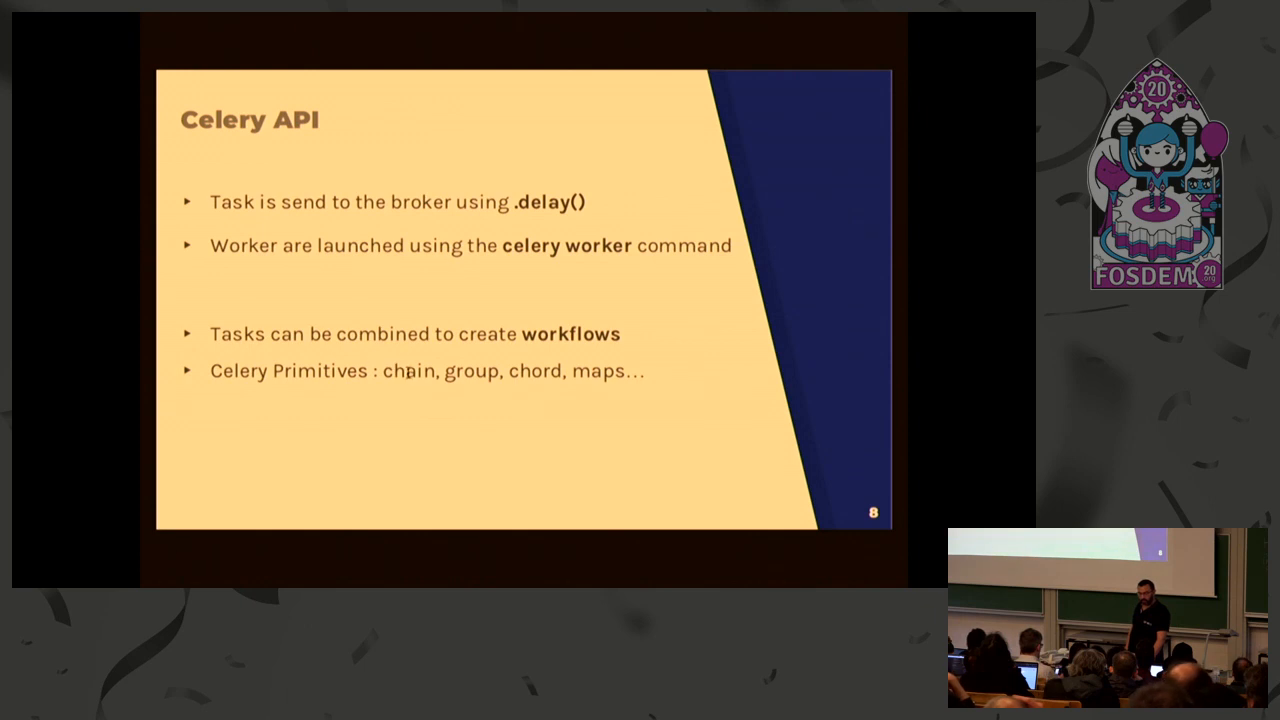
mouse_move(470, 380)
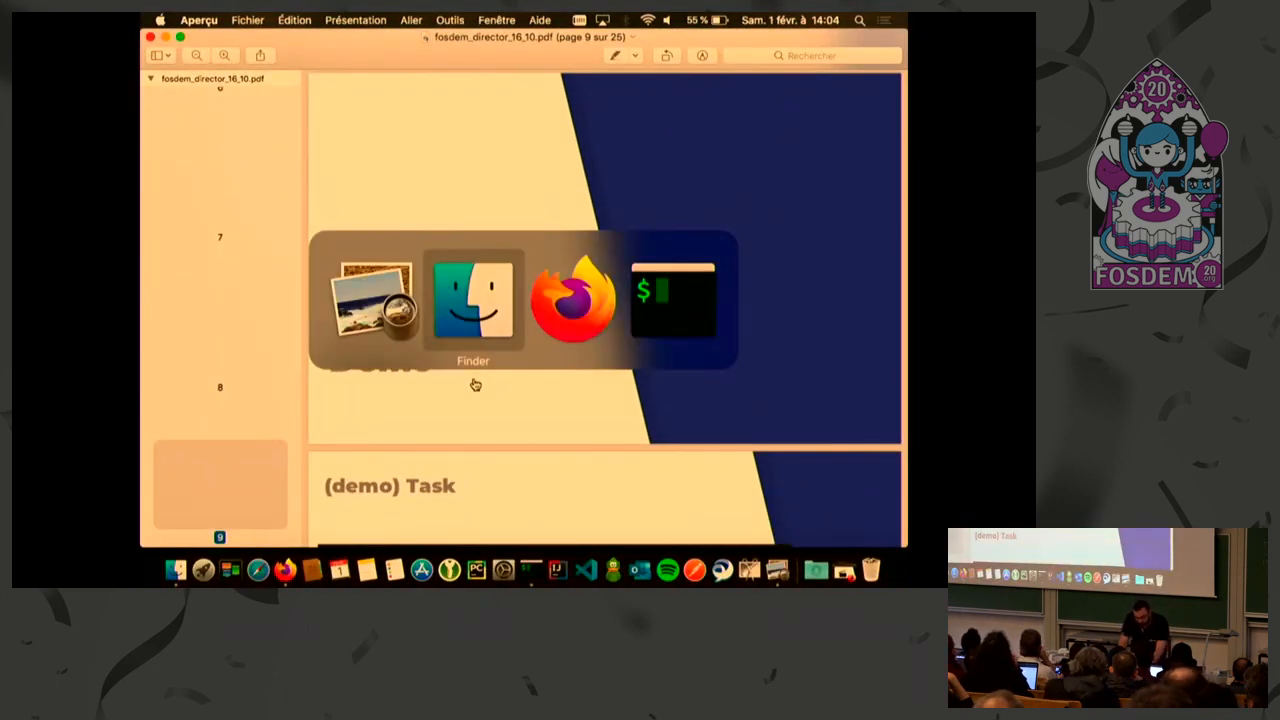
Switch to iTerm2, check the redisup Redis session, then return to the Fosdem_2020 tab
left_click(672, 291)
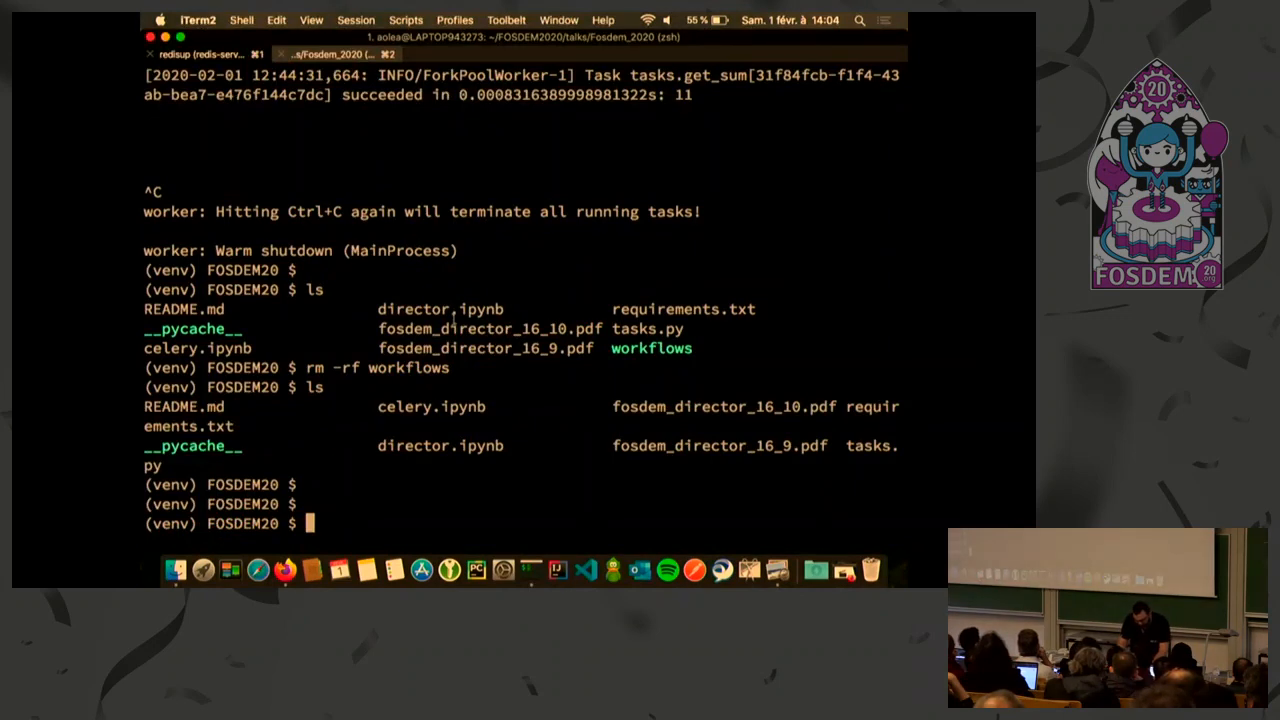
left_click(190, 54)
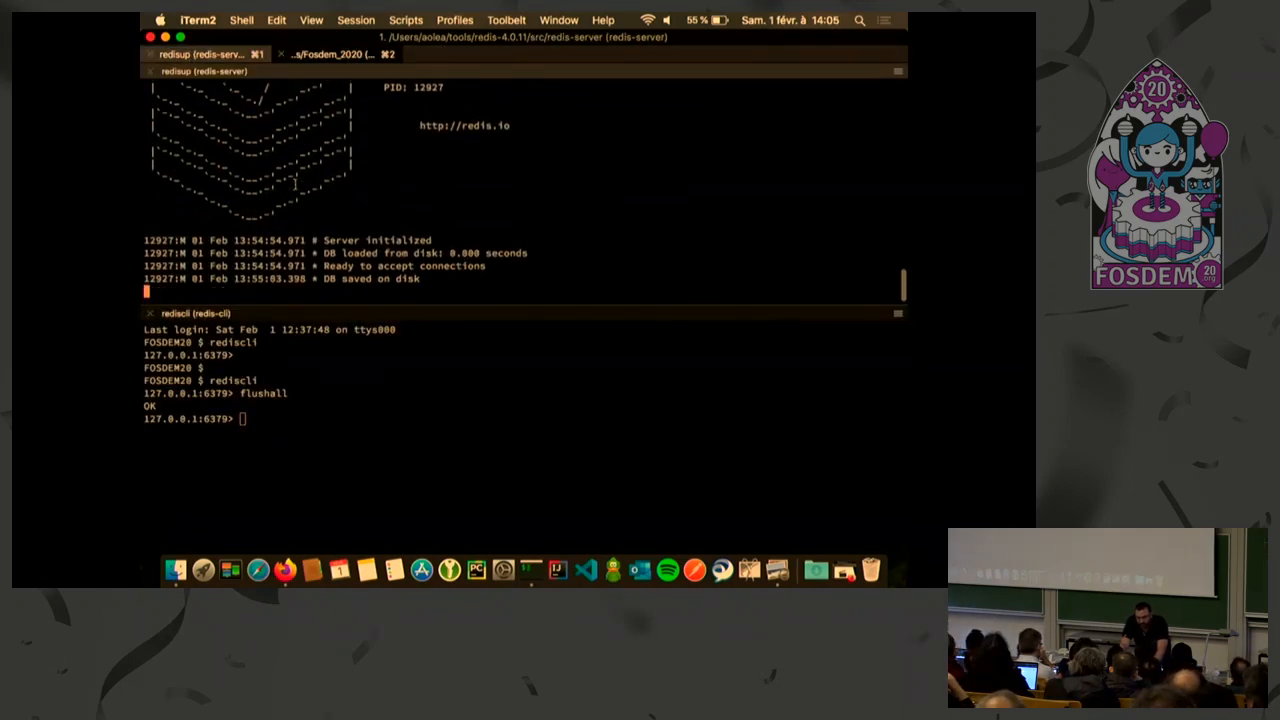
left_click(330, 55)
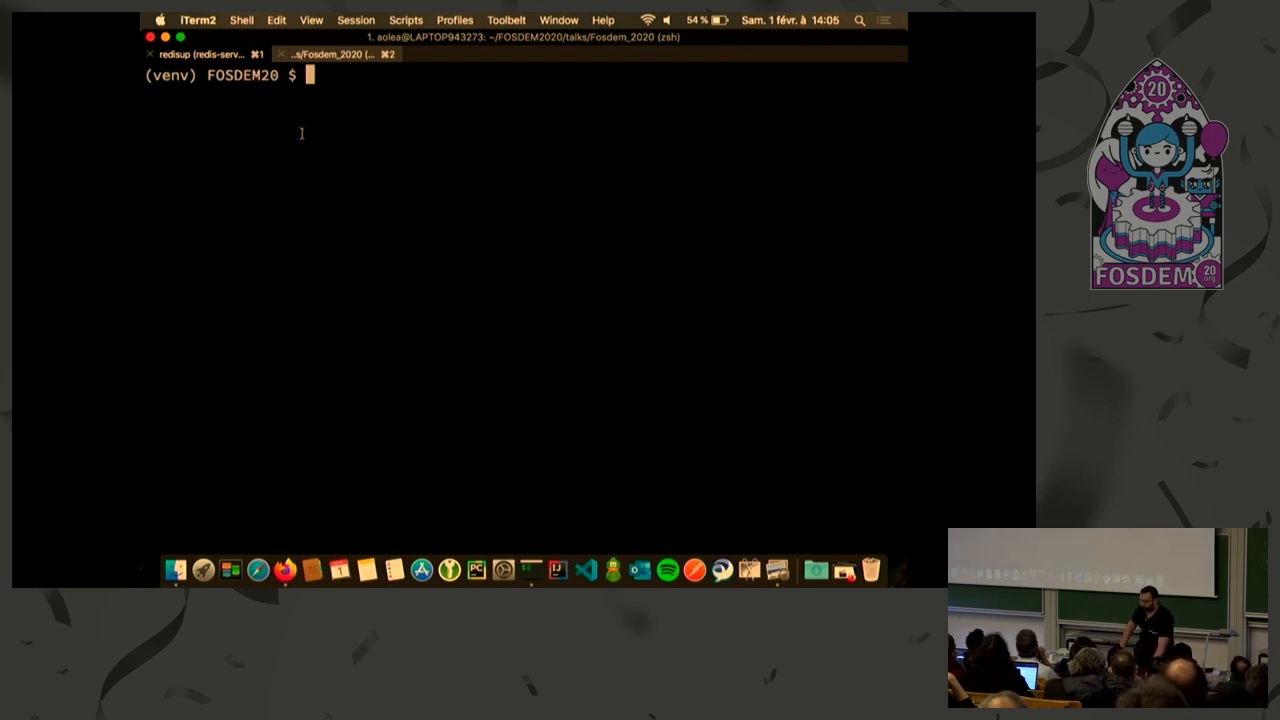
Apply the Light Background colour preset to the session and list the project files with ls
right_click(302, 133)
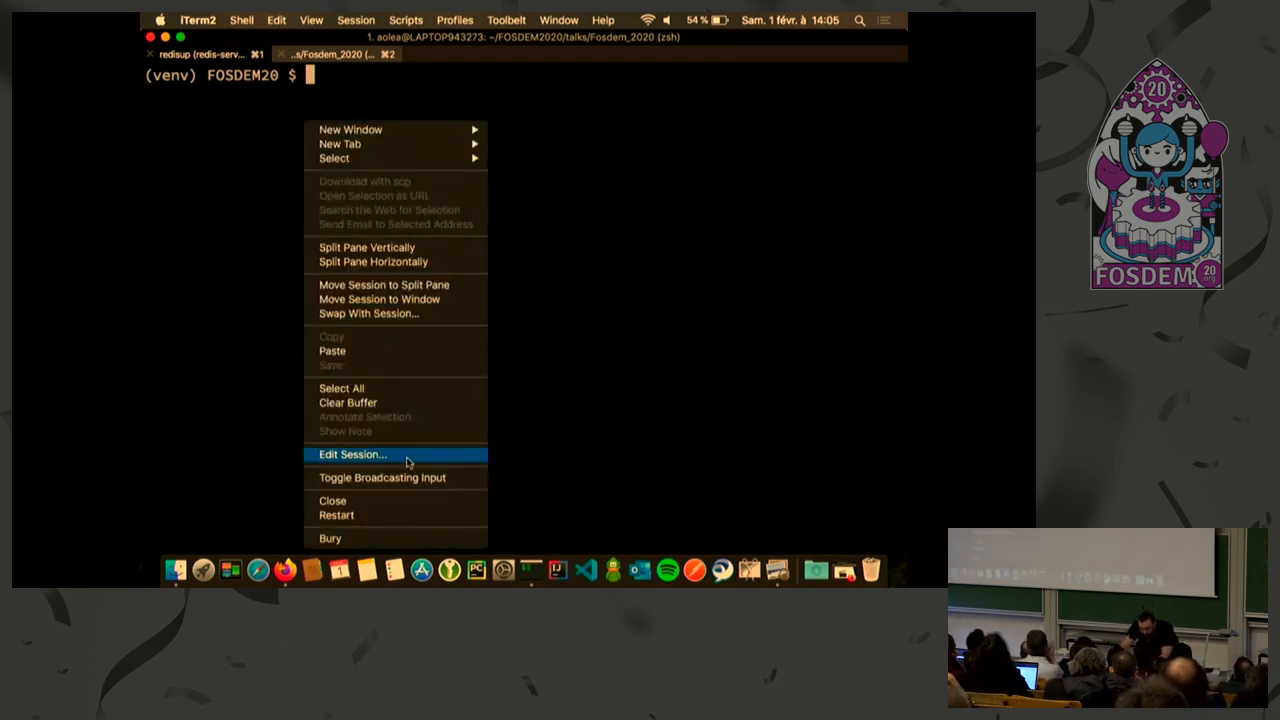
left_click(351, 454)
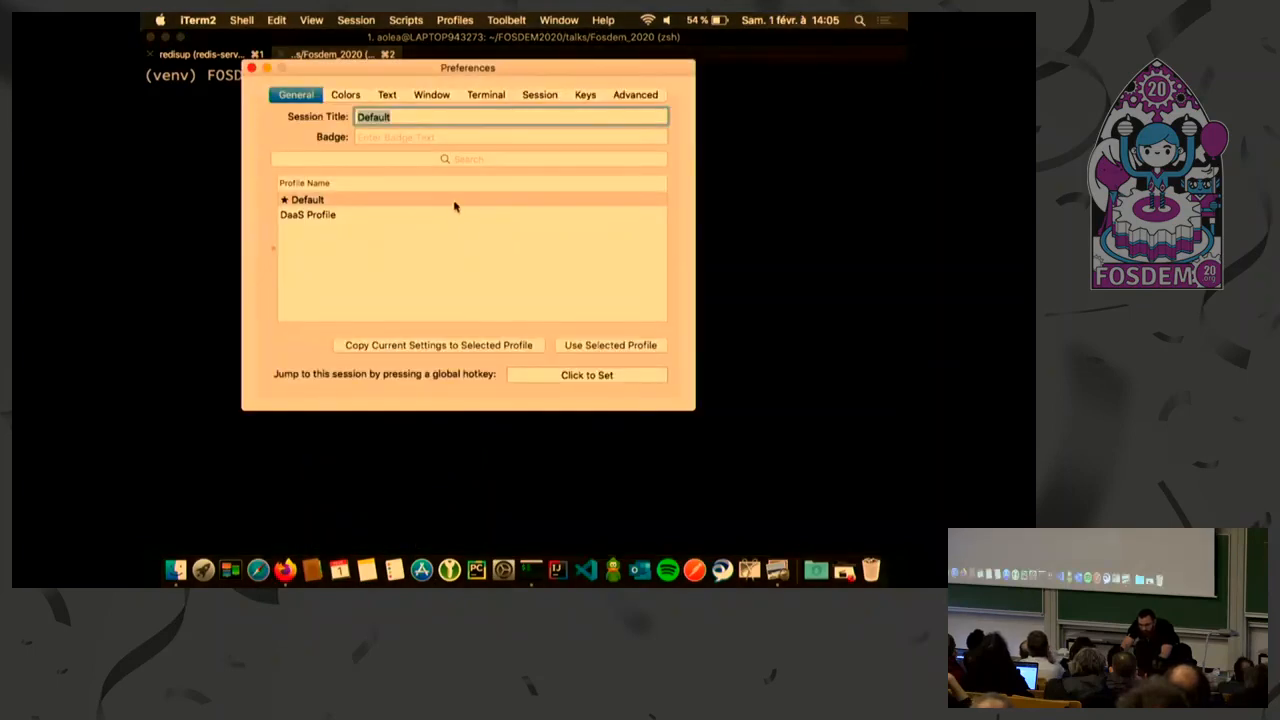
left_click(345, 94)
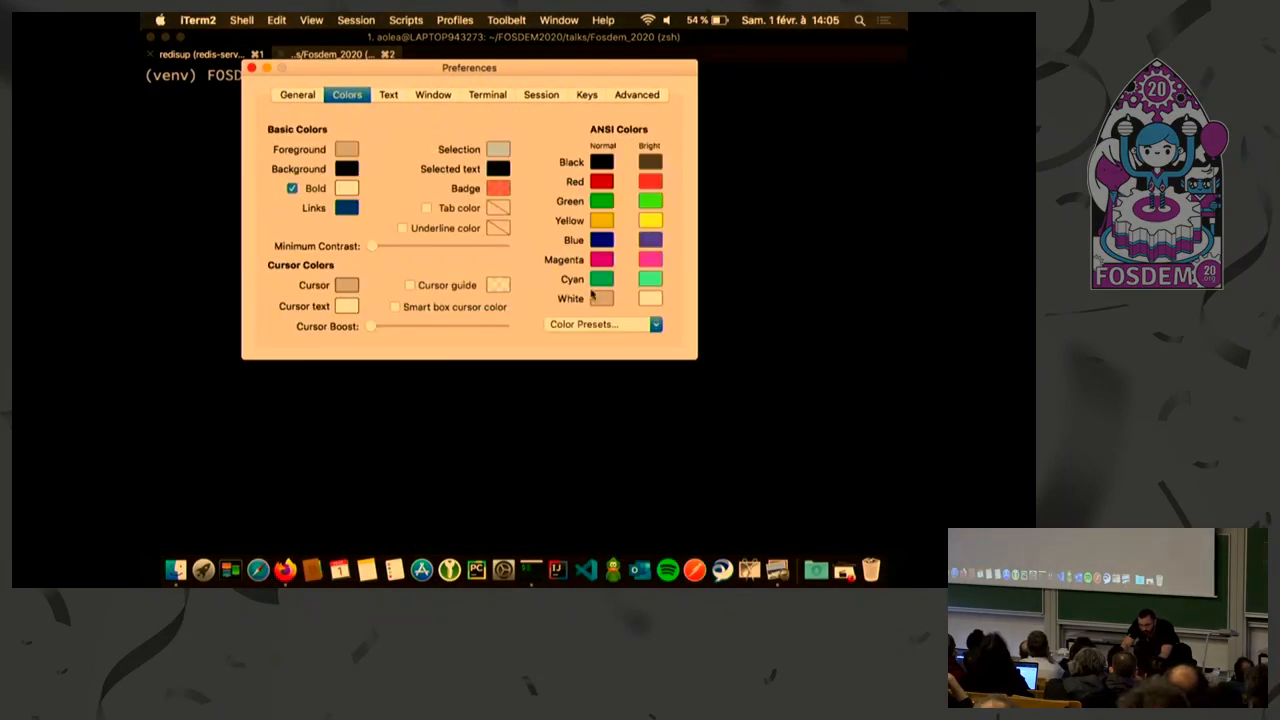
left_click(600, 323)
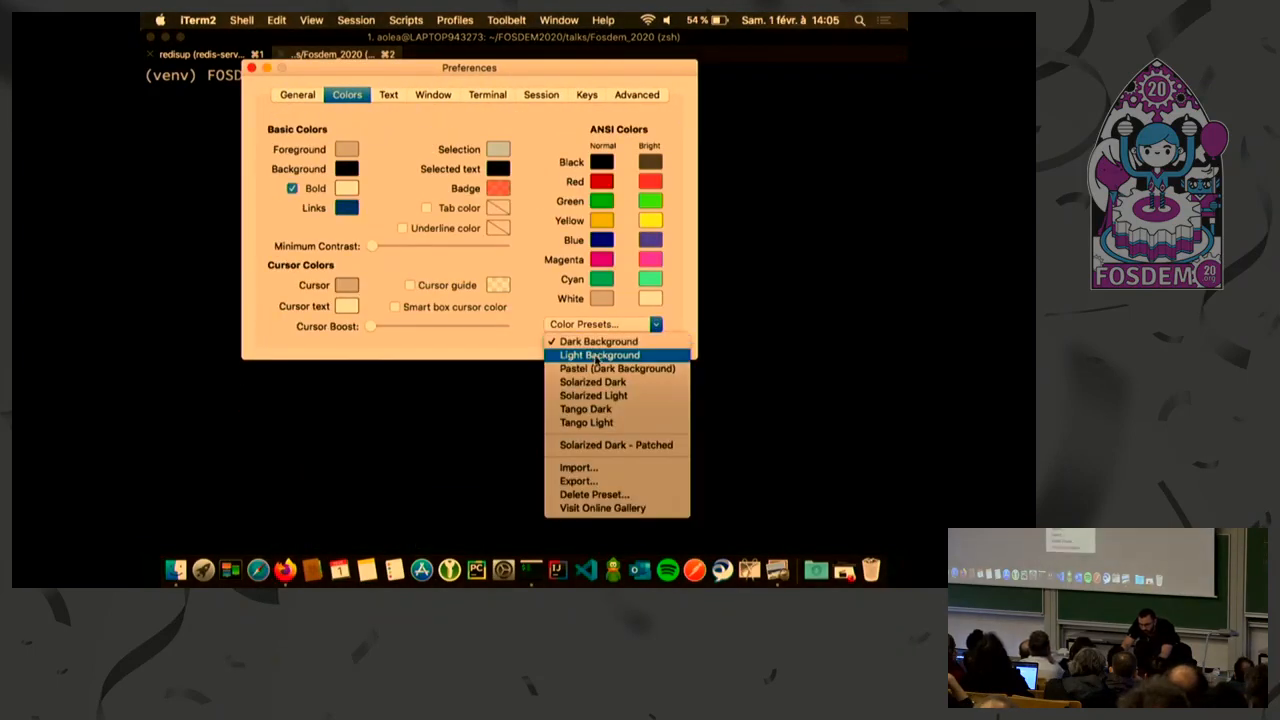
left_click(599, 355)
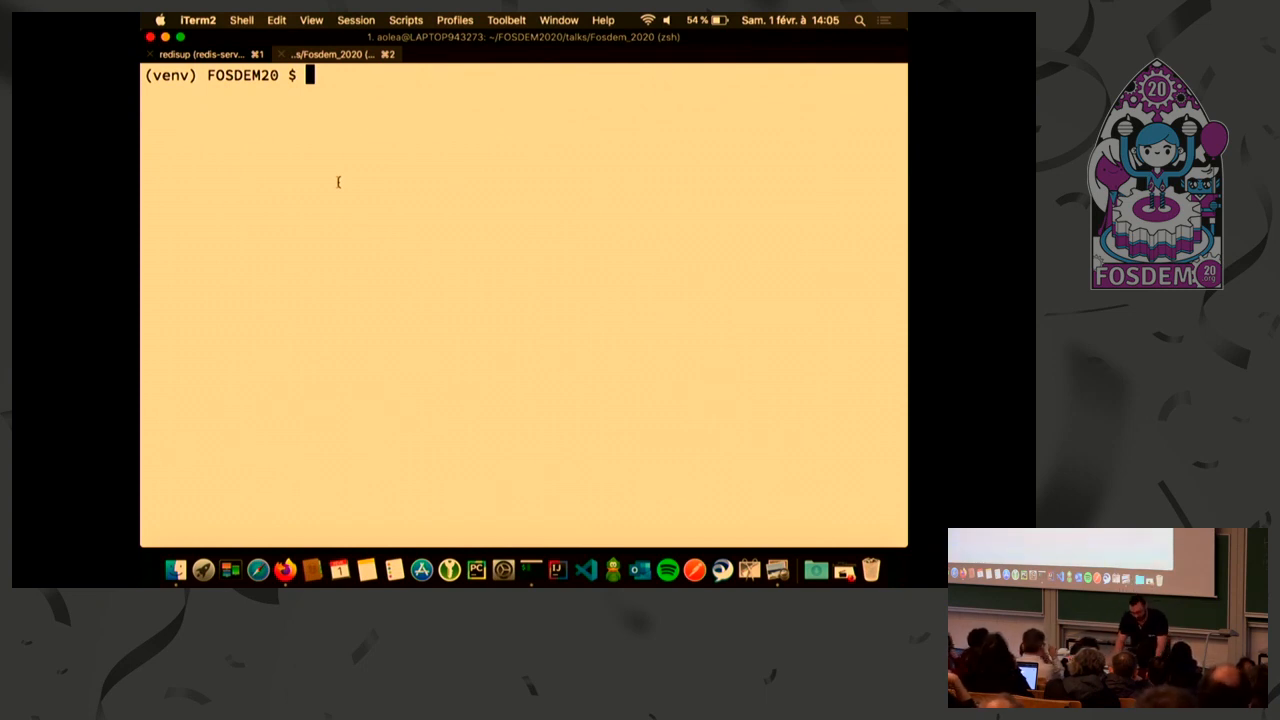
type("ls")
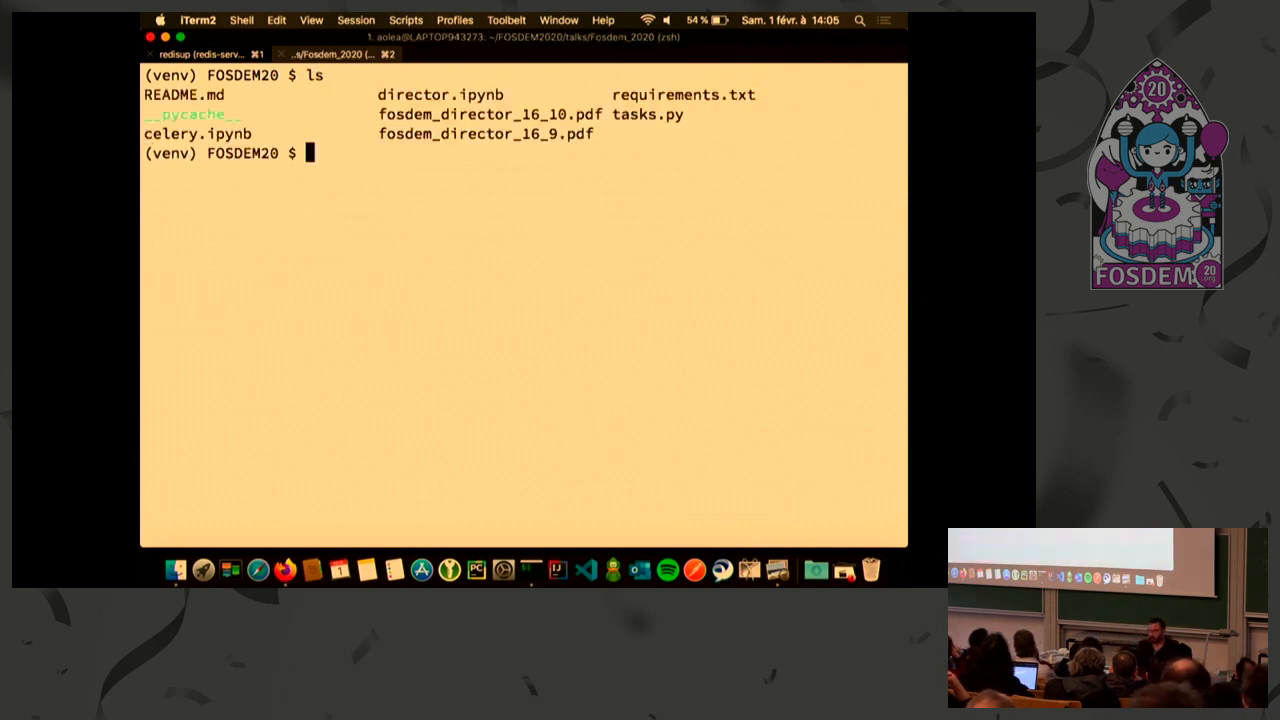
Show requirements.txt, listing celery, redis, jupyter and celery-director
type("cazty")
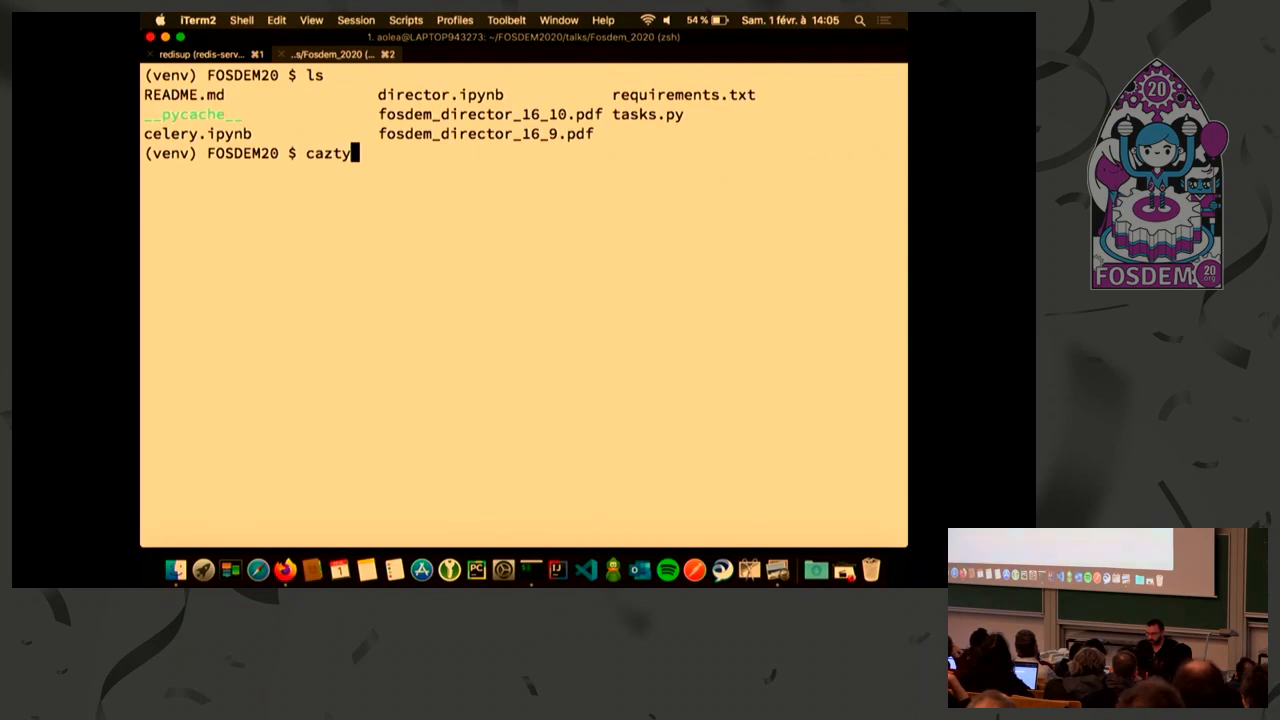
key("Backspace")
type(" requirements.txt")
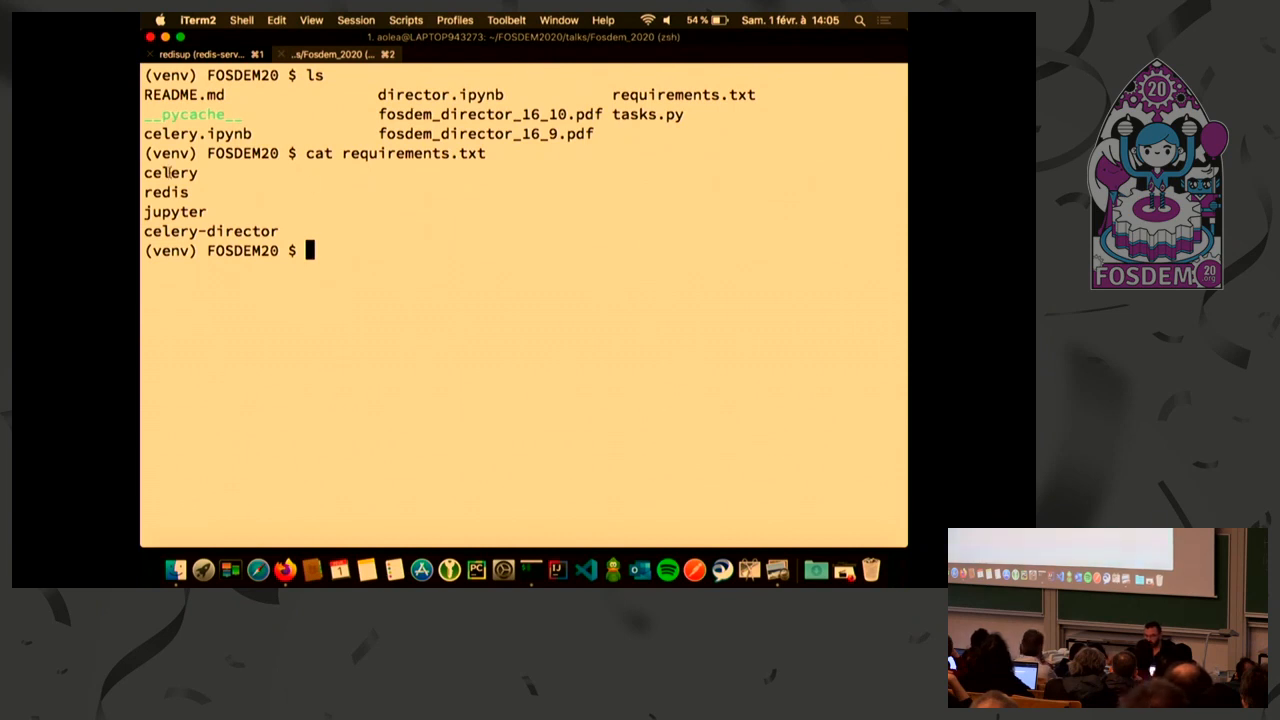
key("Cmd+Tab")
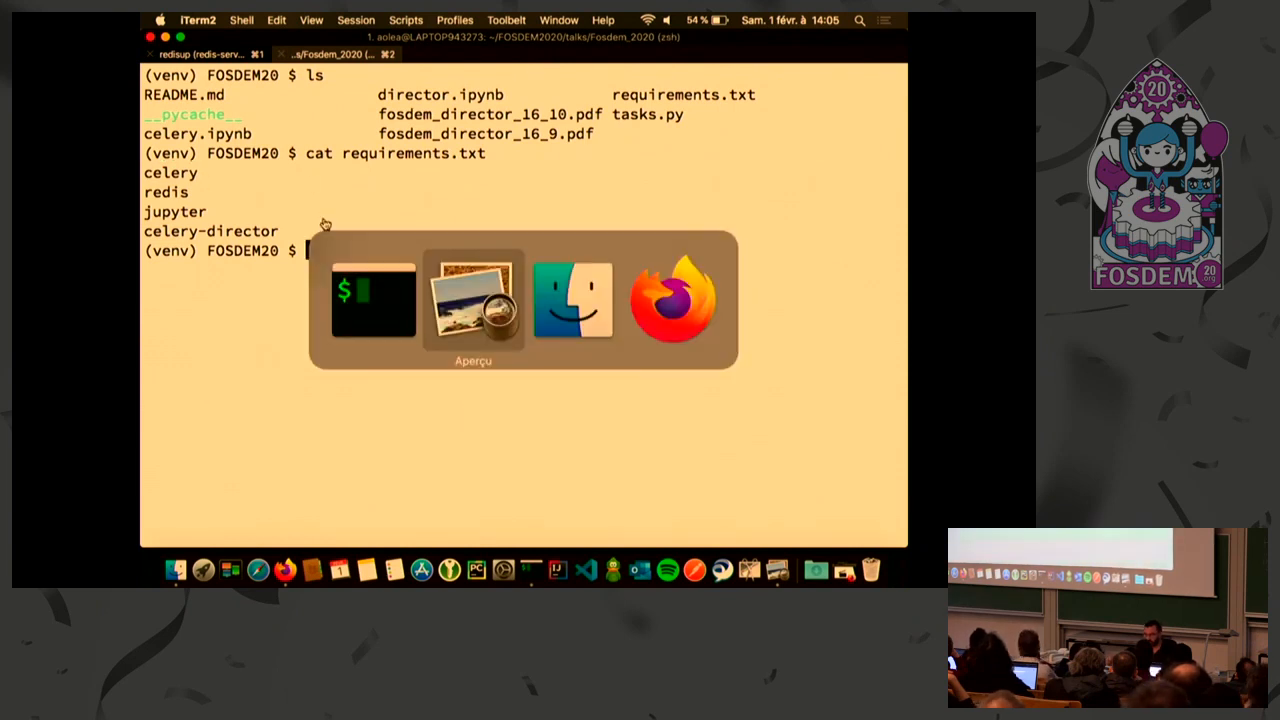
left_click(673, 298)
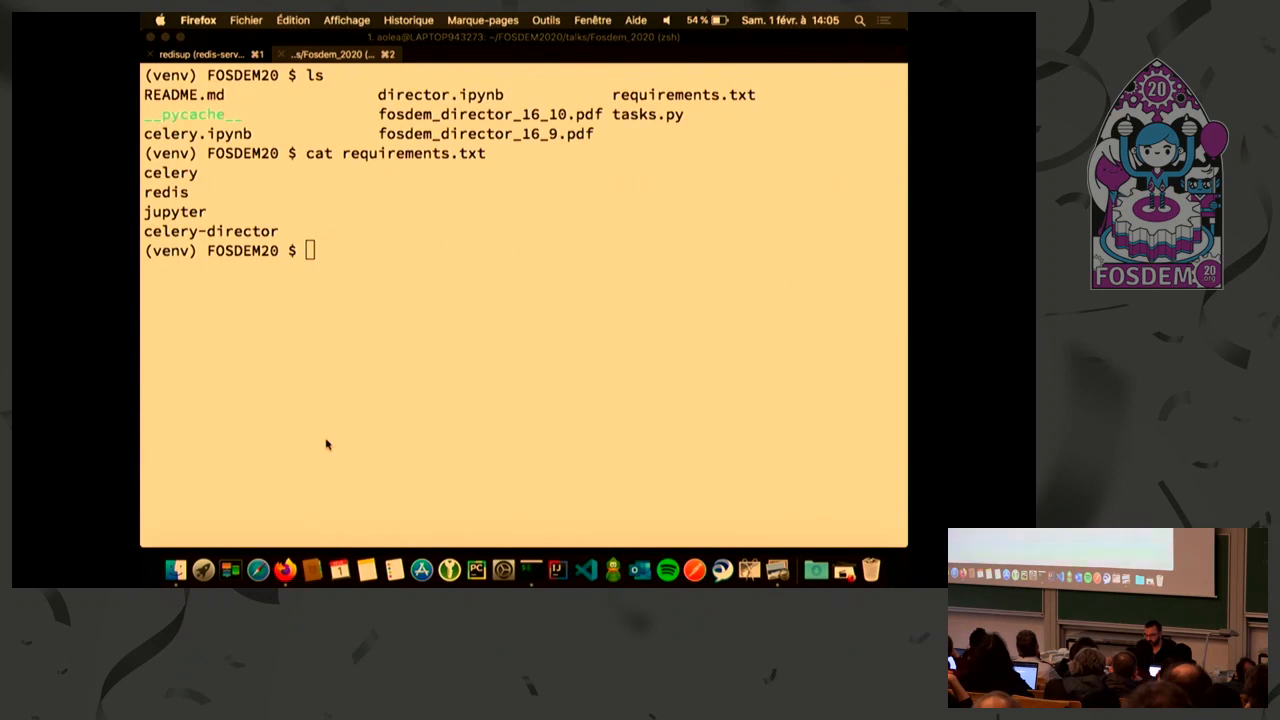
Start a Jupyter Notebook server on port 8889, then return to the terminal
type("jupyr")
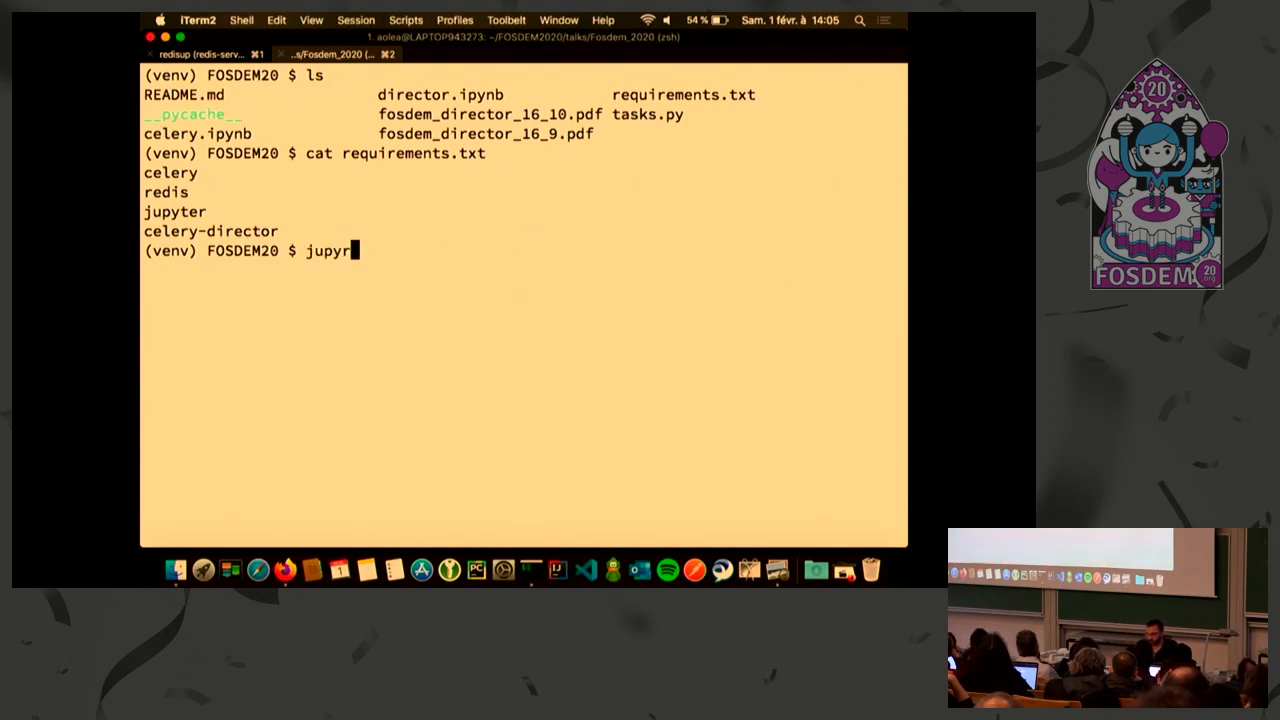
type("ter")
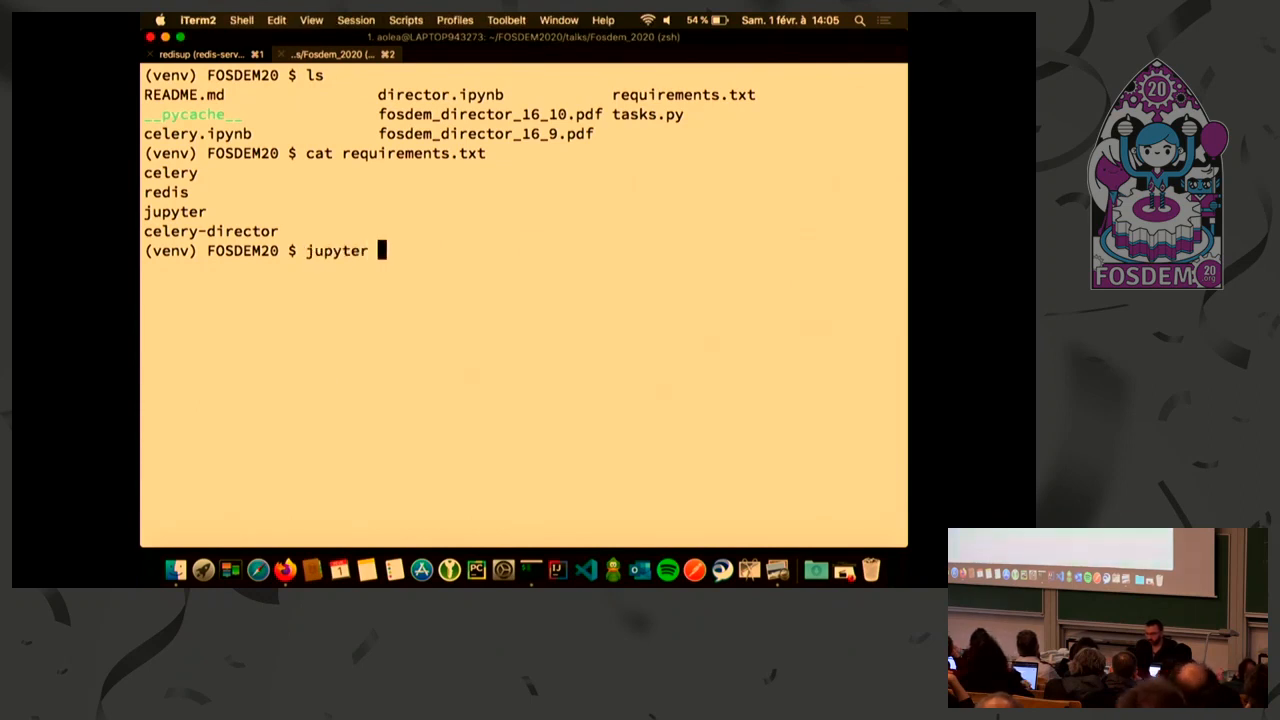
type("note")
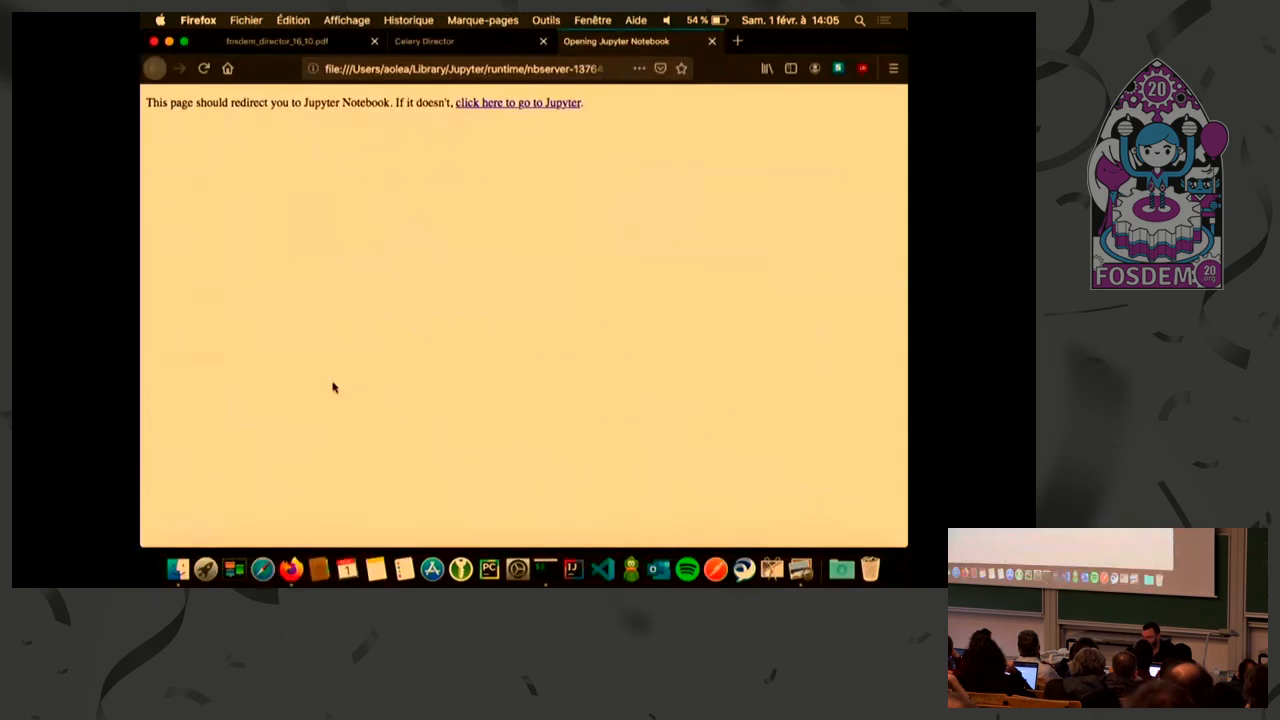
left_click(516, 102)
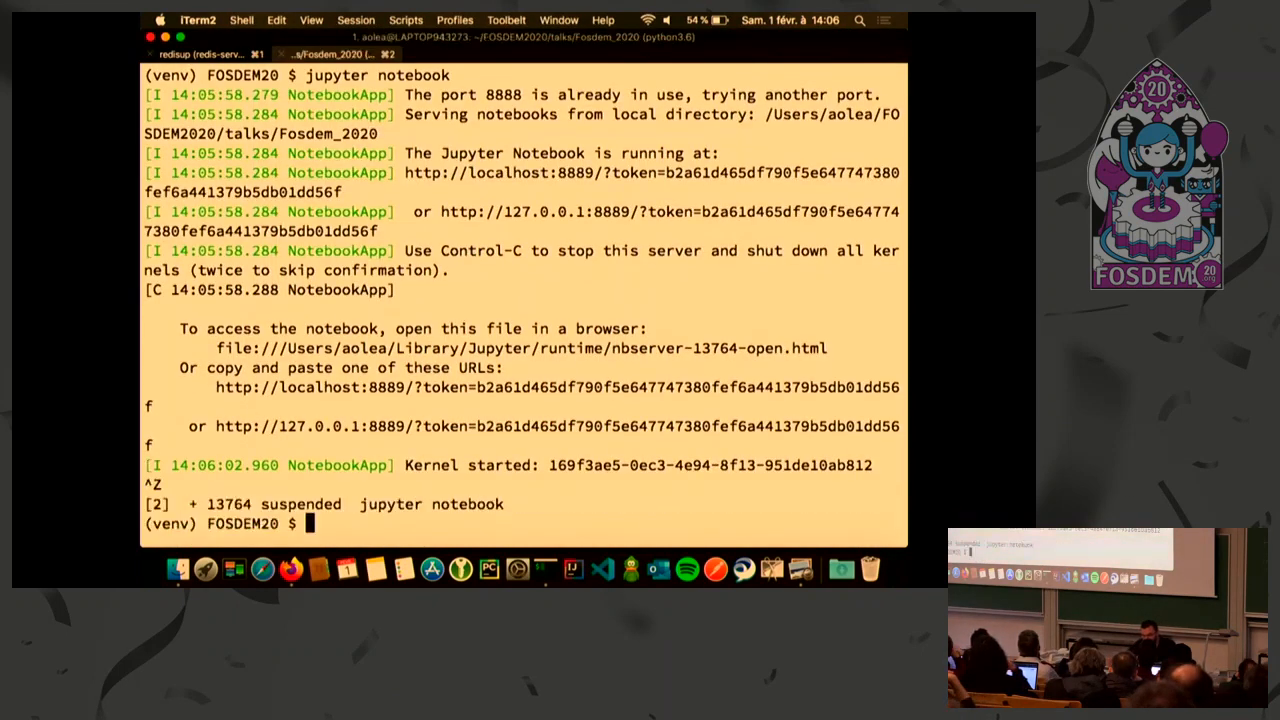
type("bg")
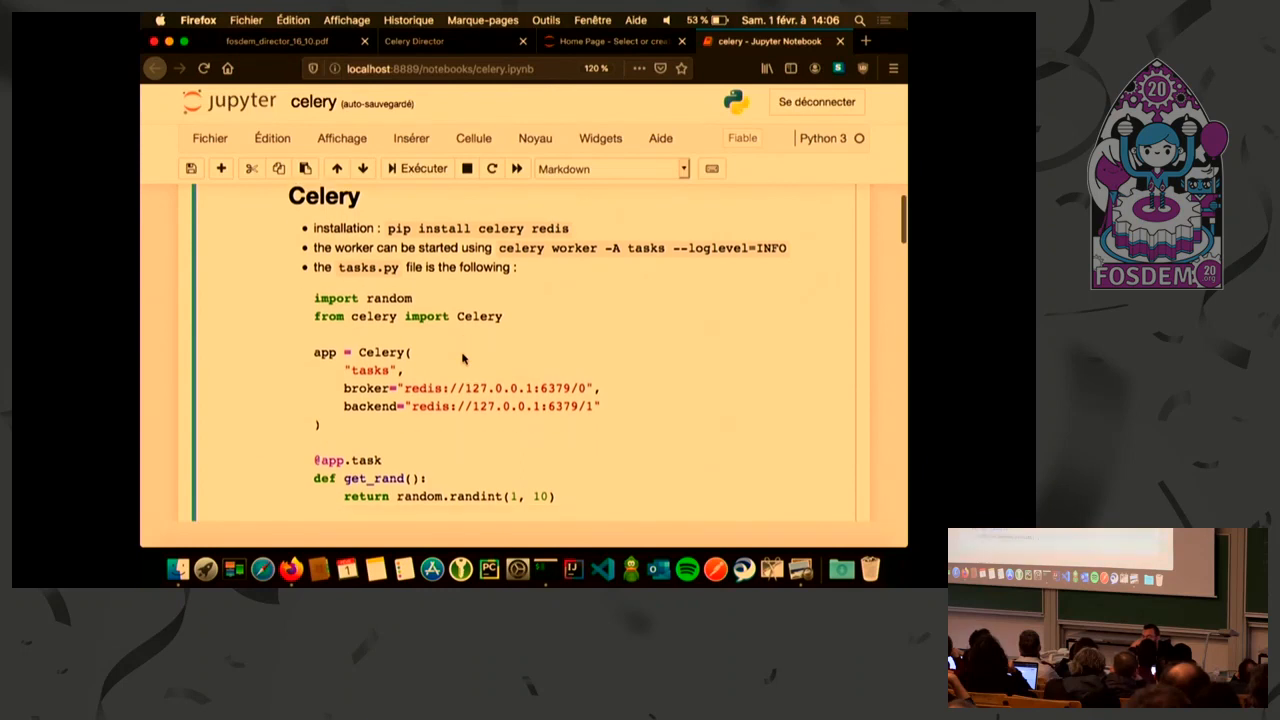
scroll("down", 3)
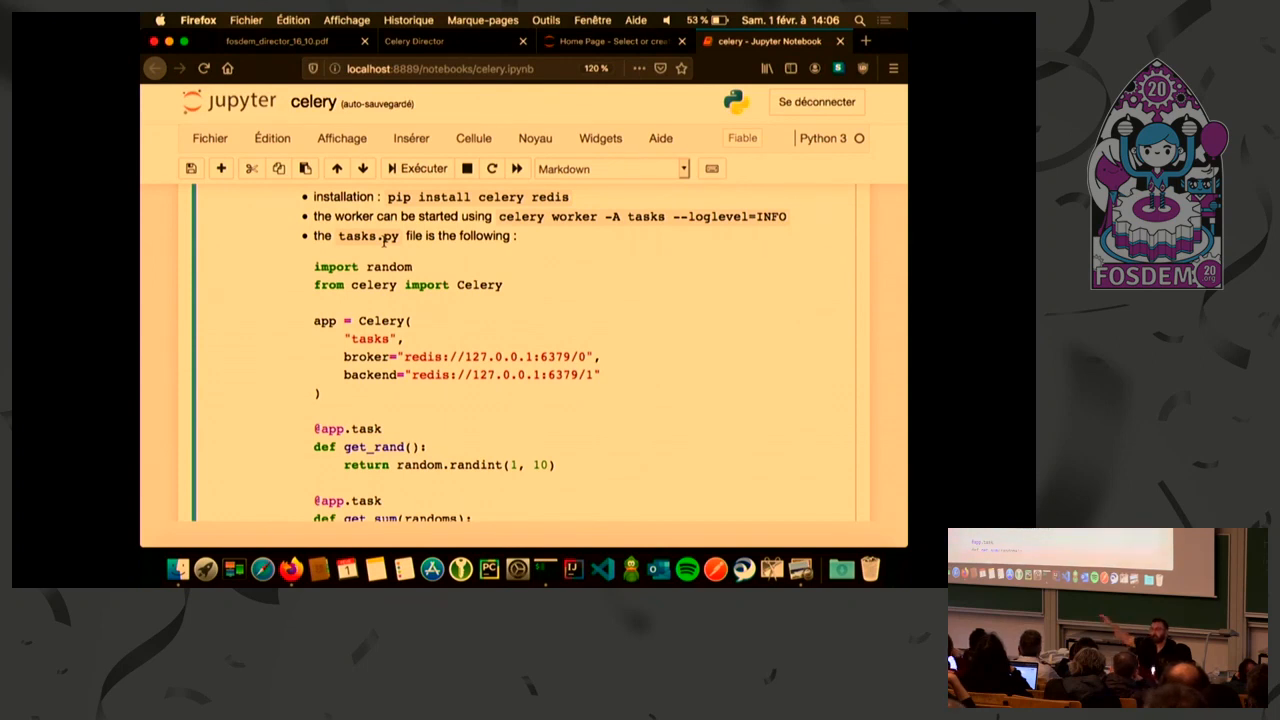
scroll("down", 3)
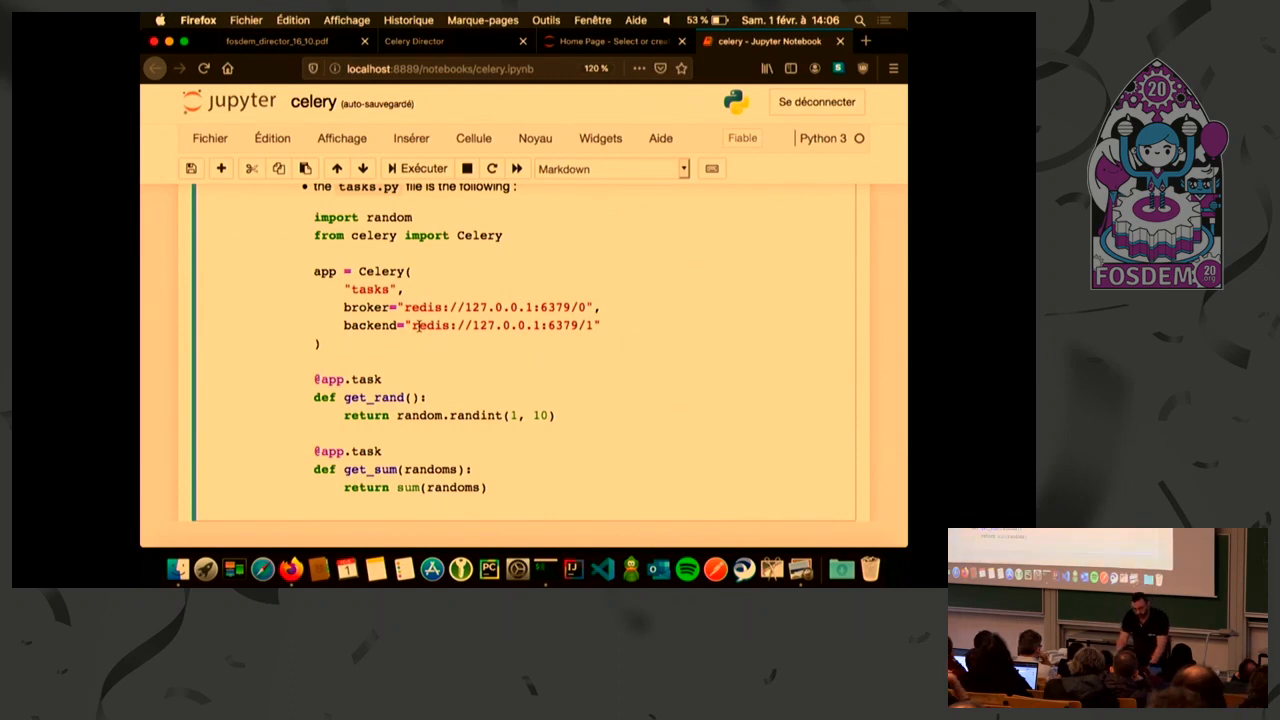
scroll("down", 3)
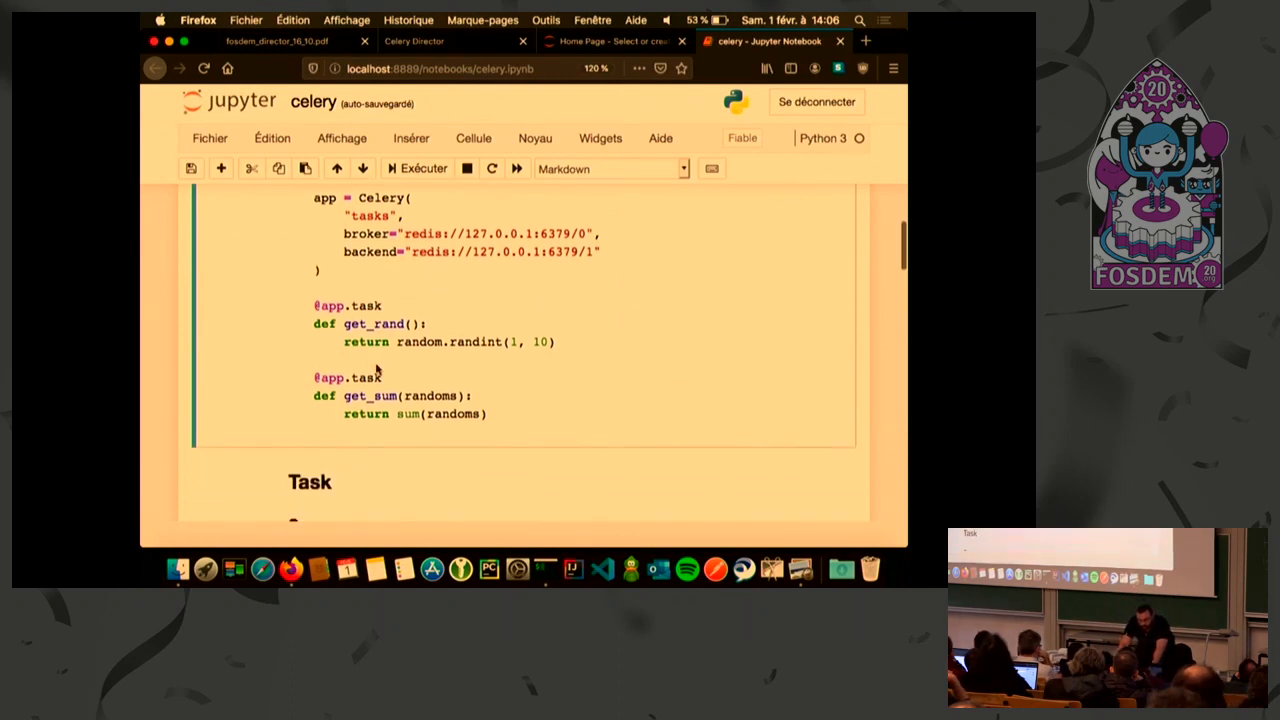
scroll("down", 3)
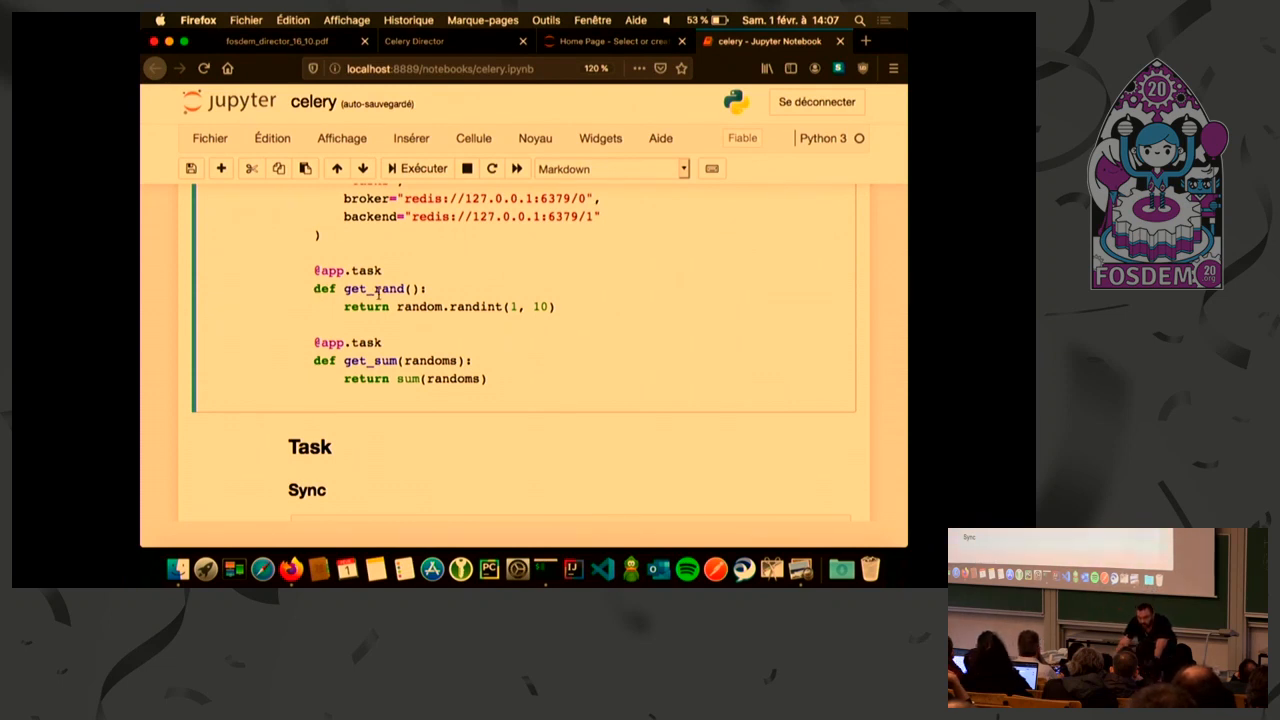
scroll("down", 3)
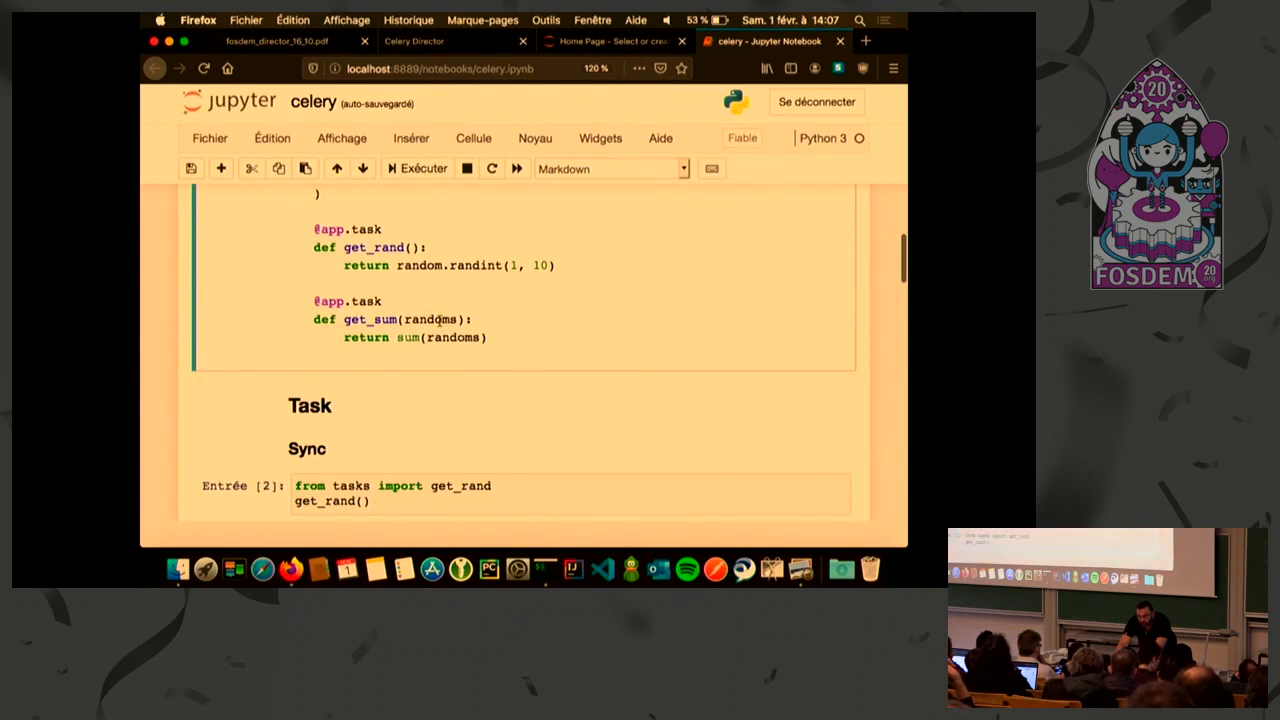
left_click(416, 168)
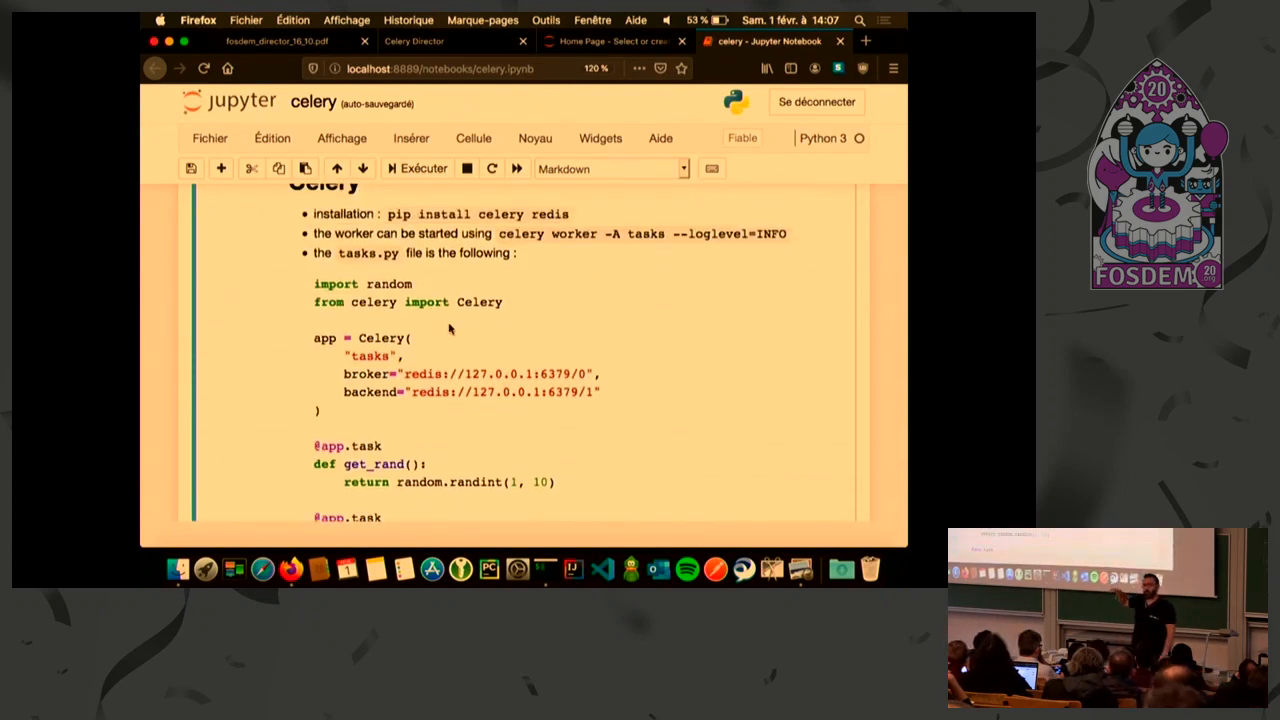
scroll("down", 3)
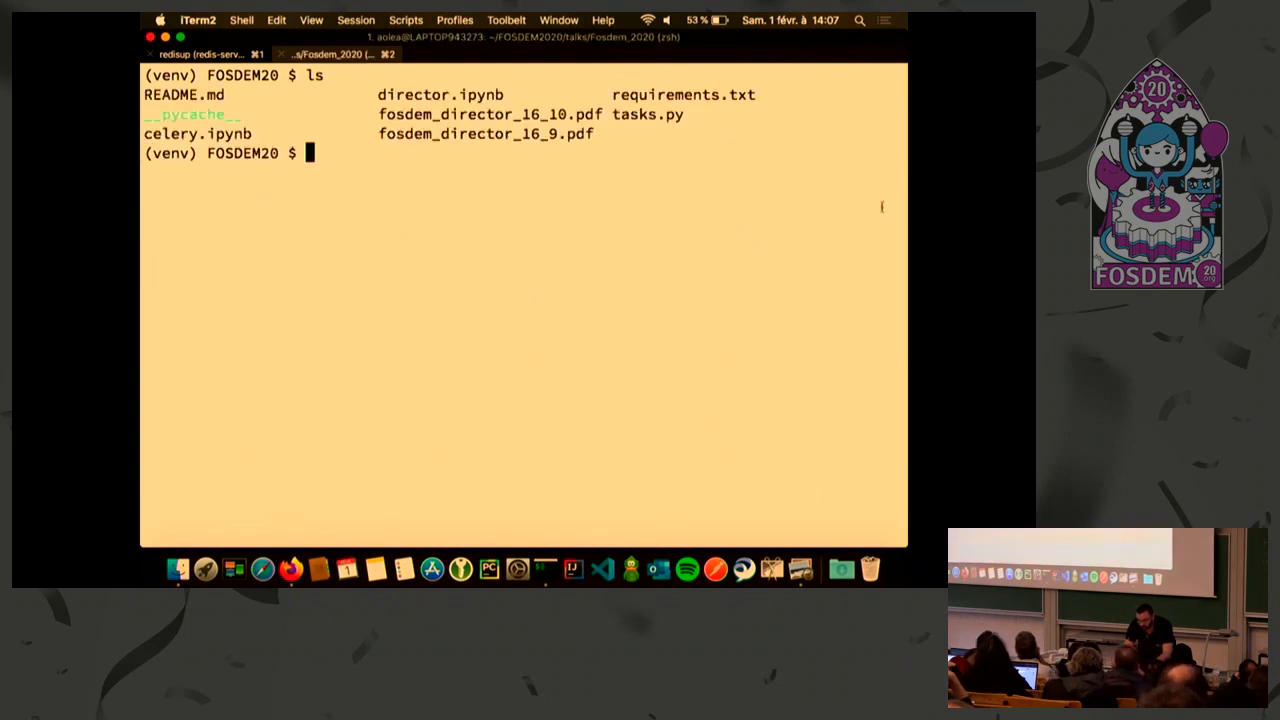
Begin typing 'cat tasks.py' to display the task definitions
type("c")
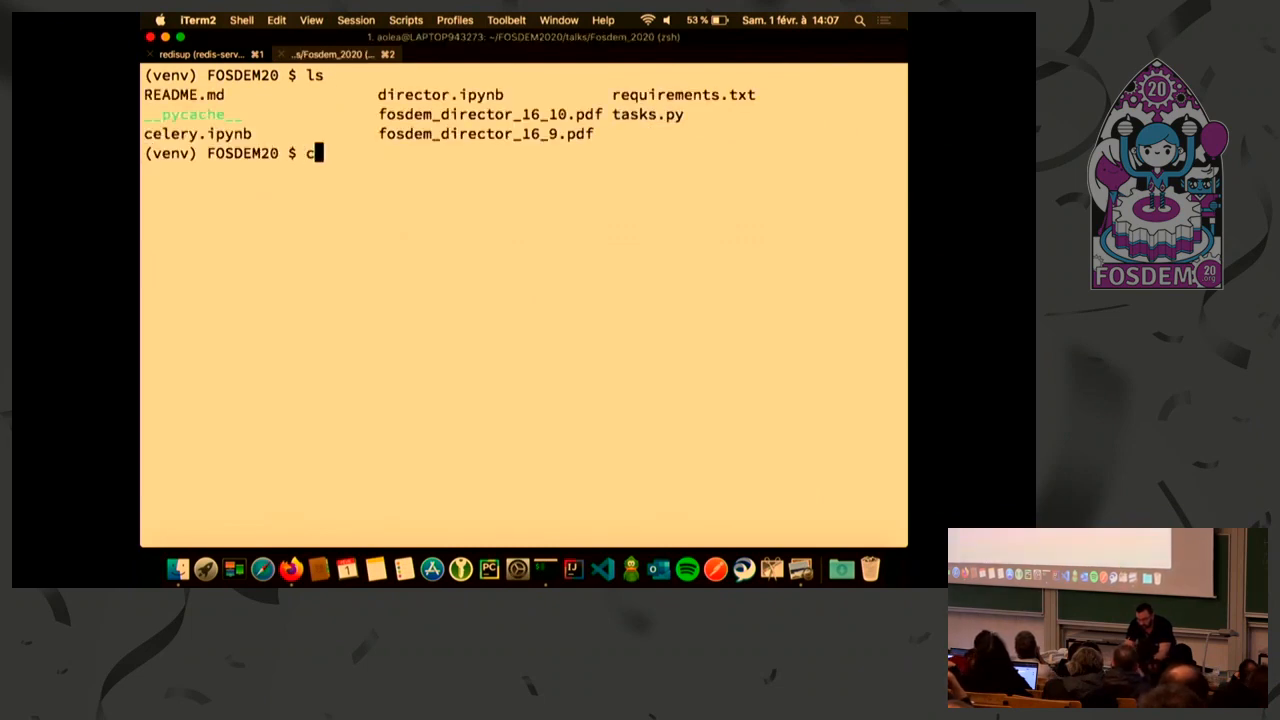
type("at tas")
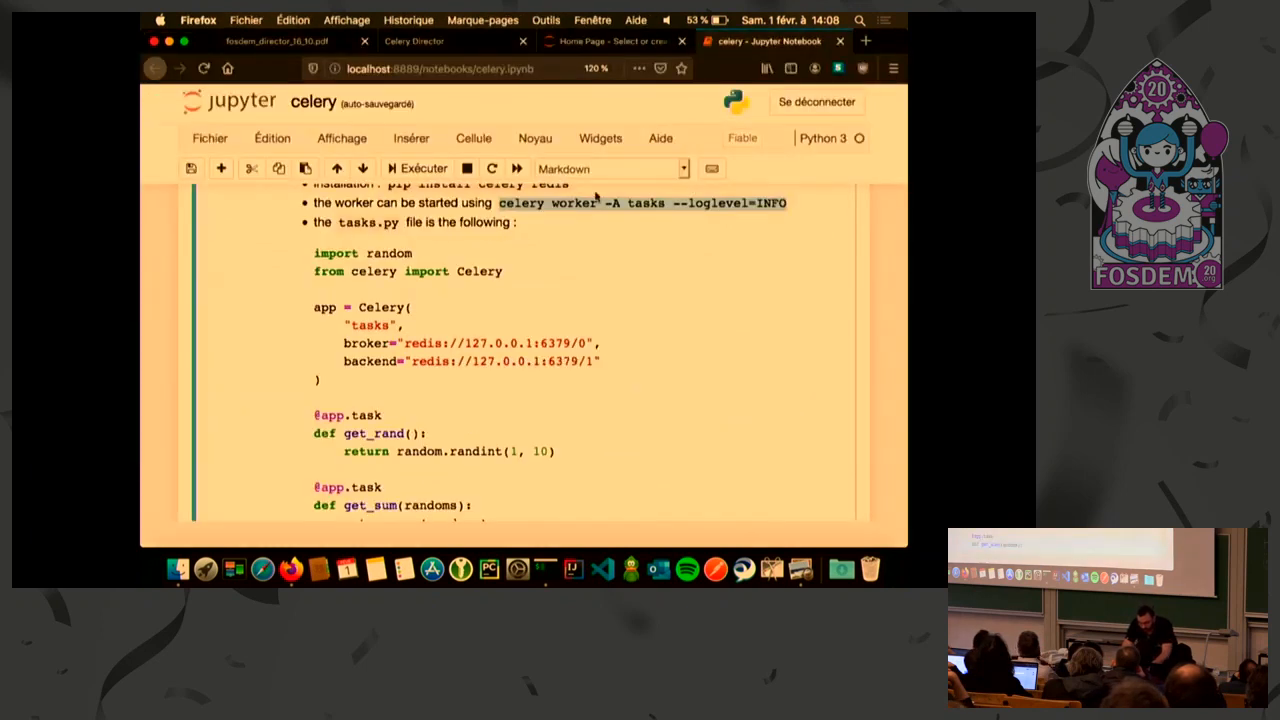
Restart the kernel and clear all outputs via Noyau > Redémarrer & effacer les sorties
scroll("down", 3)
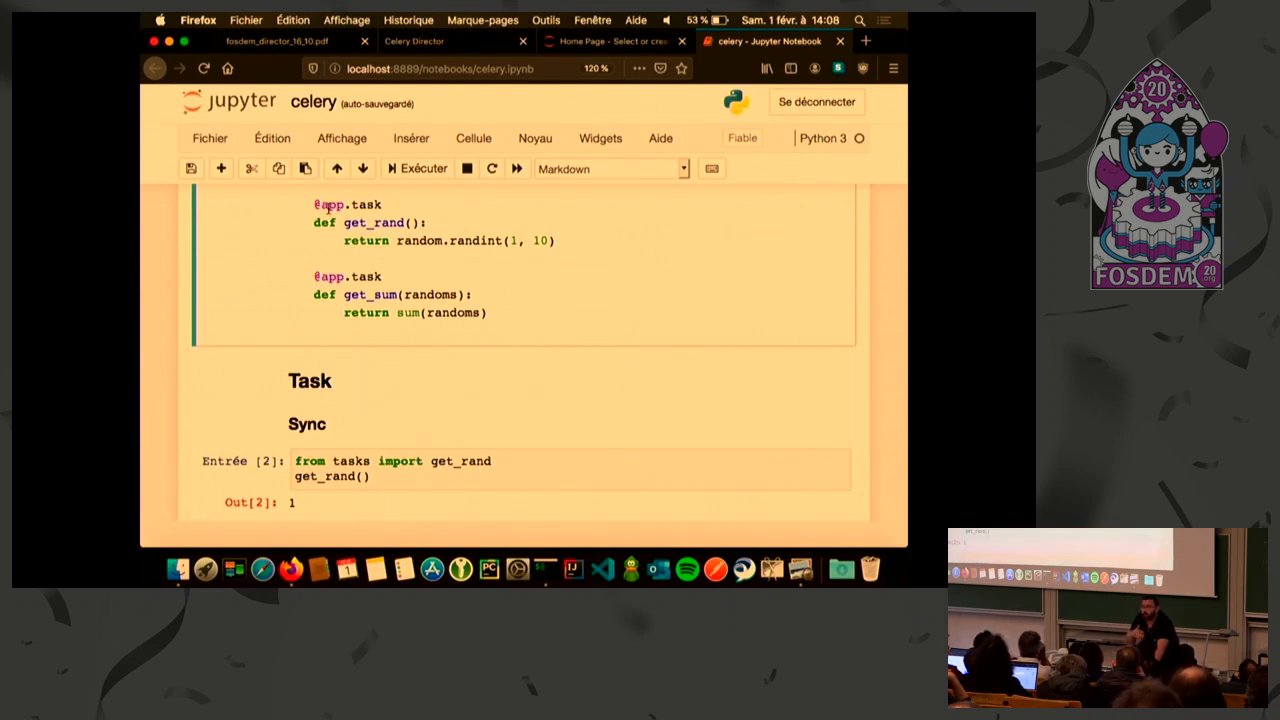
scroll("down", 3)
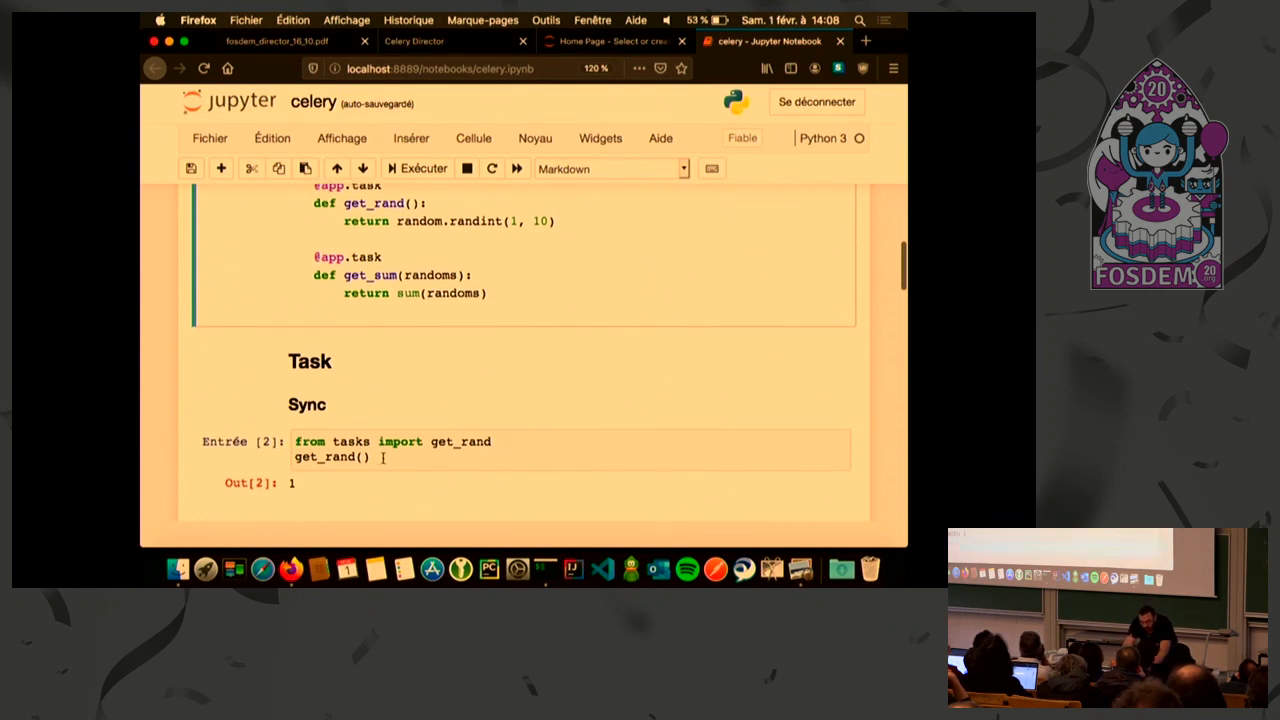
left_click(534, 138)
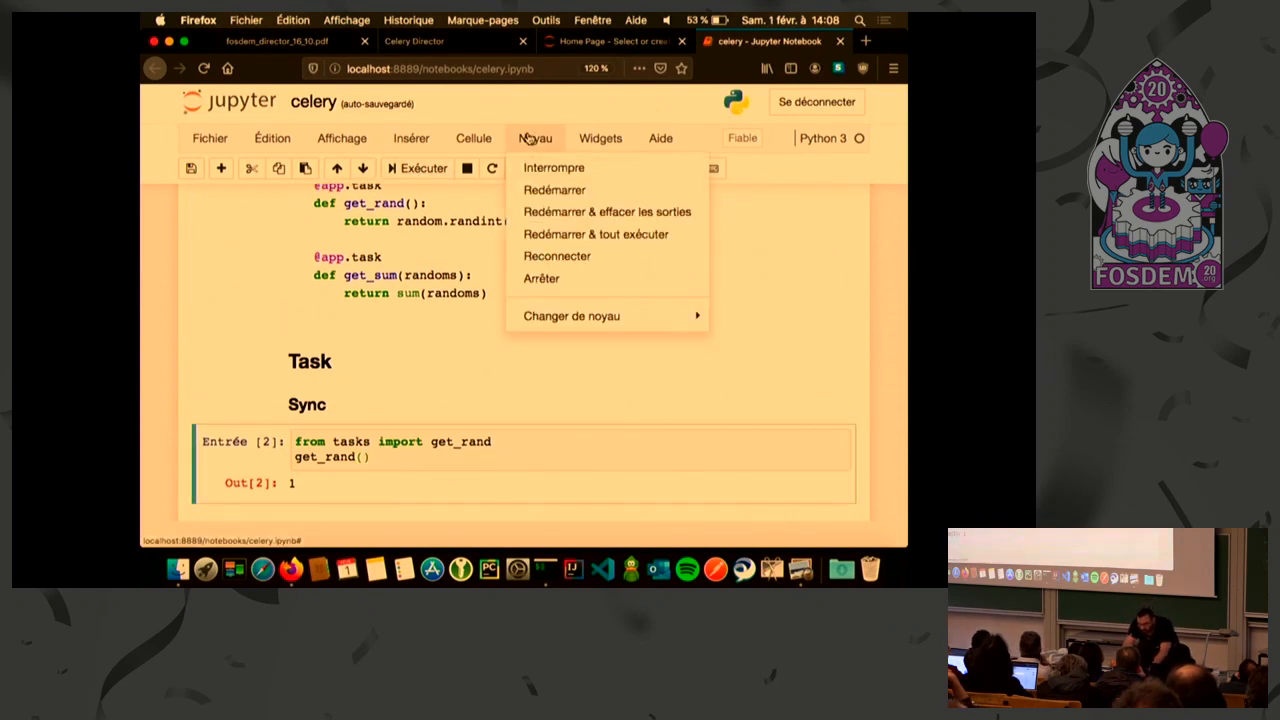
left_click(607, 211)
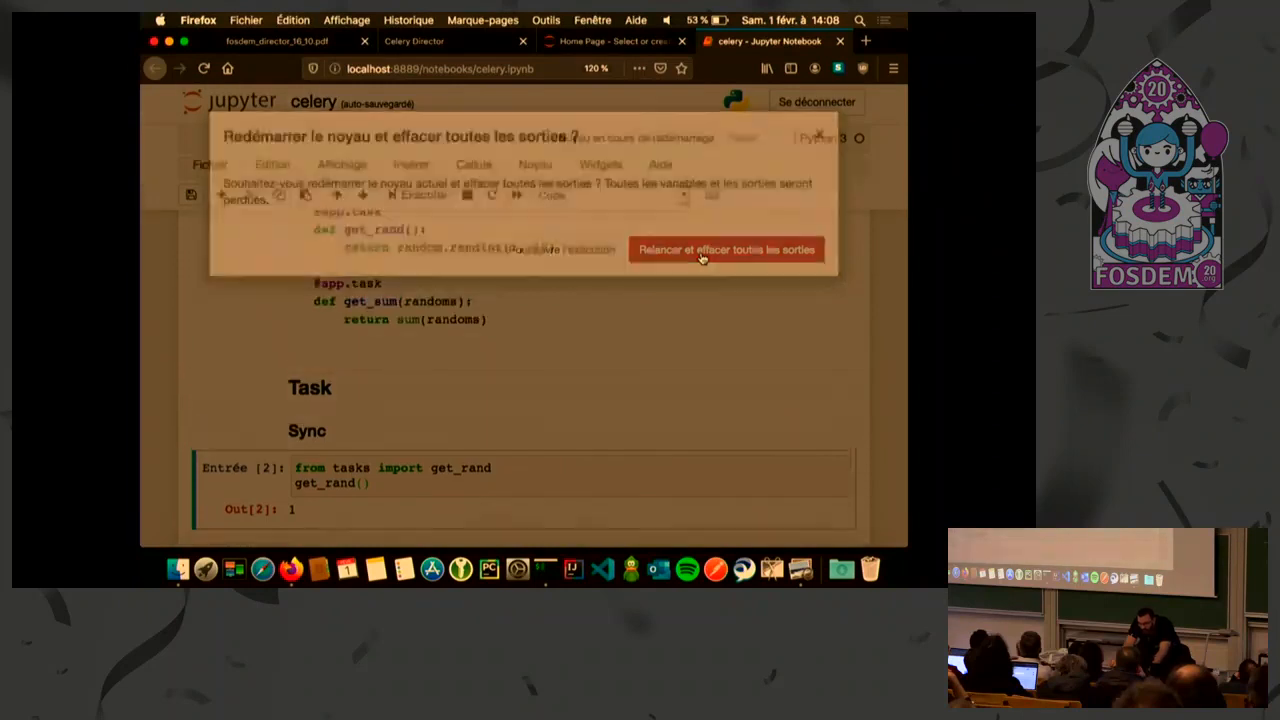
left_click(726, 249)
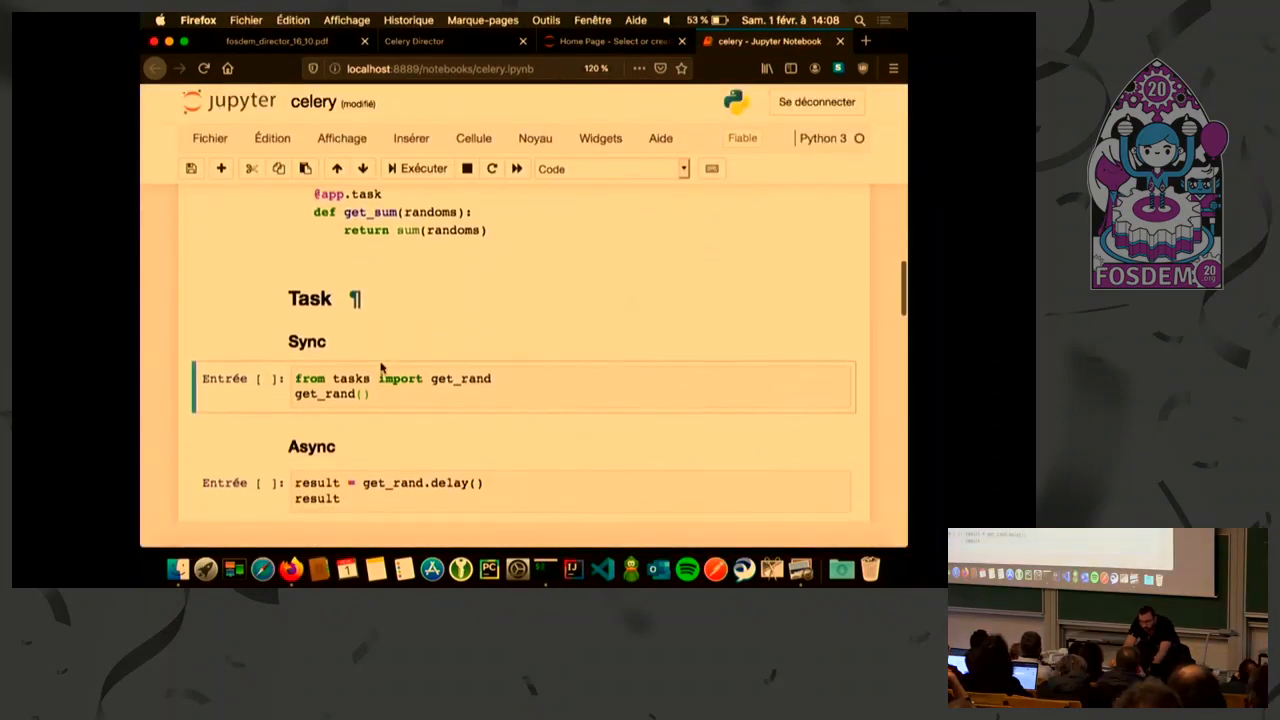
Run get_rand synchronously and via delay(), then confirm the worker log shows result 9
left_click(416, 168)
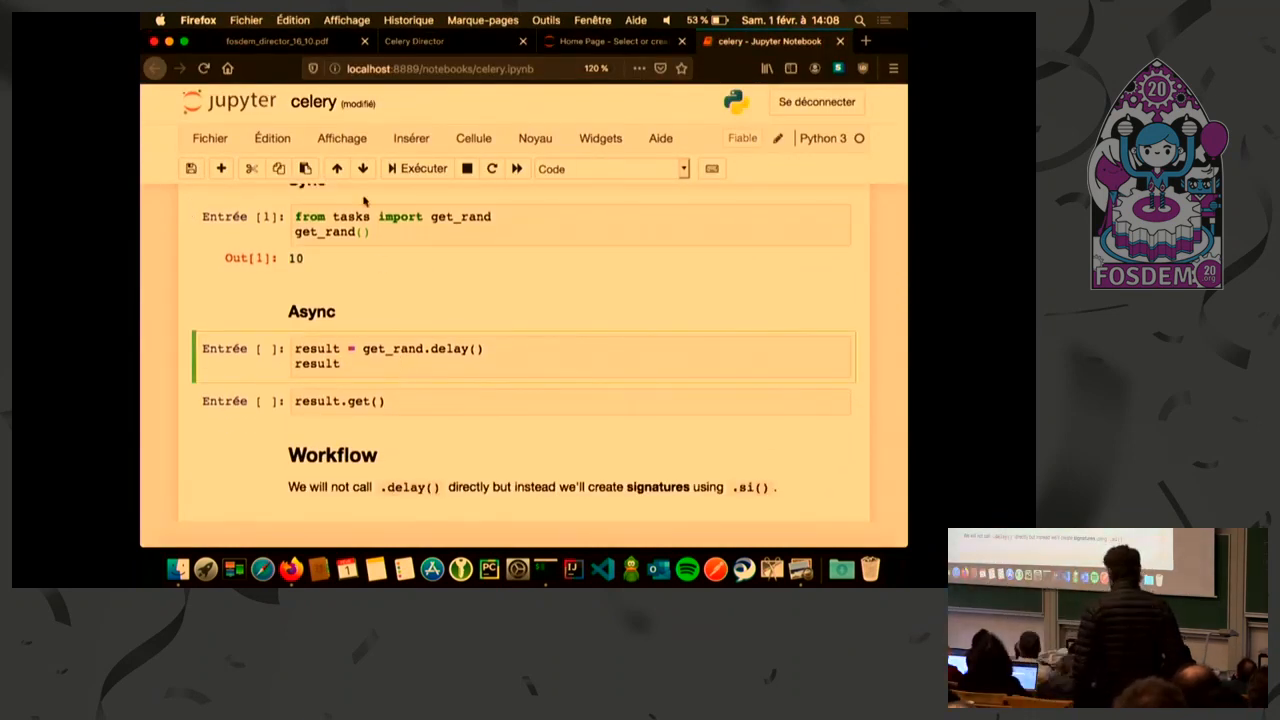
scroll("down", 3)
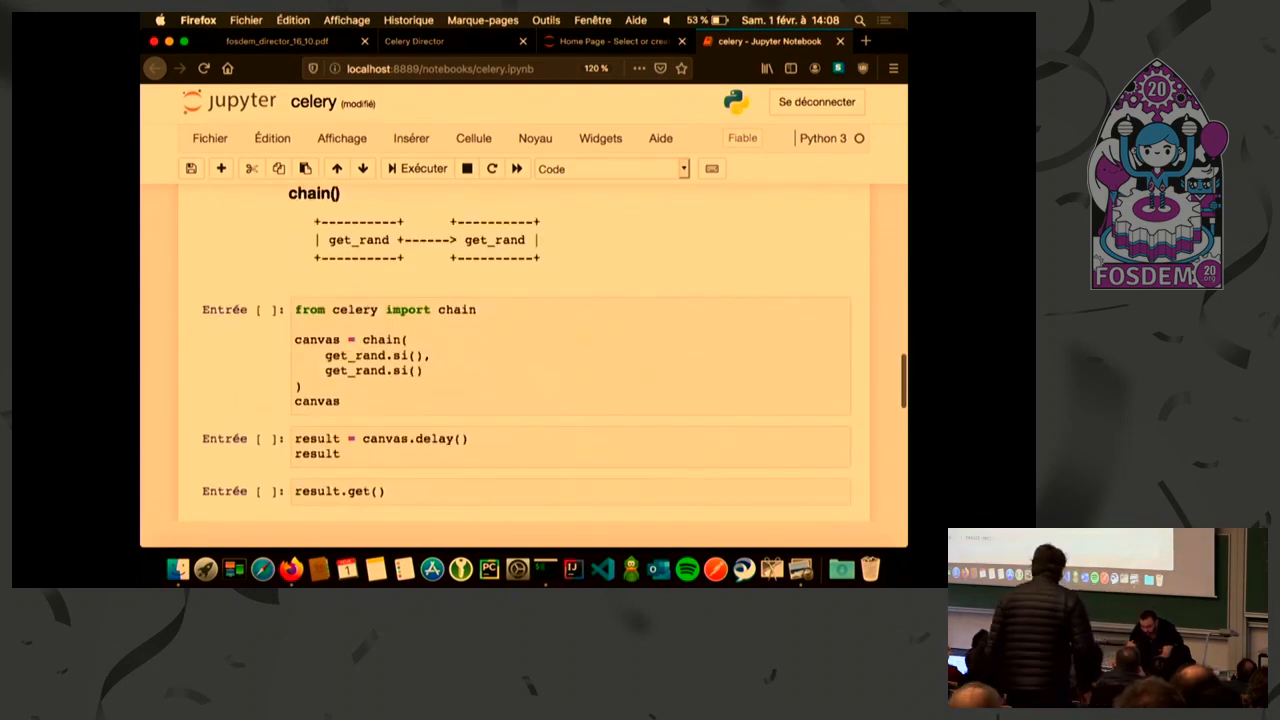
scroll("down", 3)
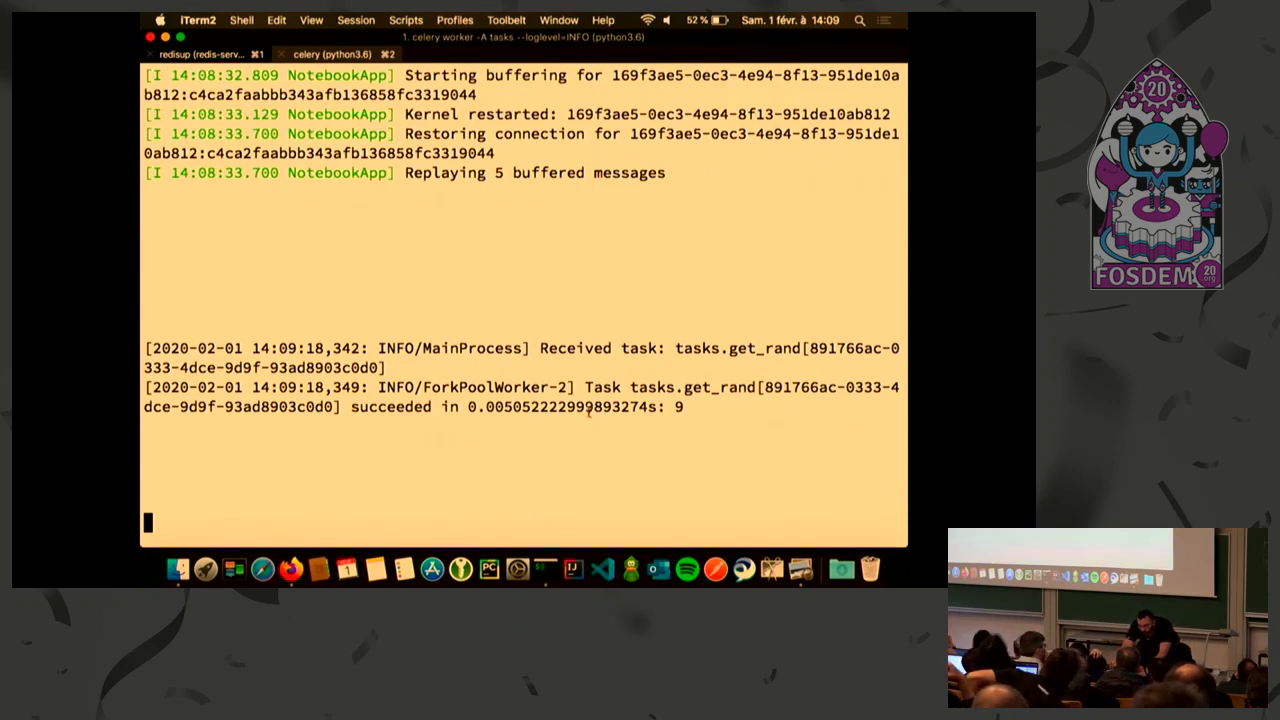
left_click_drag(145, 387, 690, 410)
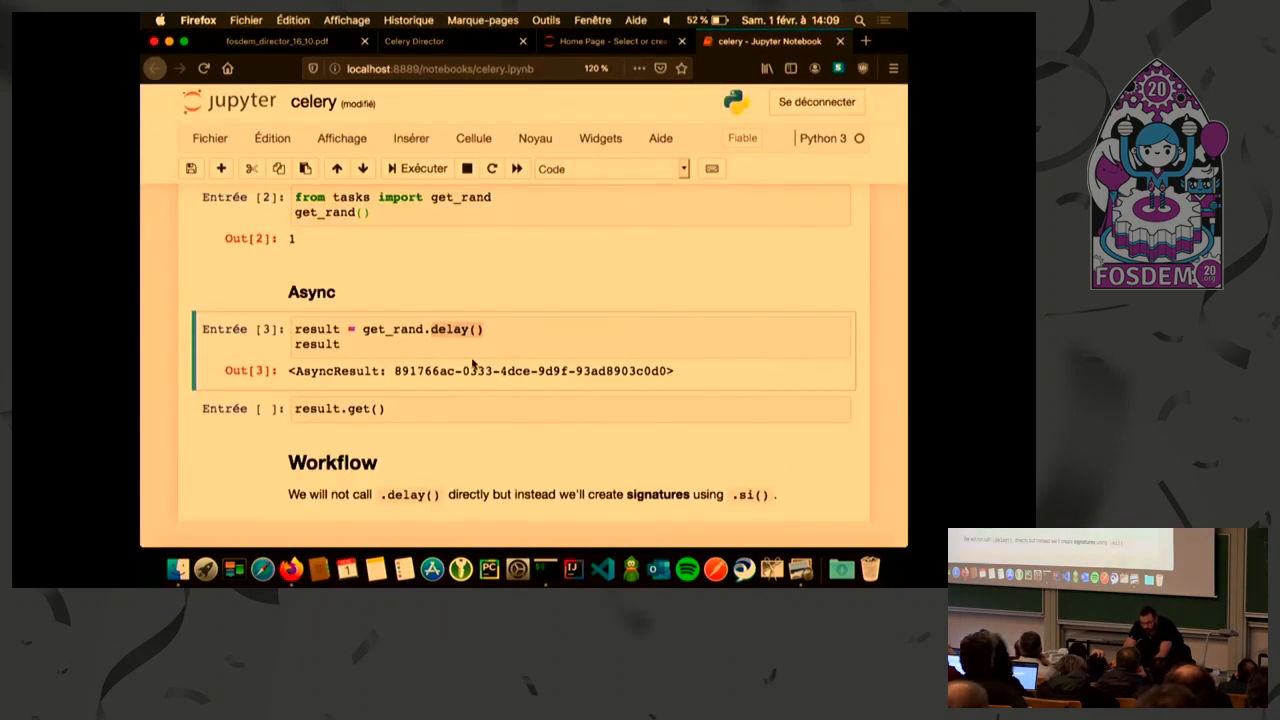
left_click(370, 409)
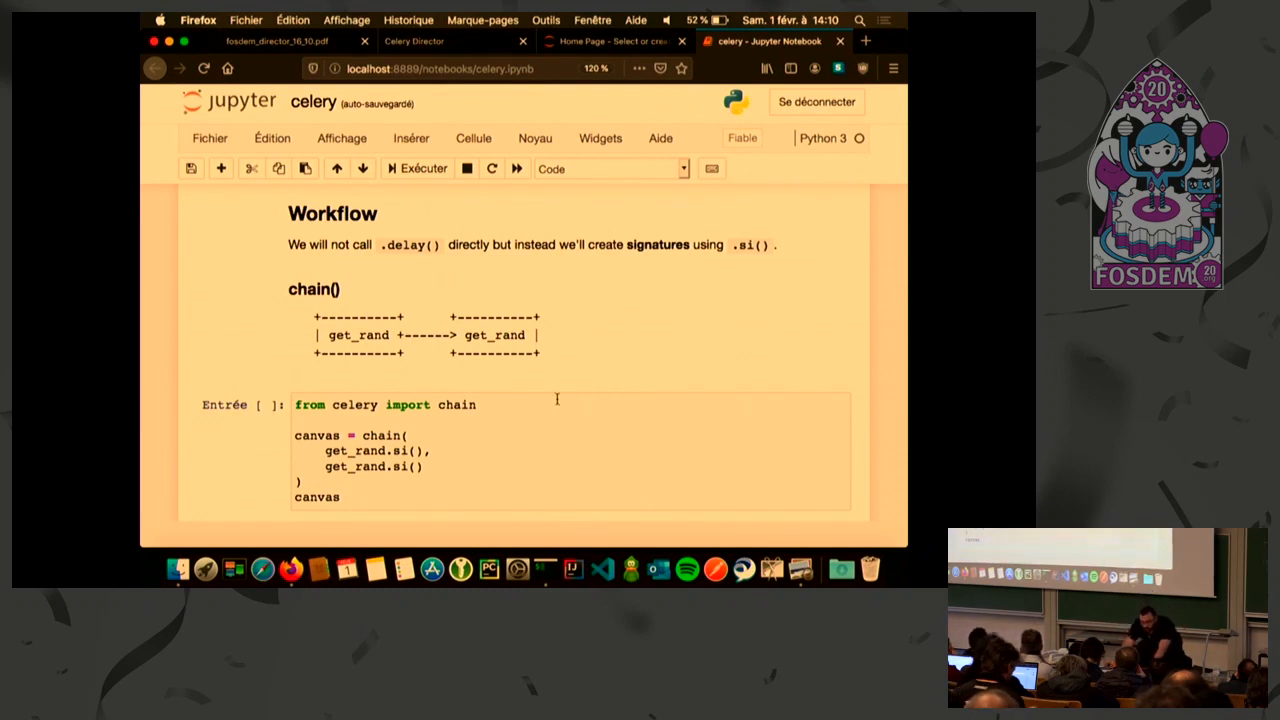
Launch the two-task get_rand chain with canvas.delay() and retrieve its result, 4
scroll("down", 3)
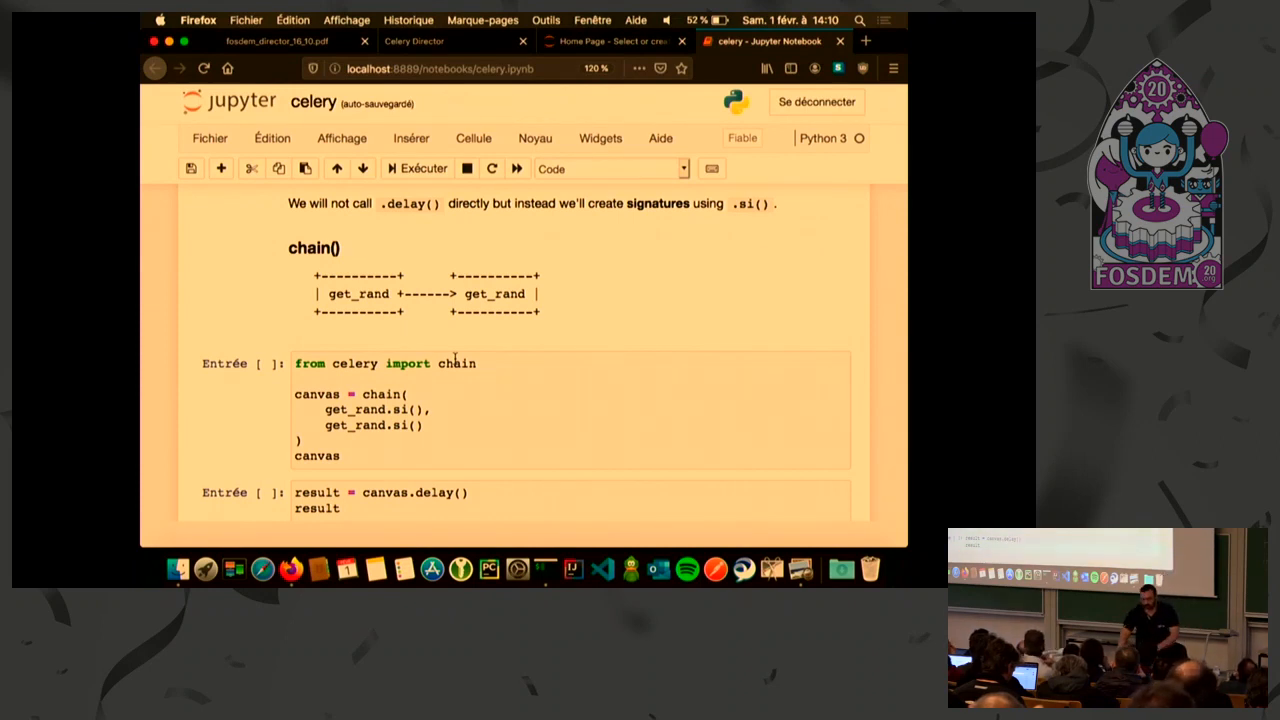
scroll("down", 3)
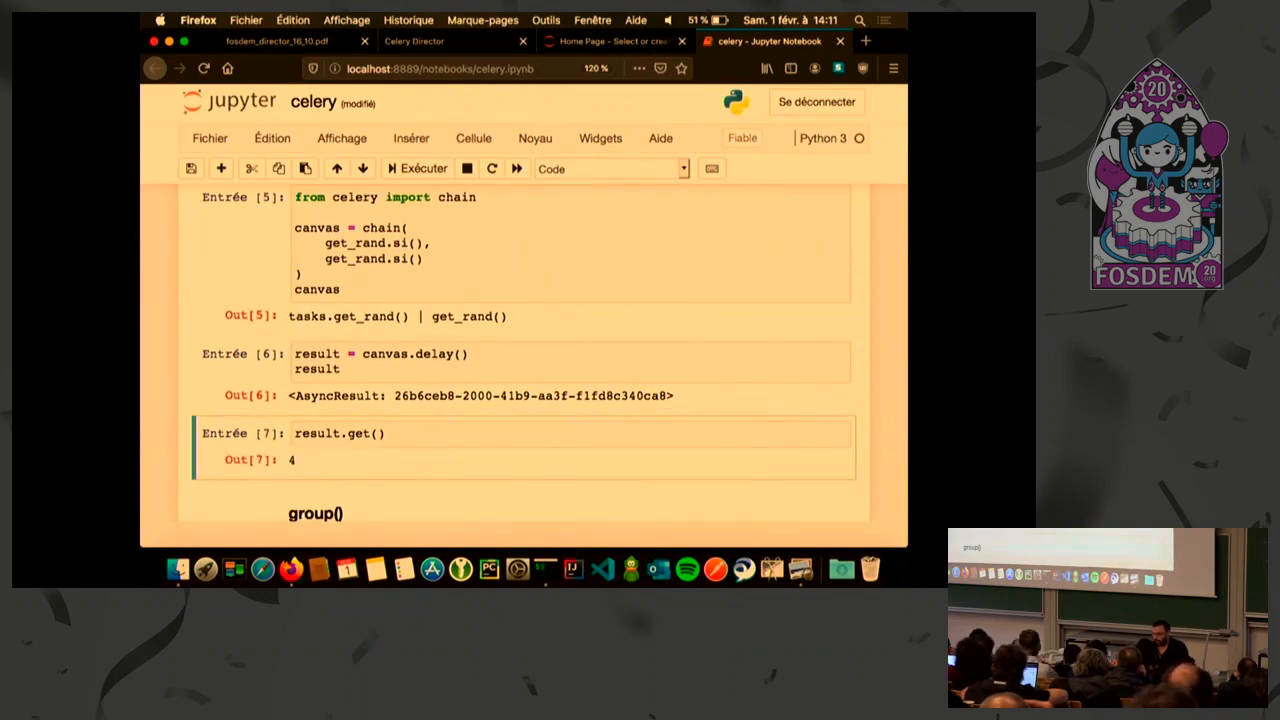
scroll("down", 3)
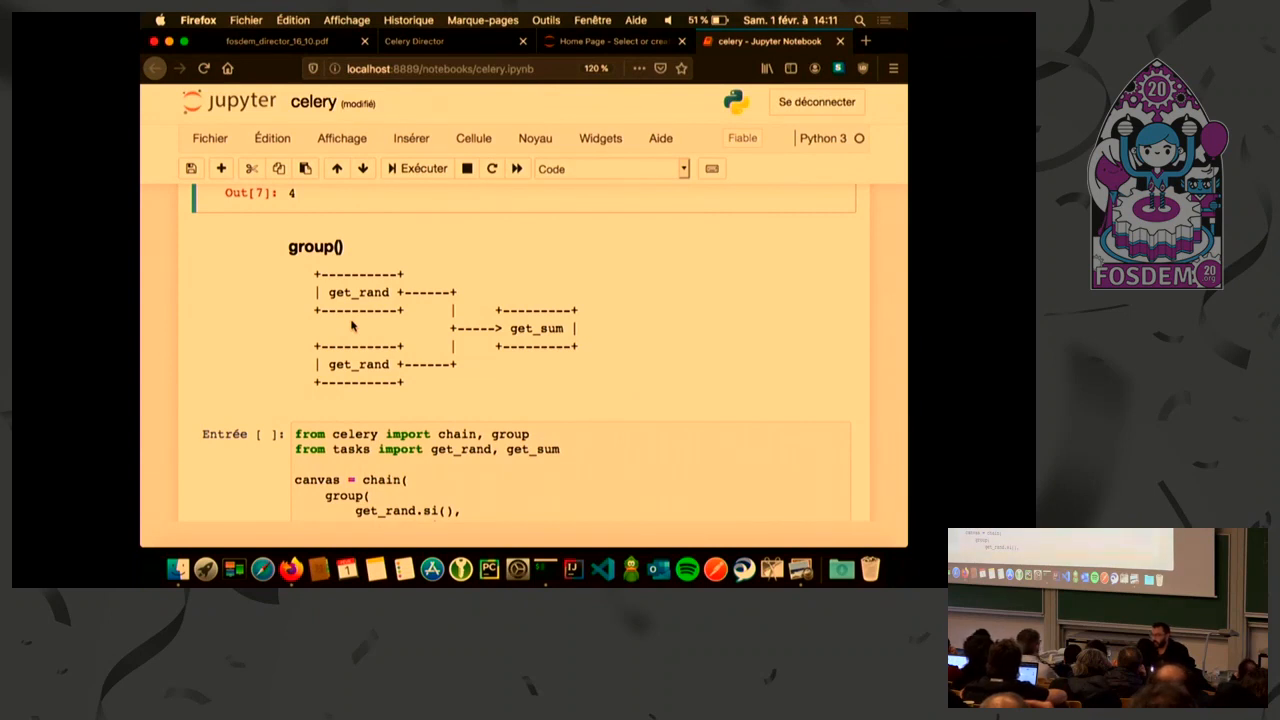
Scroll to the group() cell chaining two get_rand tasks into get_sum and run it
scroll("down", 3)
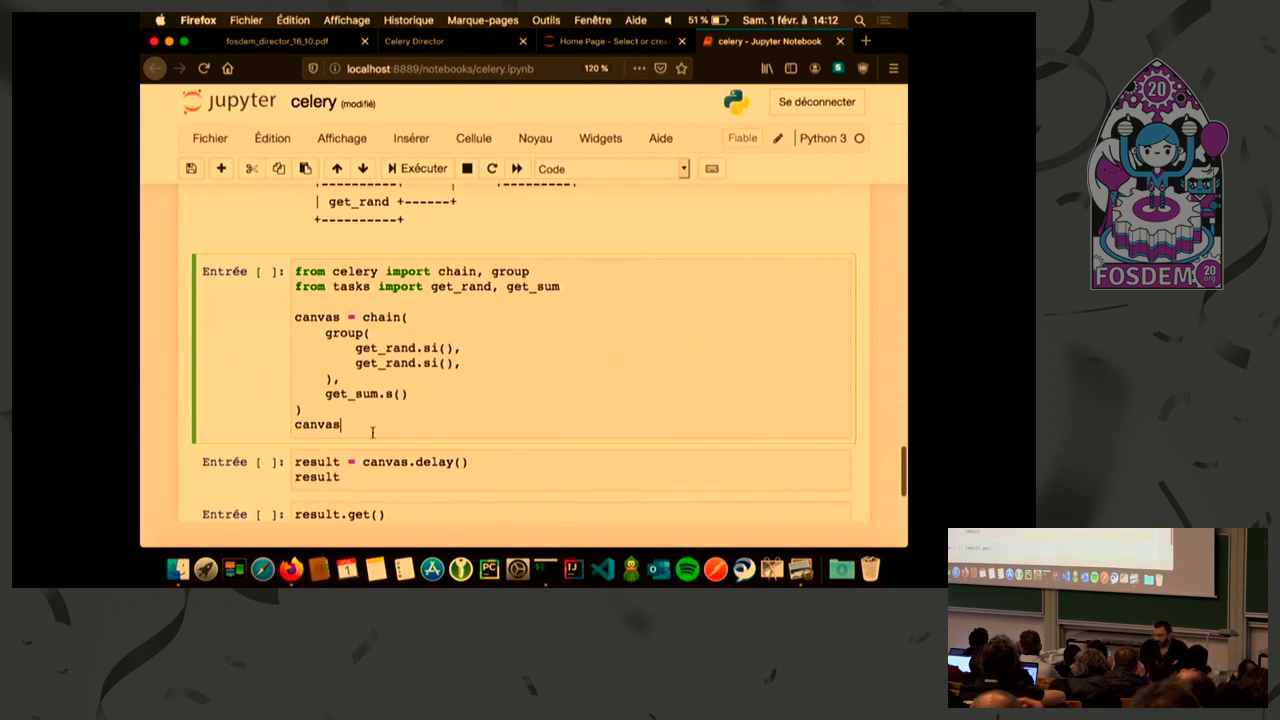
left_click(416, 167)
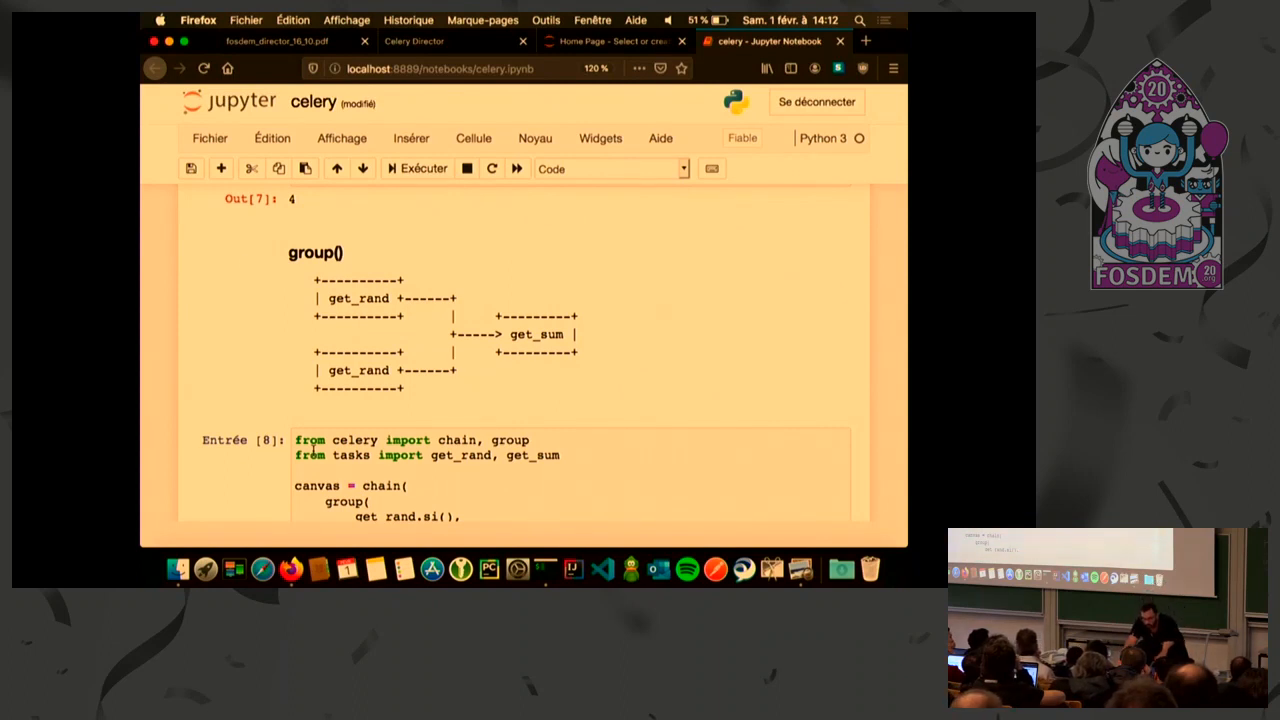
mouse_move(268, 59)
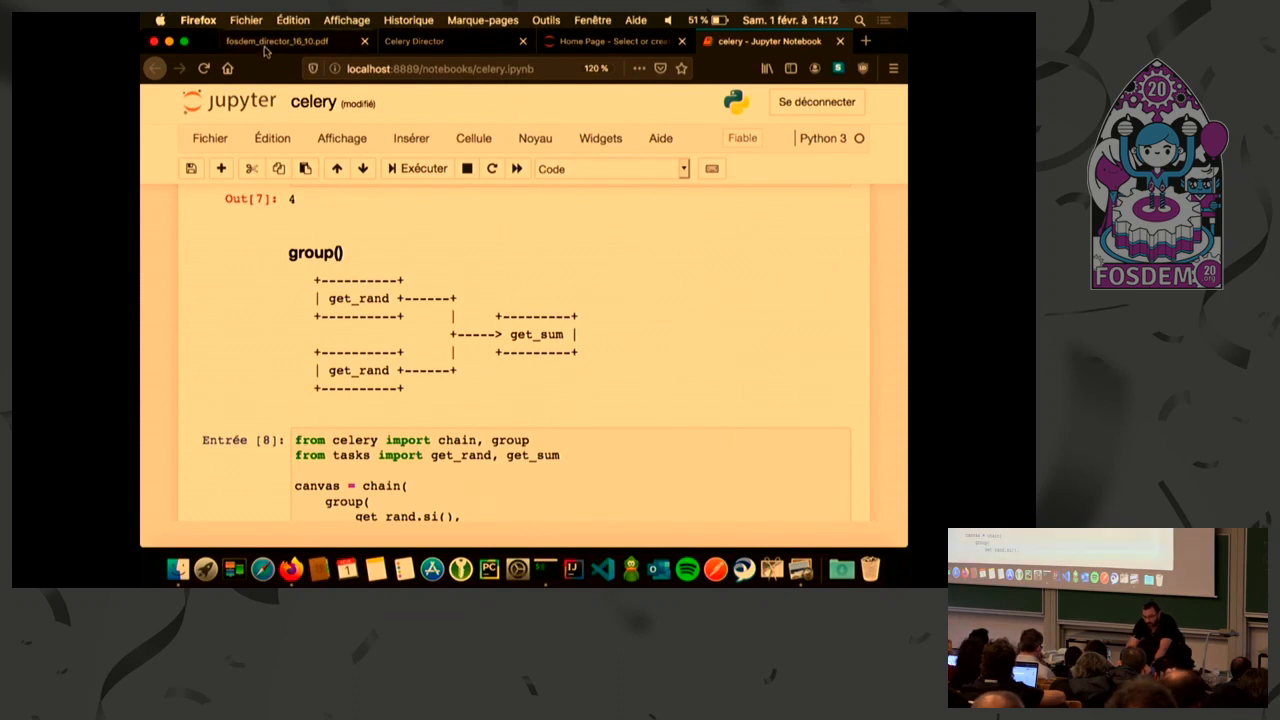
Switch to the Celery Director talk slides in the Firefox PDF tab
left_click(270, 41)
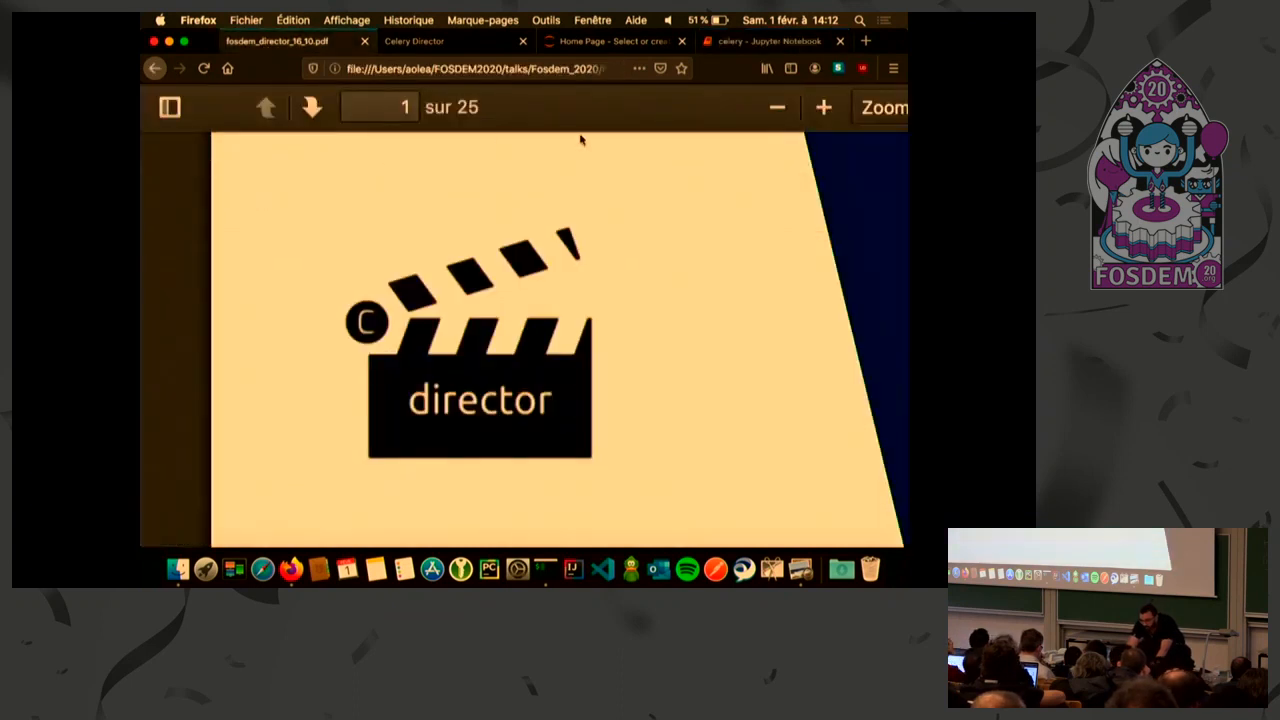
mouse_move(680, 200)
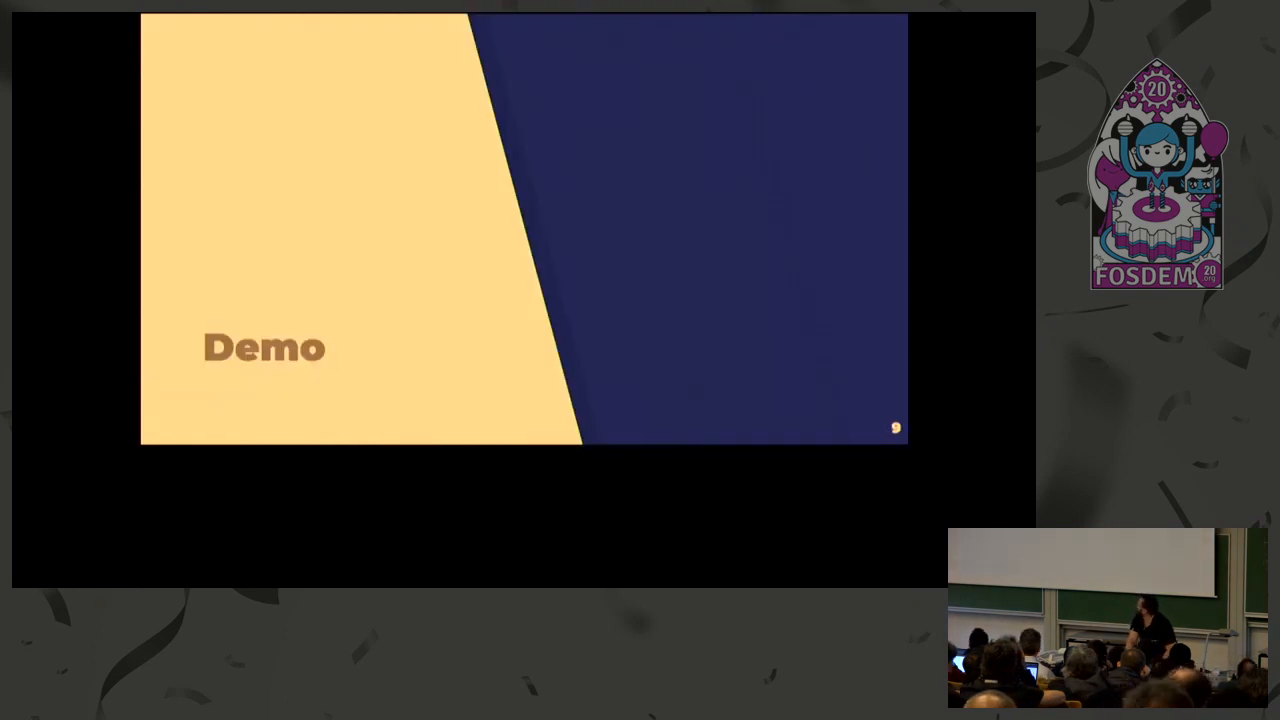
Step through the chain and group example slides to 'Our needs as Celery developers'
key("Right")
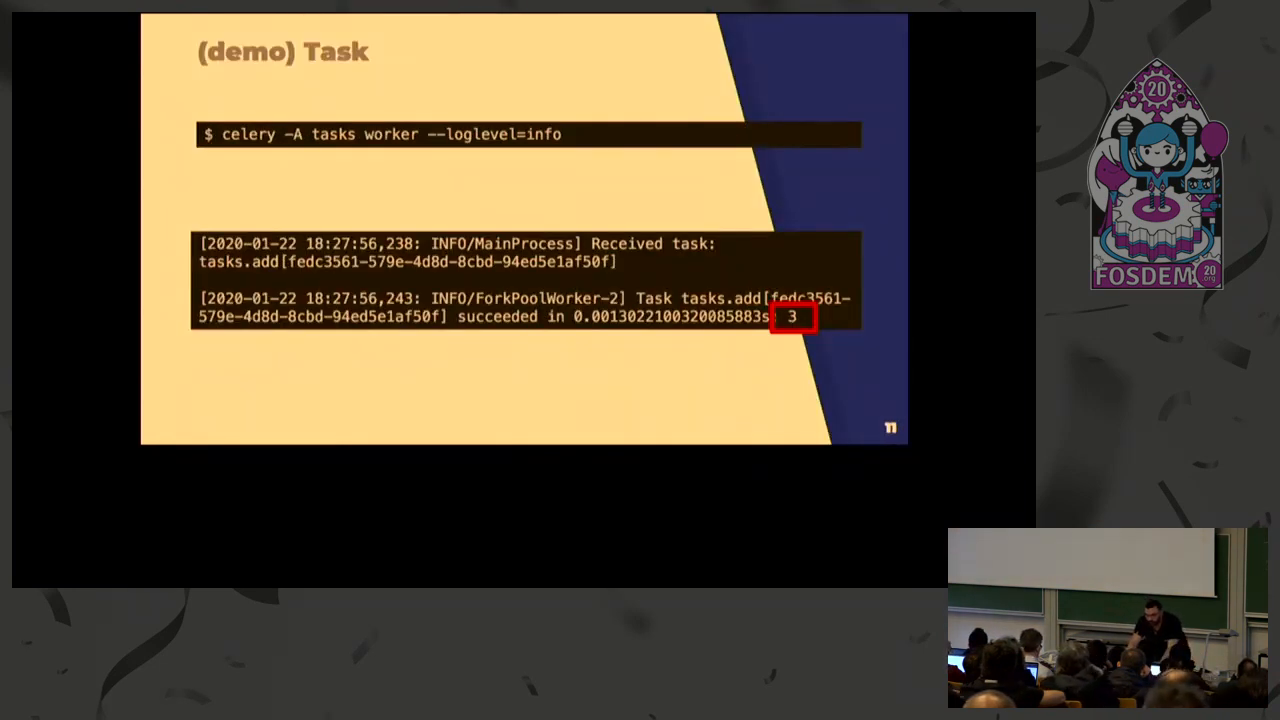
key("Left")
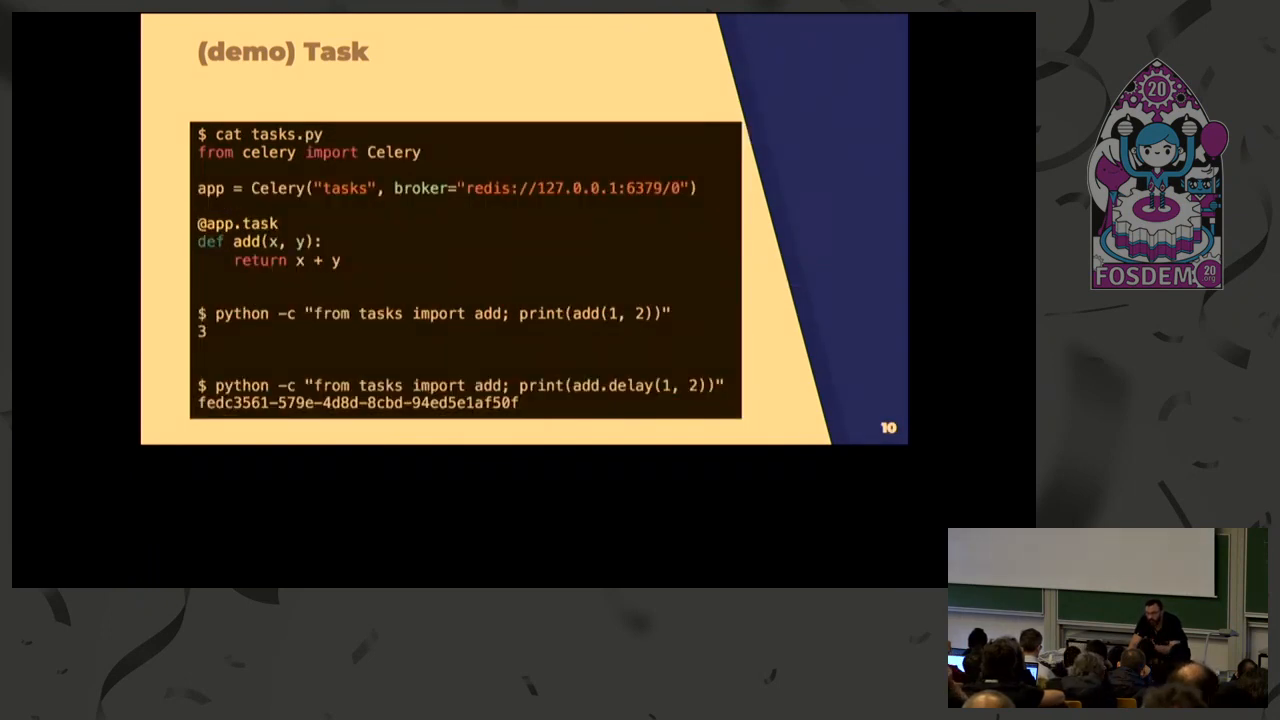
key("Right")
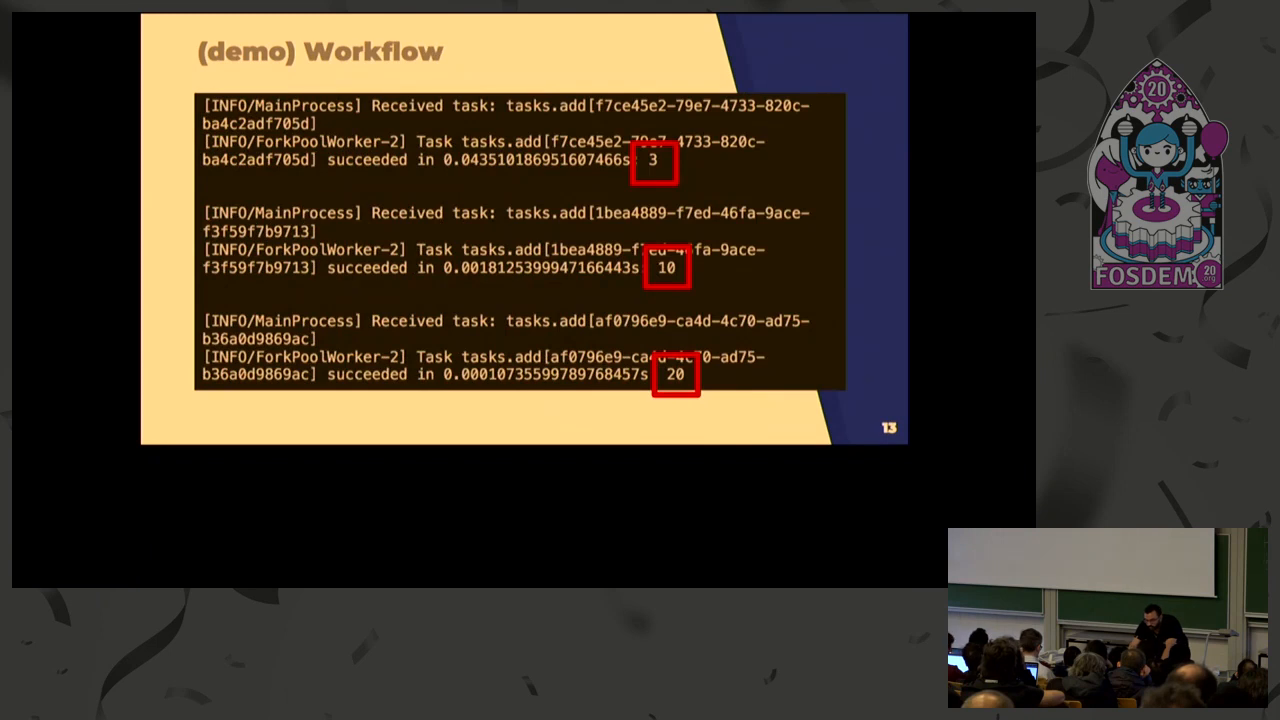
key("Left")
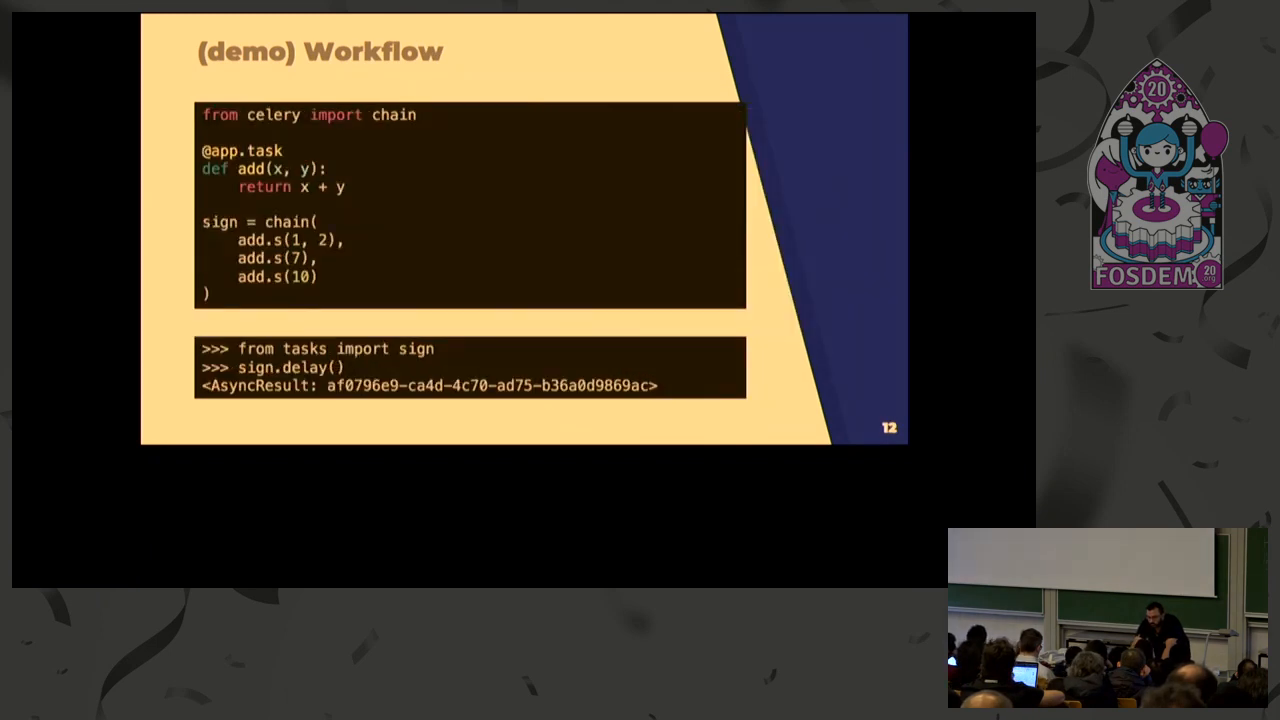
key("Right")
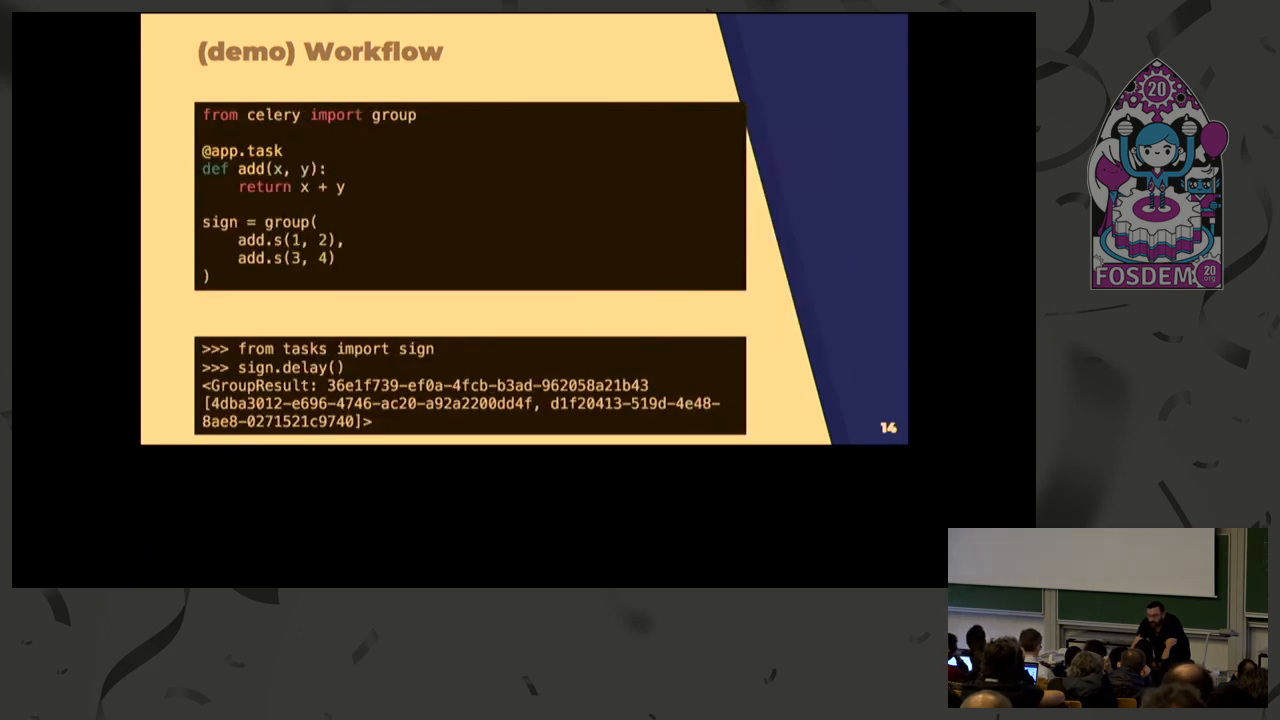
key("Right")
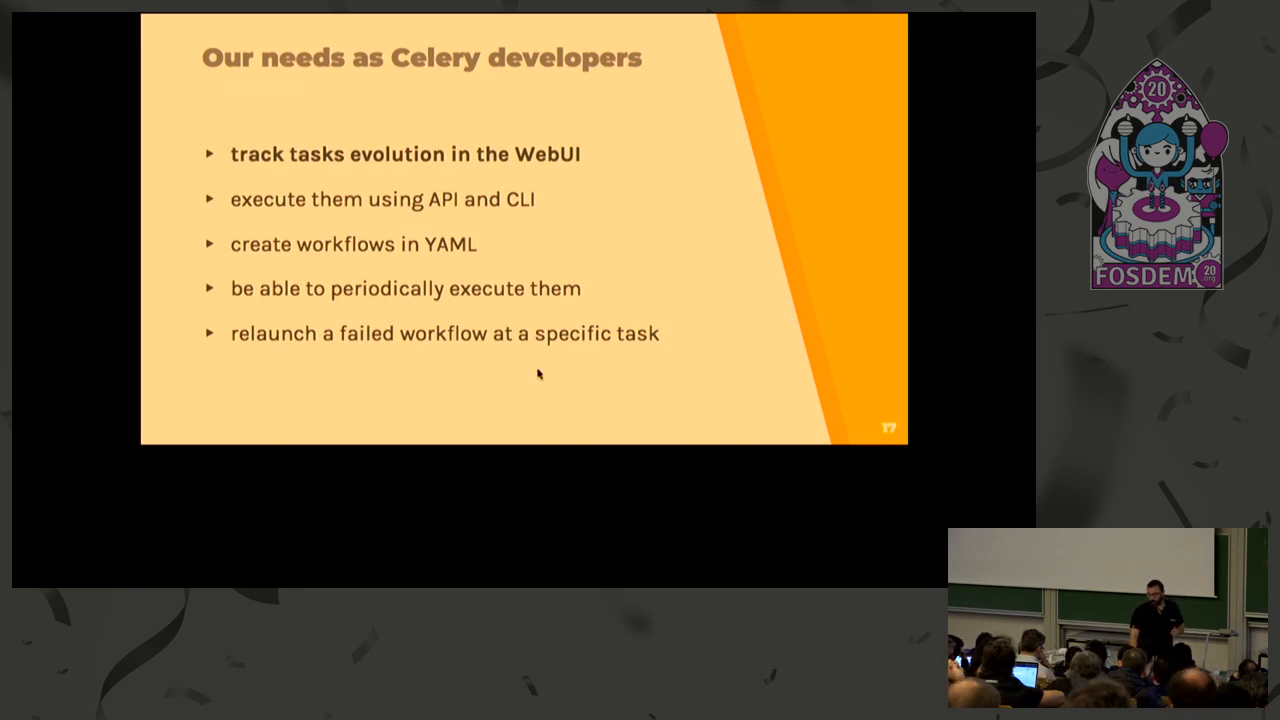
mouse_move(475, 349)
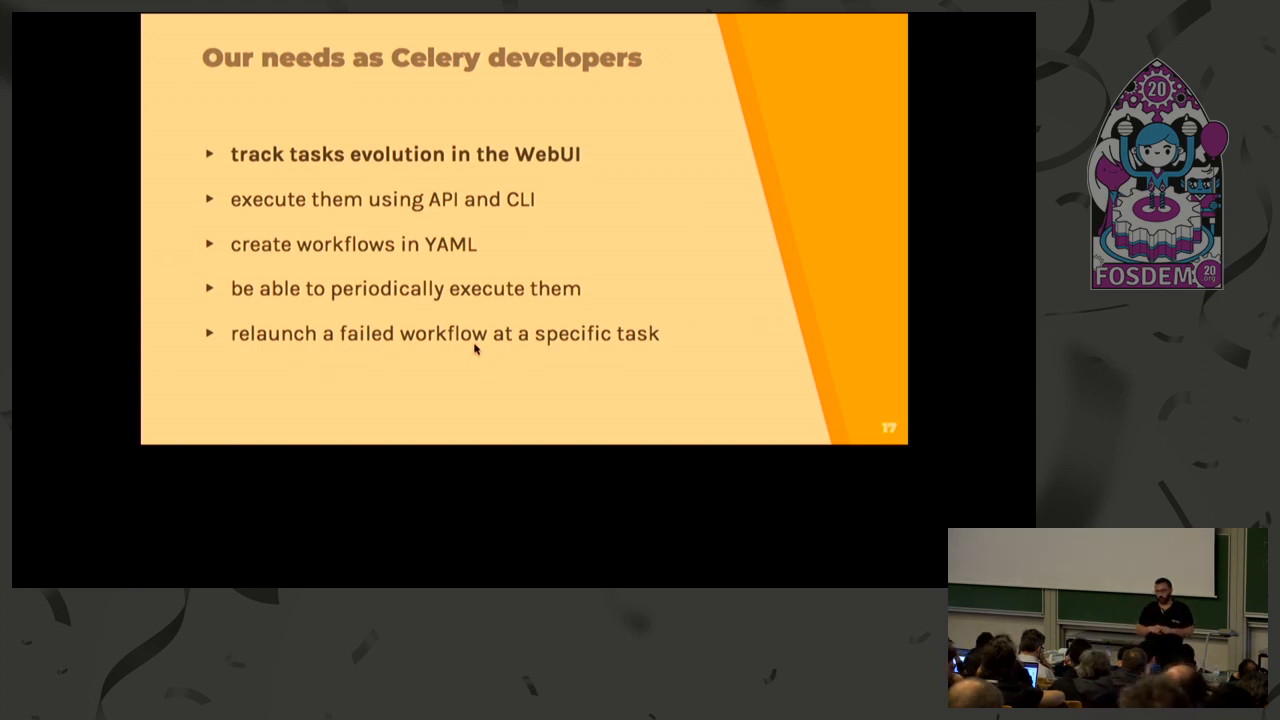
mouse_move(465, 343)
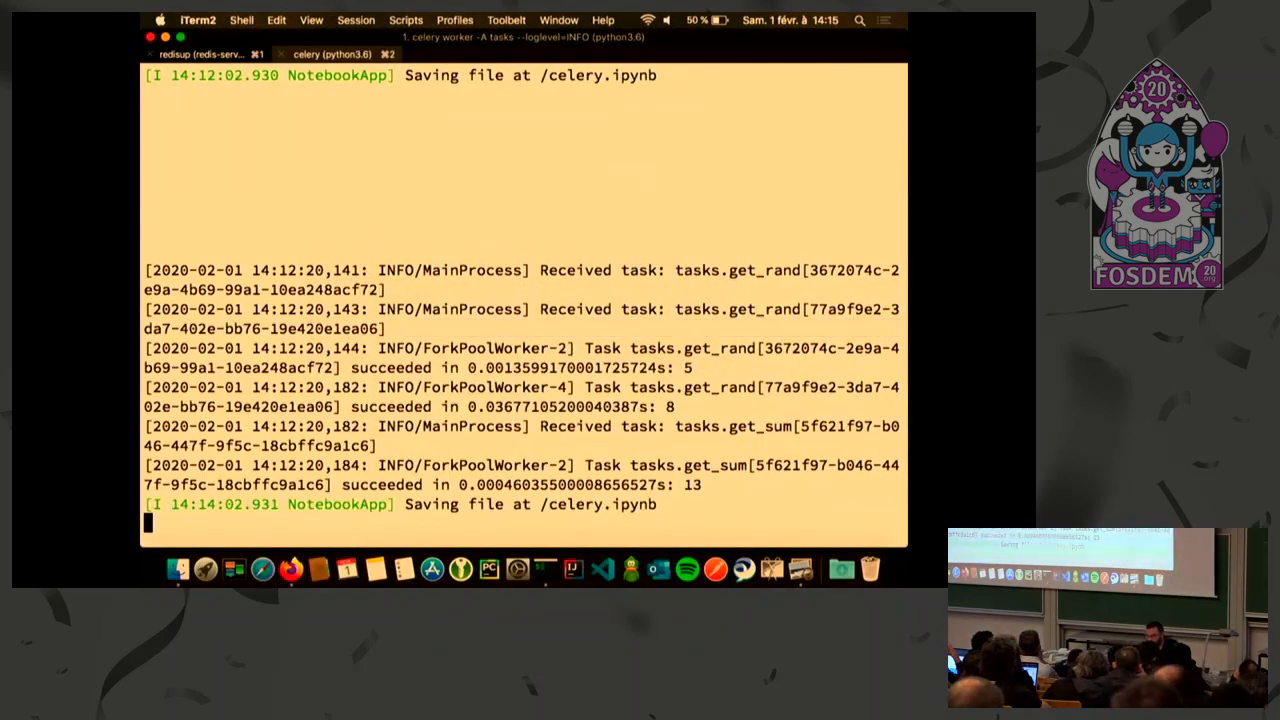
In the project shell, highlight celery-director in requirements.txt and type director --help
key("ctrl+c")
type("cat requirements.txt")
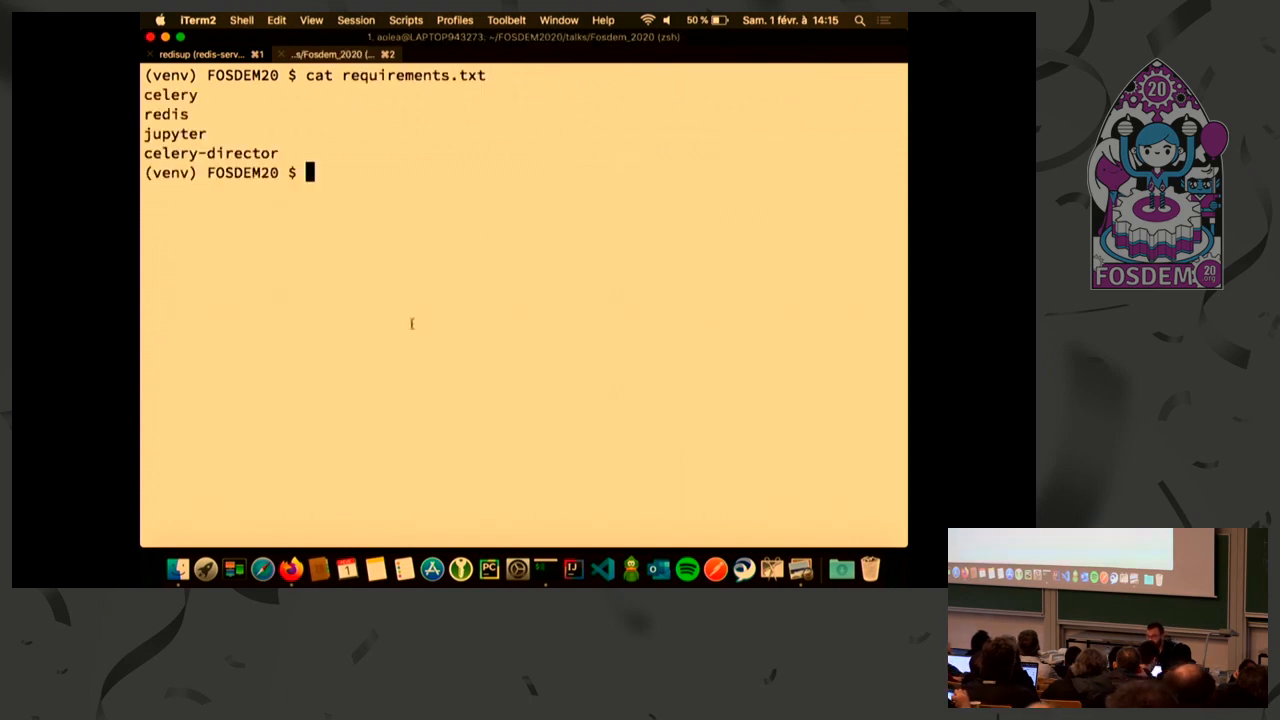
double_click(210, 152)
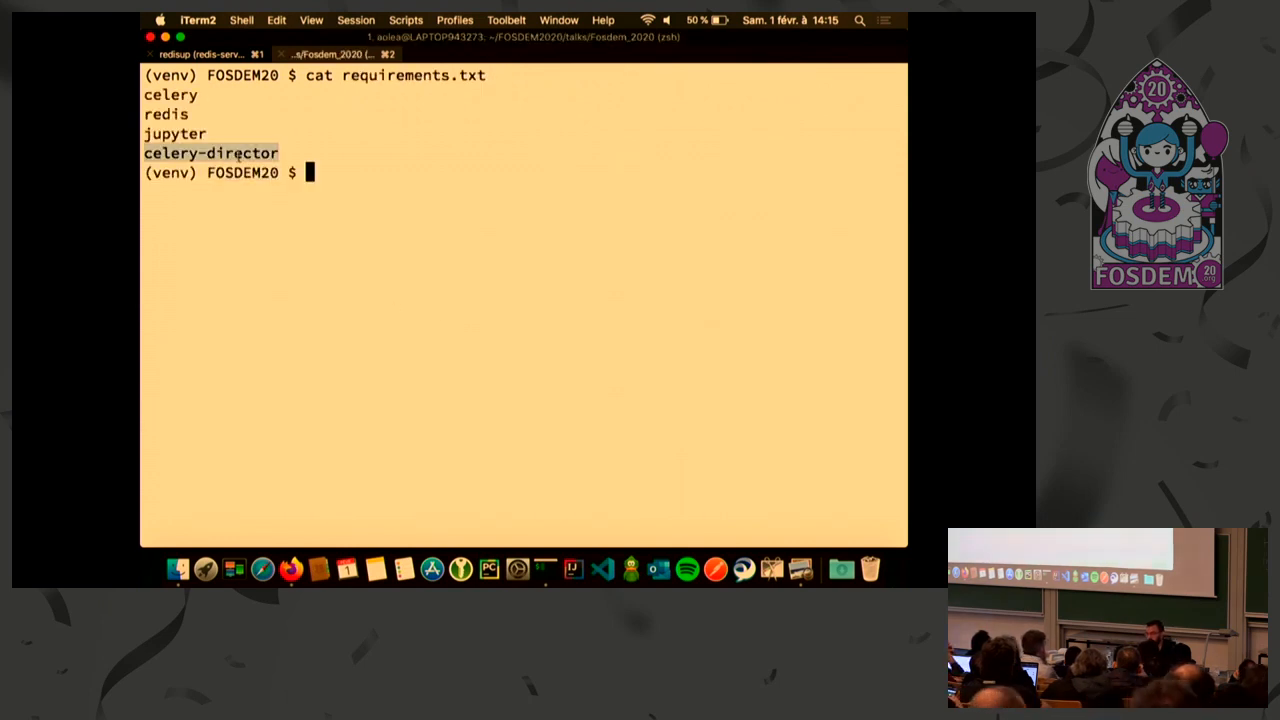
type("directopr")
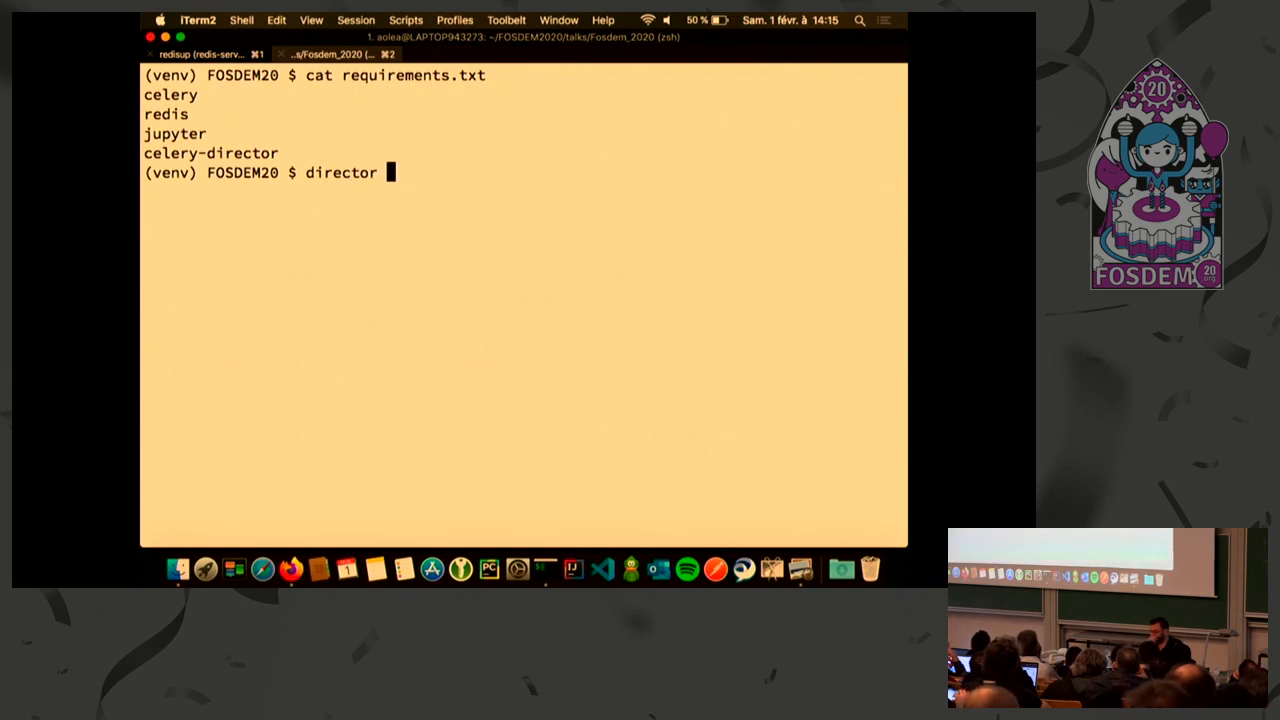
type("-")
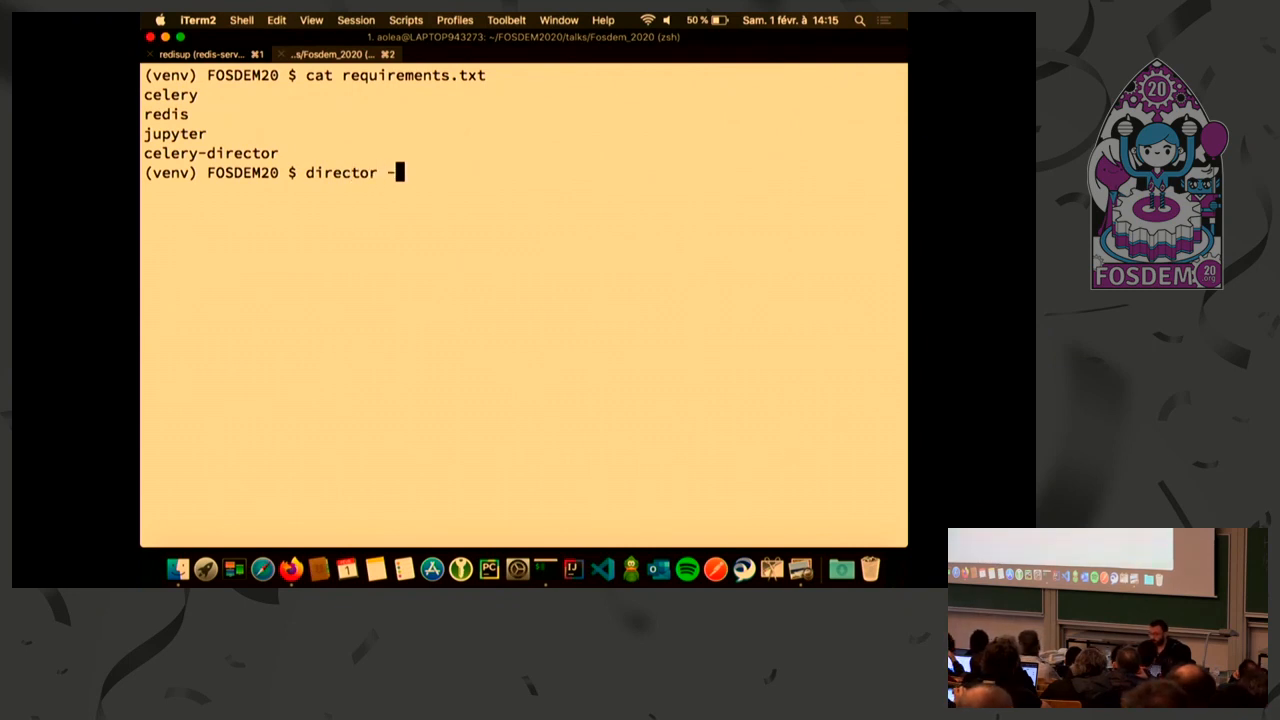
type("-help")
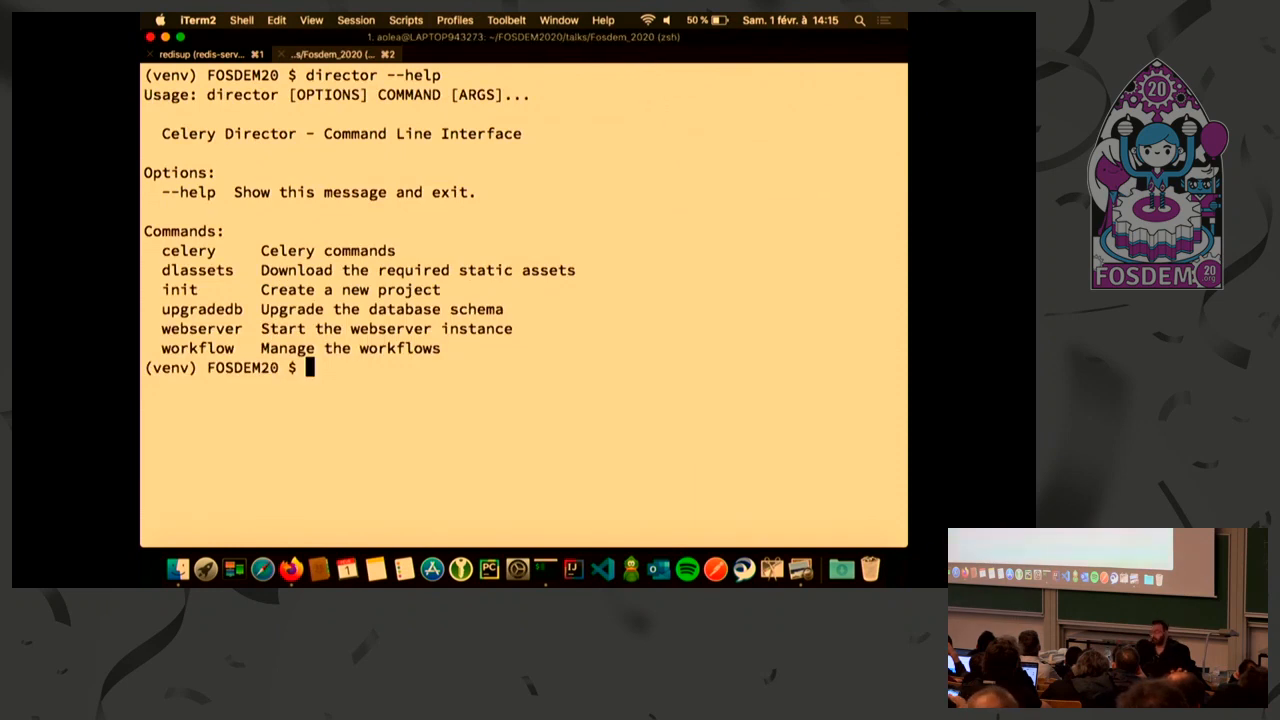
Begin typing a new director command below the help output
type("d")
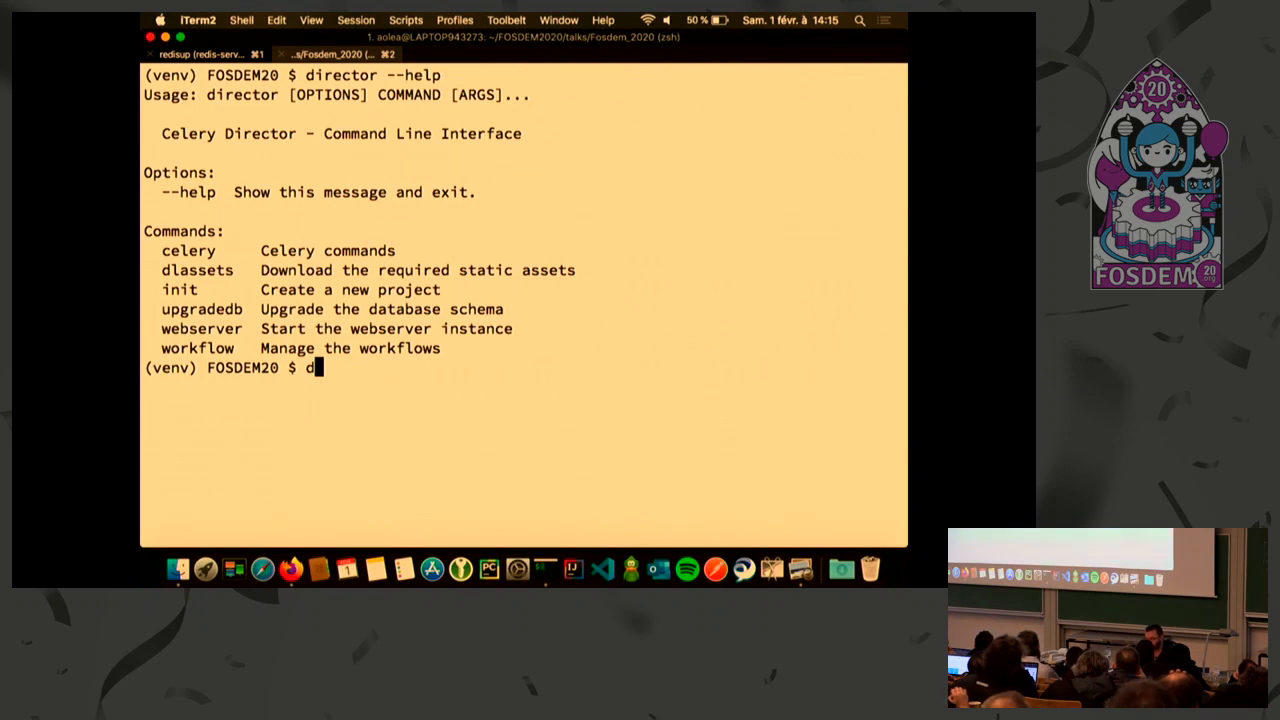
Create a Celery Director project named workflows with director init workflows
type("irector in")
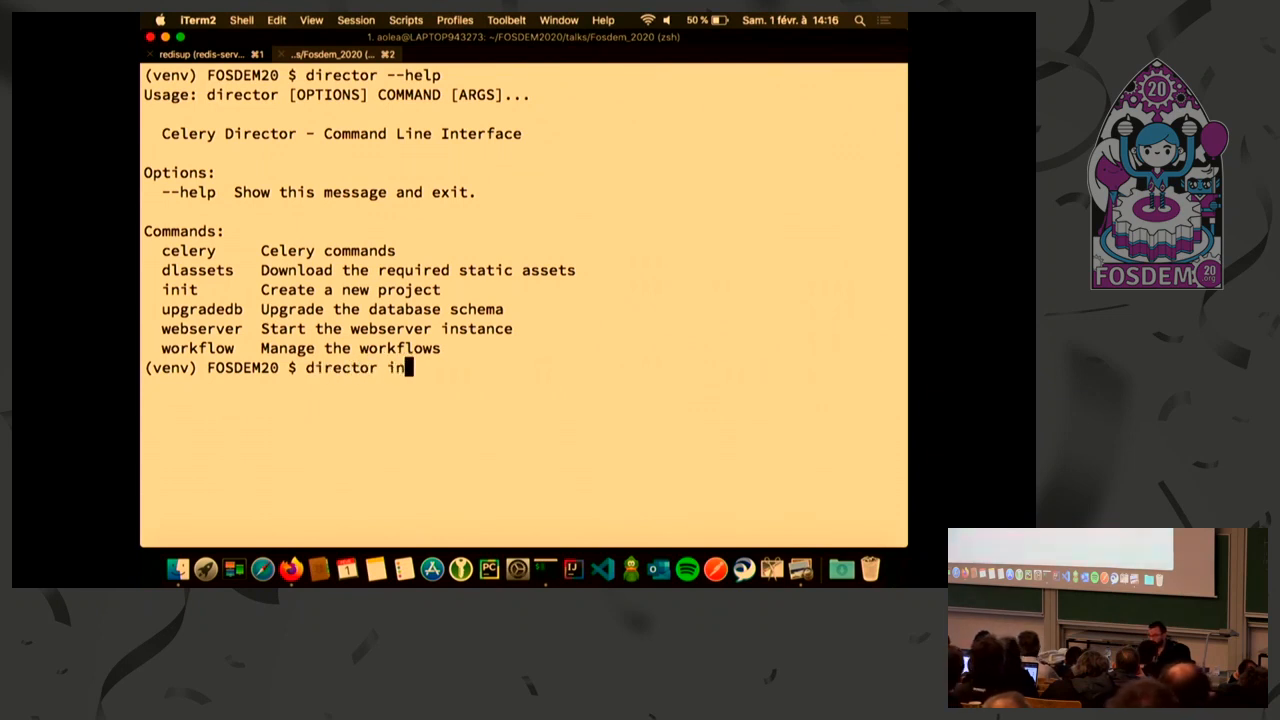
type("it work")
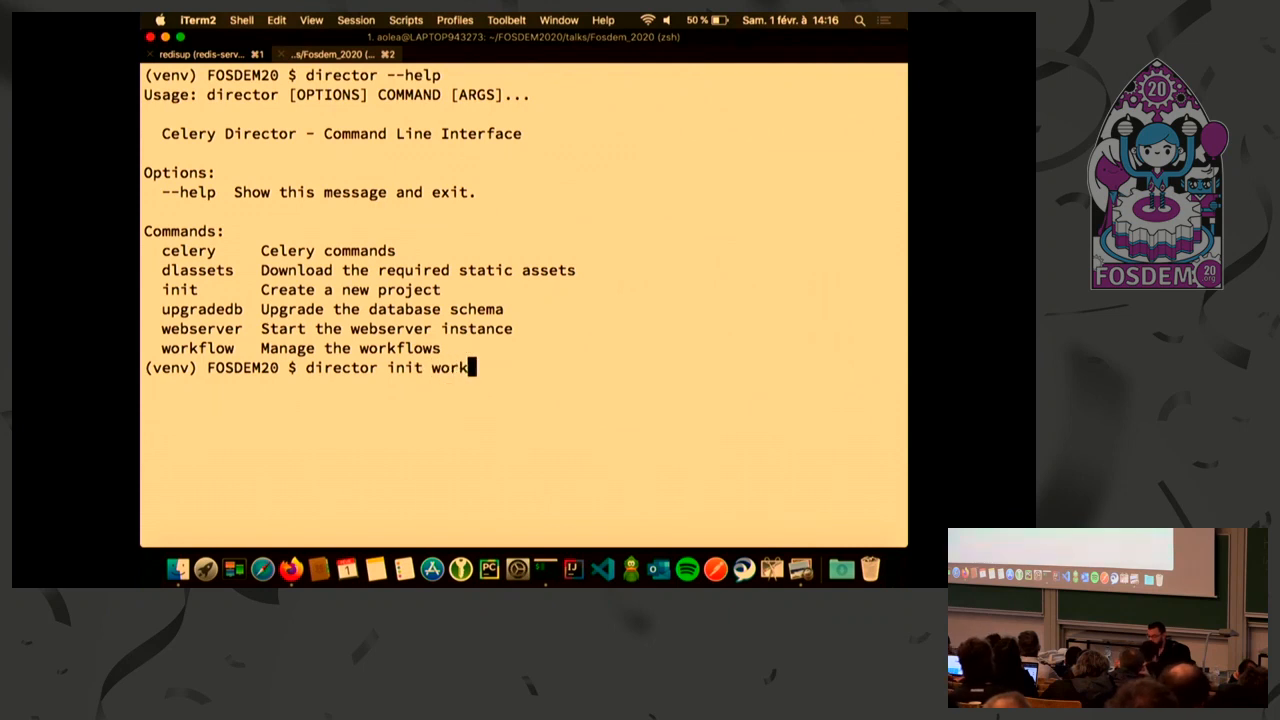
type("lows")
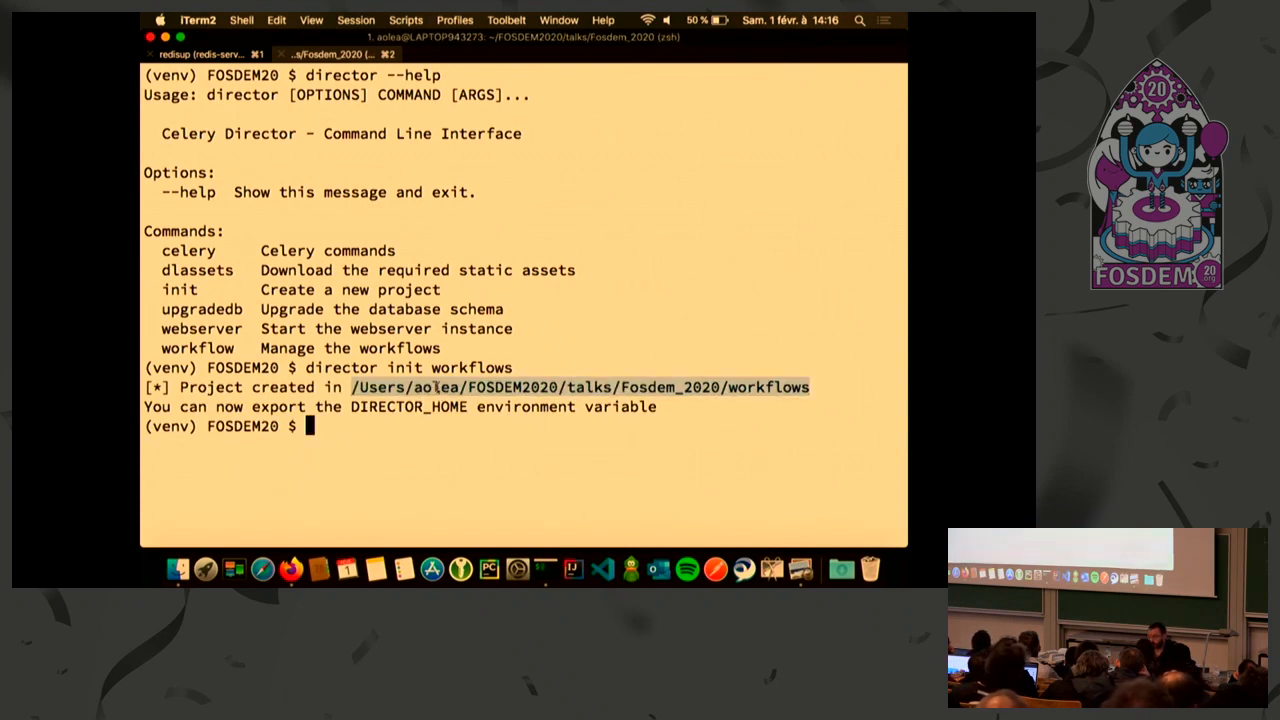
Export DIRECTOR_HOME as /Users/aolea/FOSDEM2020/talks/Fosdem_2020/workflows
type("exportt")
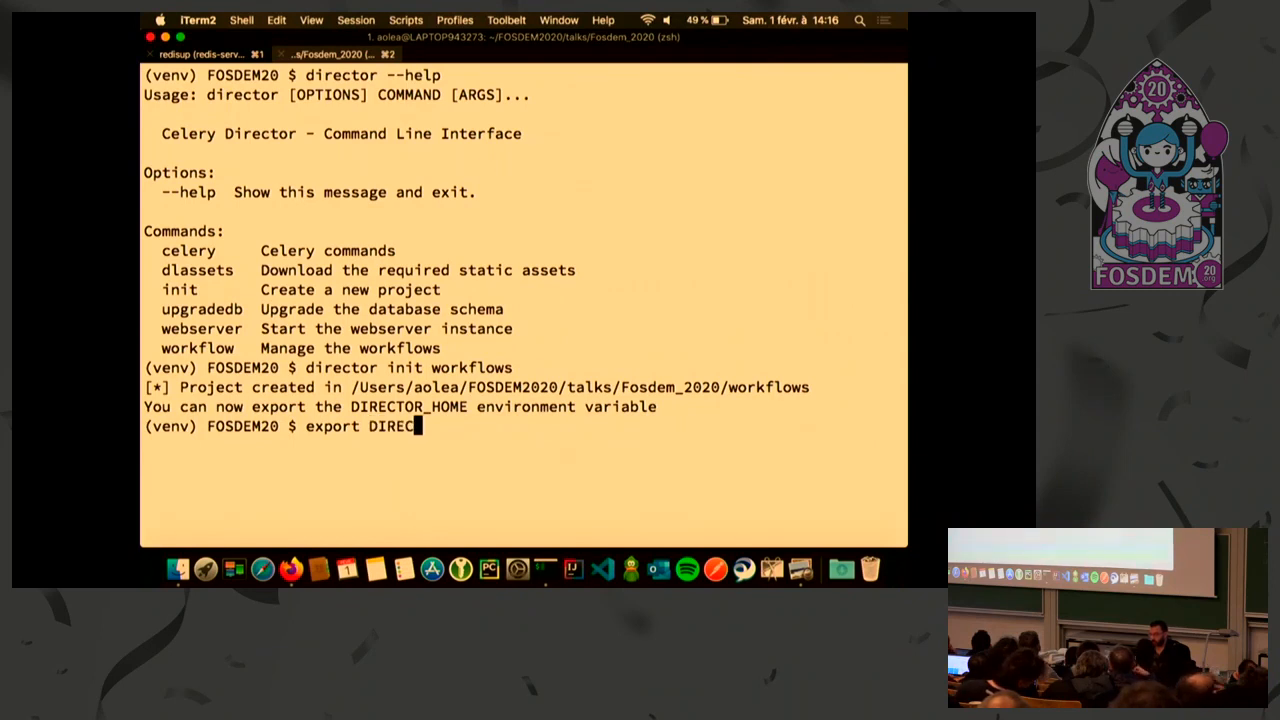
type("TOR_H")
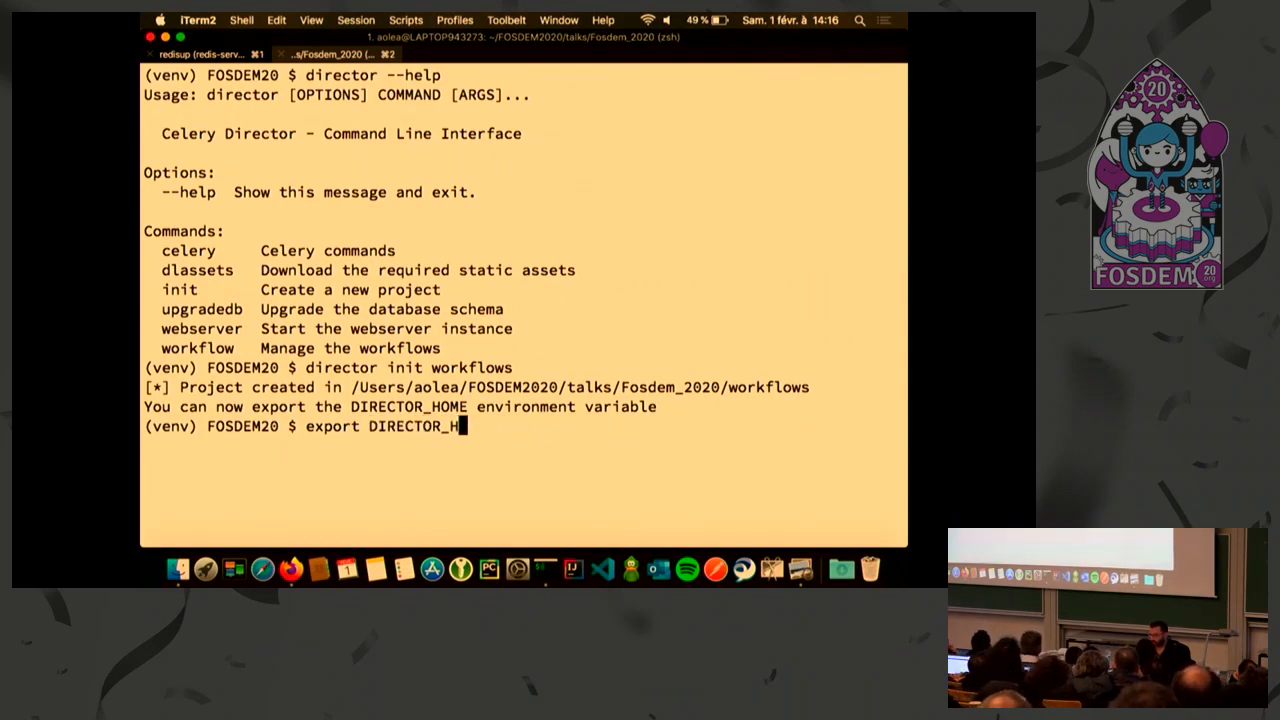
type("OME=\"/Users/aolea/FOSDEM2020/talks/Fosdem_2020/workflows")
type("c")
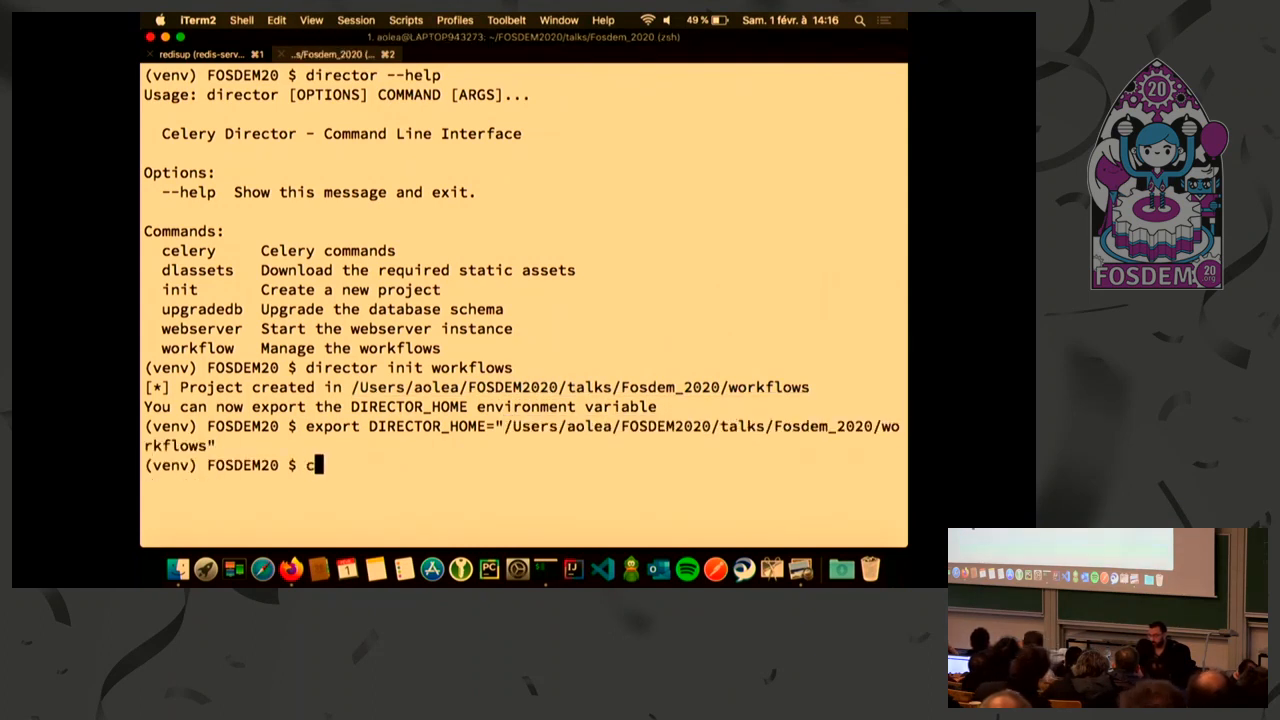
Change into $DIRECTOR_HOME and list the project and its tasks/ folder
type("d \"")
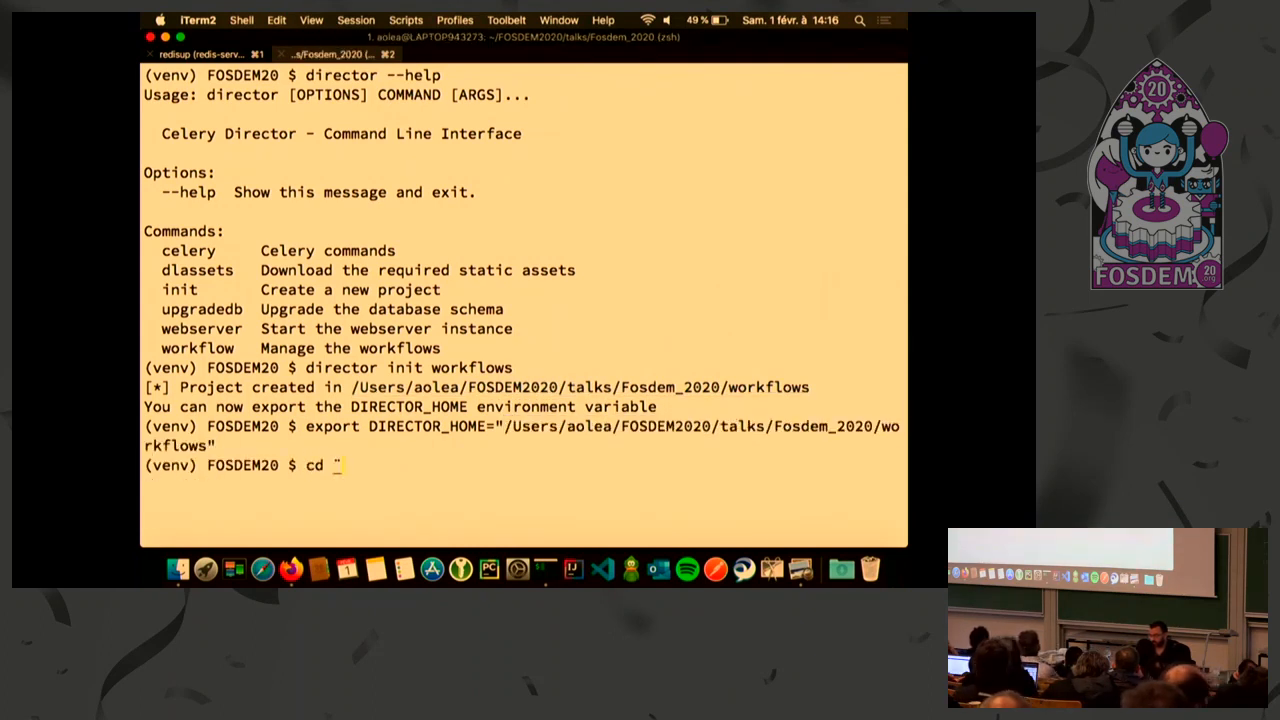
type("$")
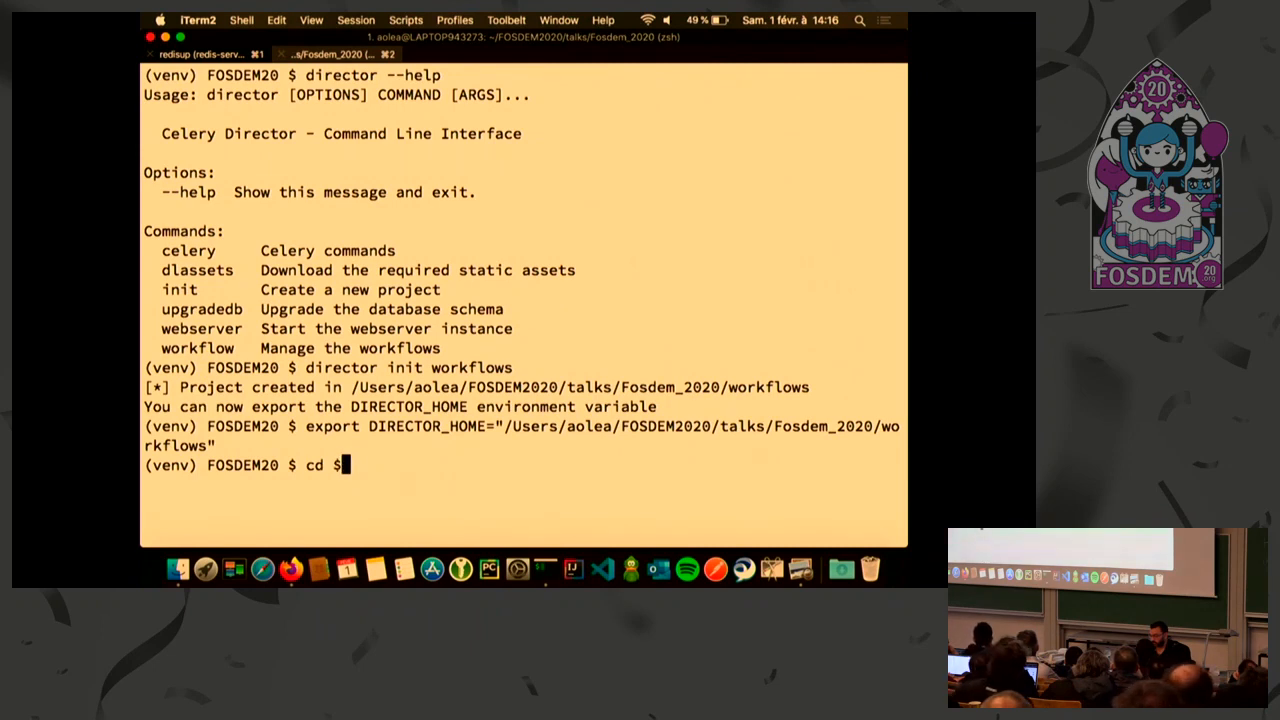
type("DIRECTOR_HOME")
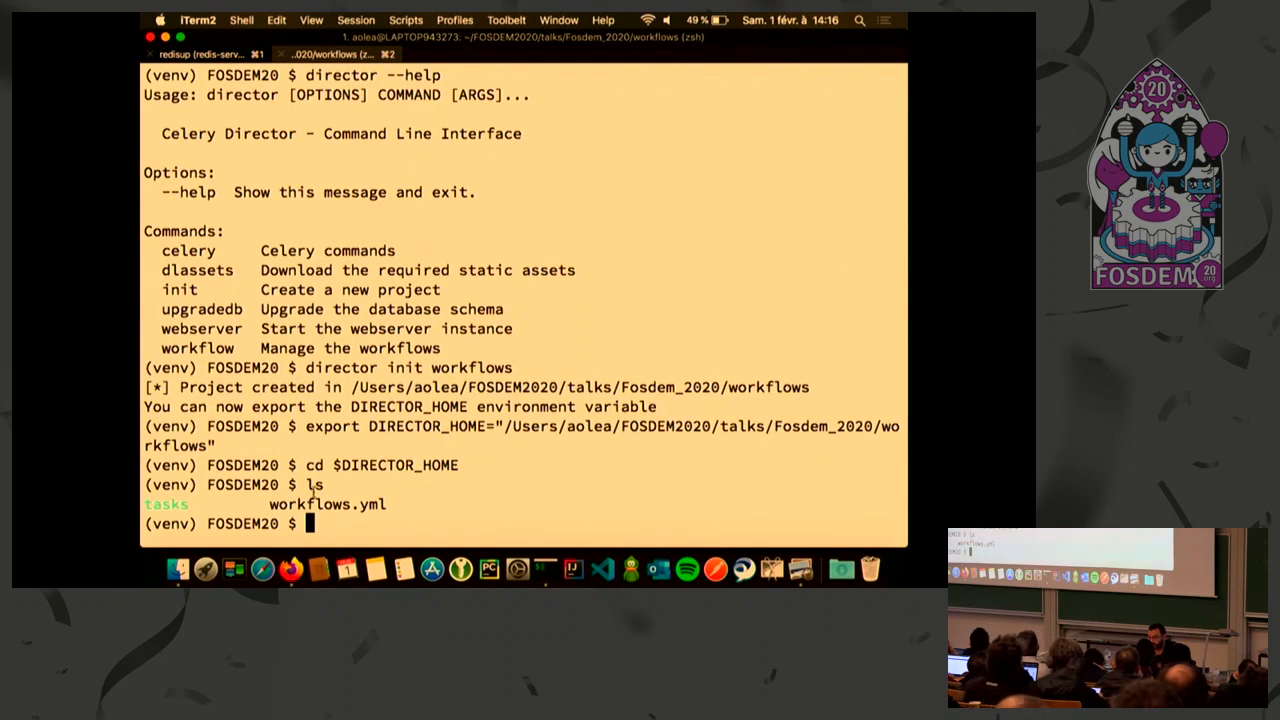
type("ls tasks/")
type("caty")
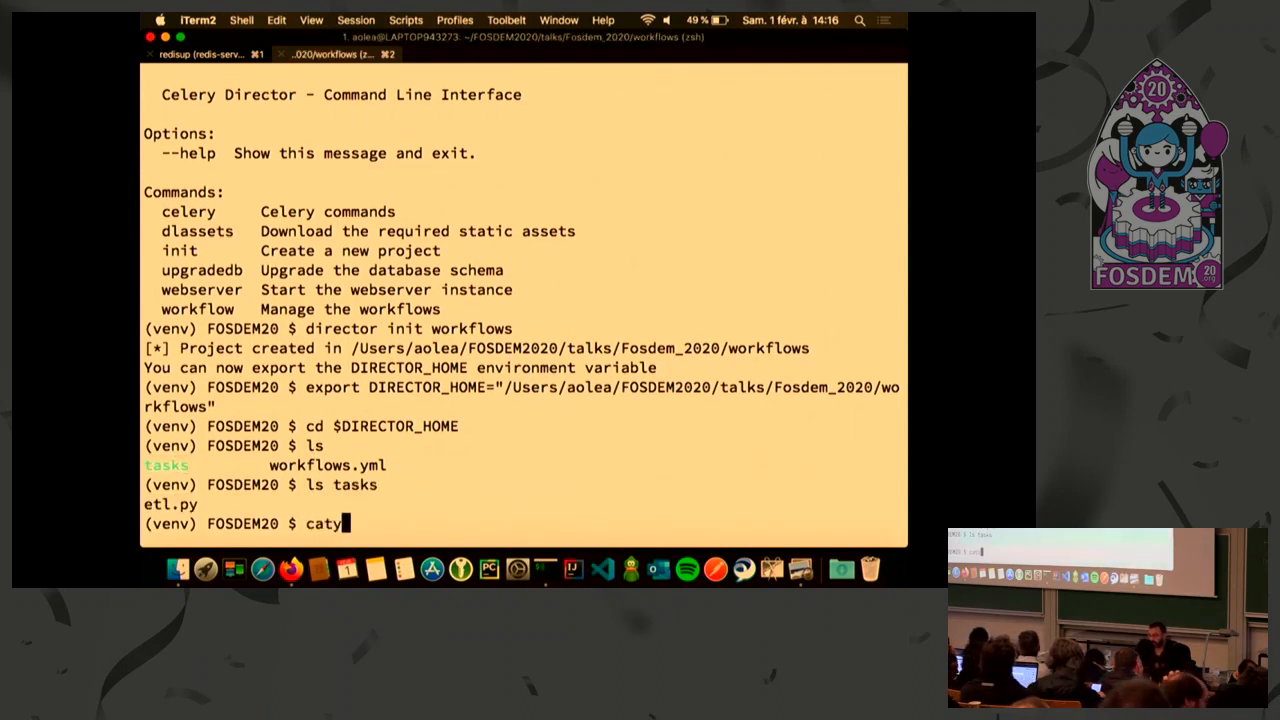
Show tasks/etl.py, highlighting the Extracting data print, then cat workflows.yml
type("tasks/etl.py")
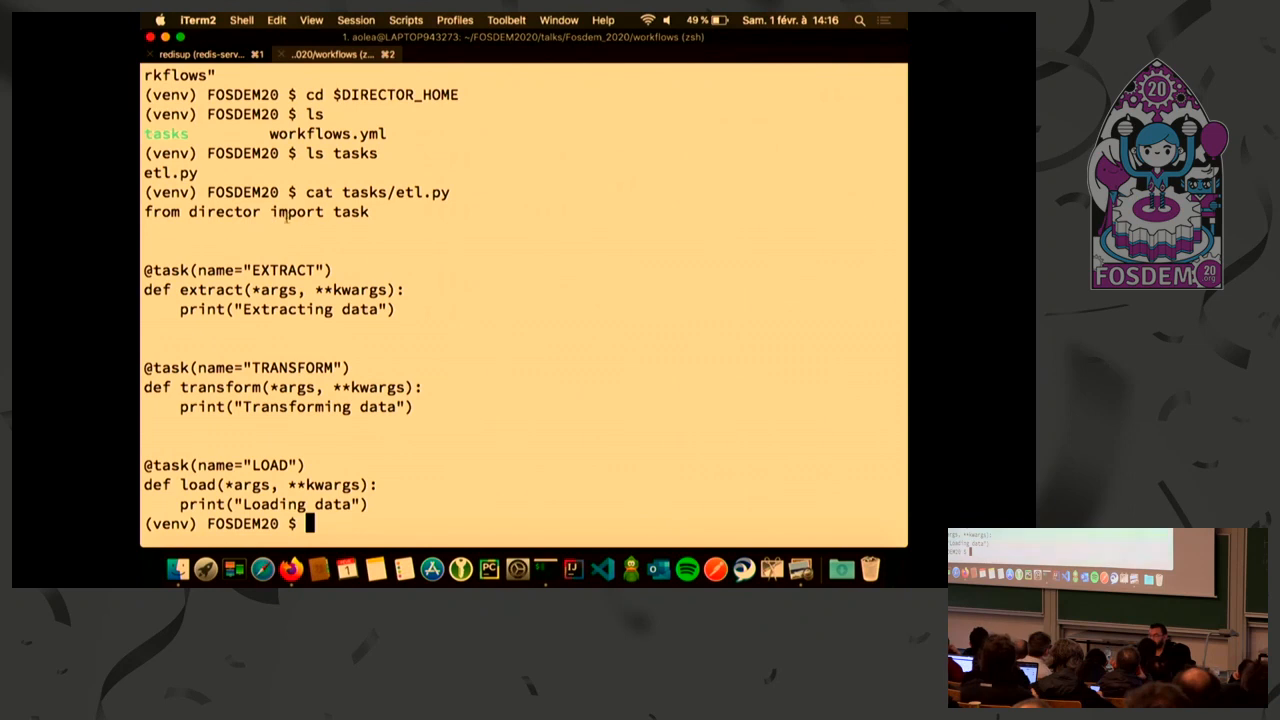
double_click(351, 211)
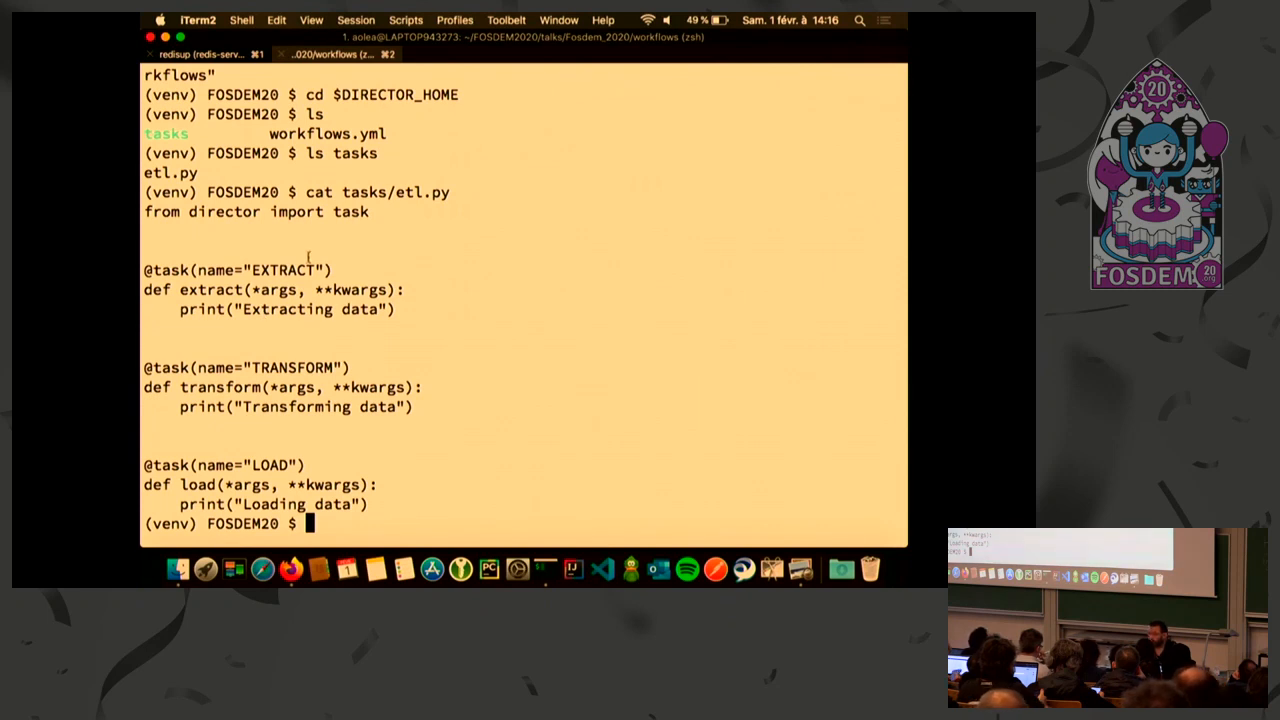
double_click(210, 289)
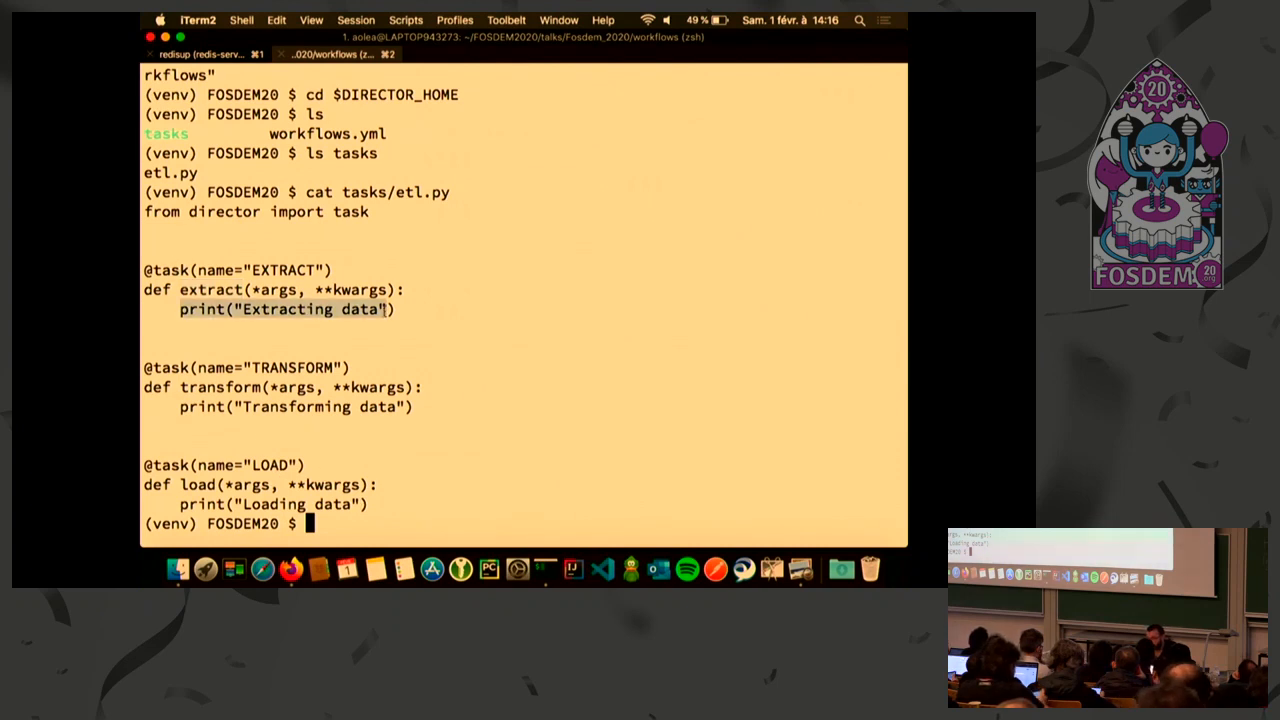
type("cat workflows.ym")
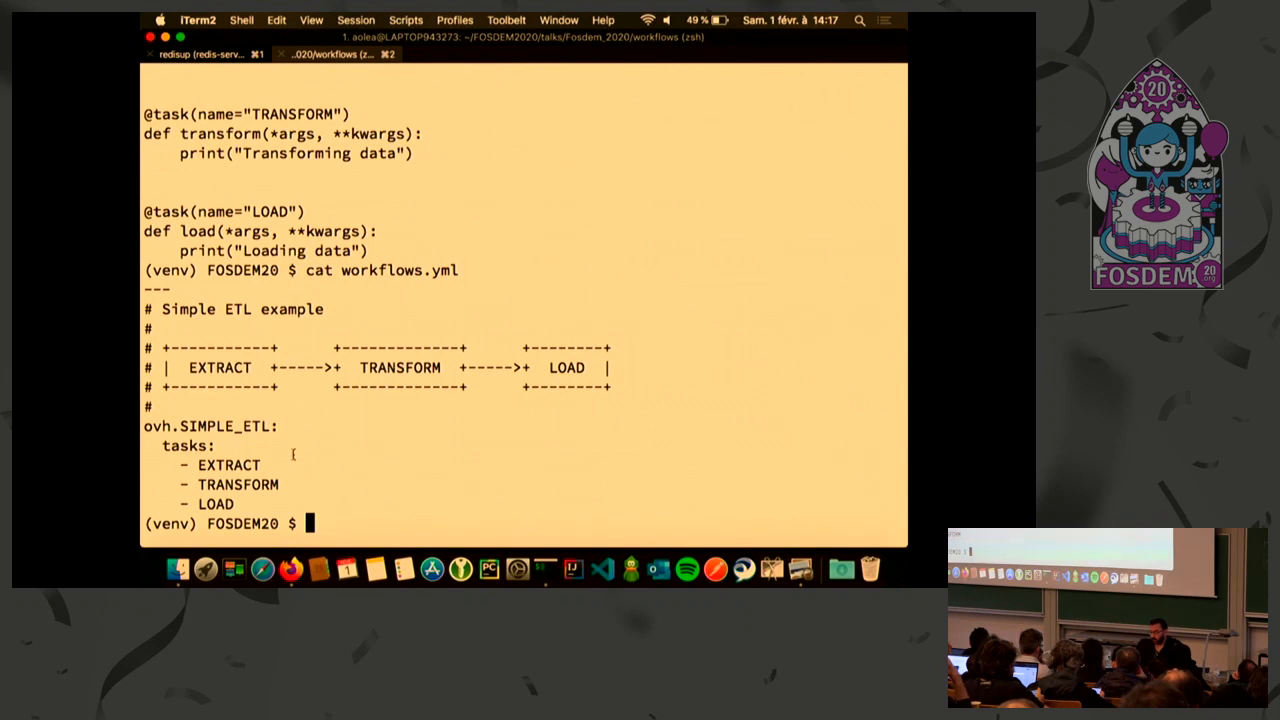
Run director upgradedb and list the folder to confirm director.db exists
type("ls")
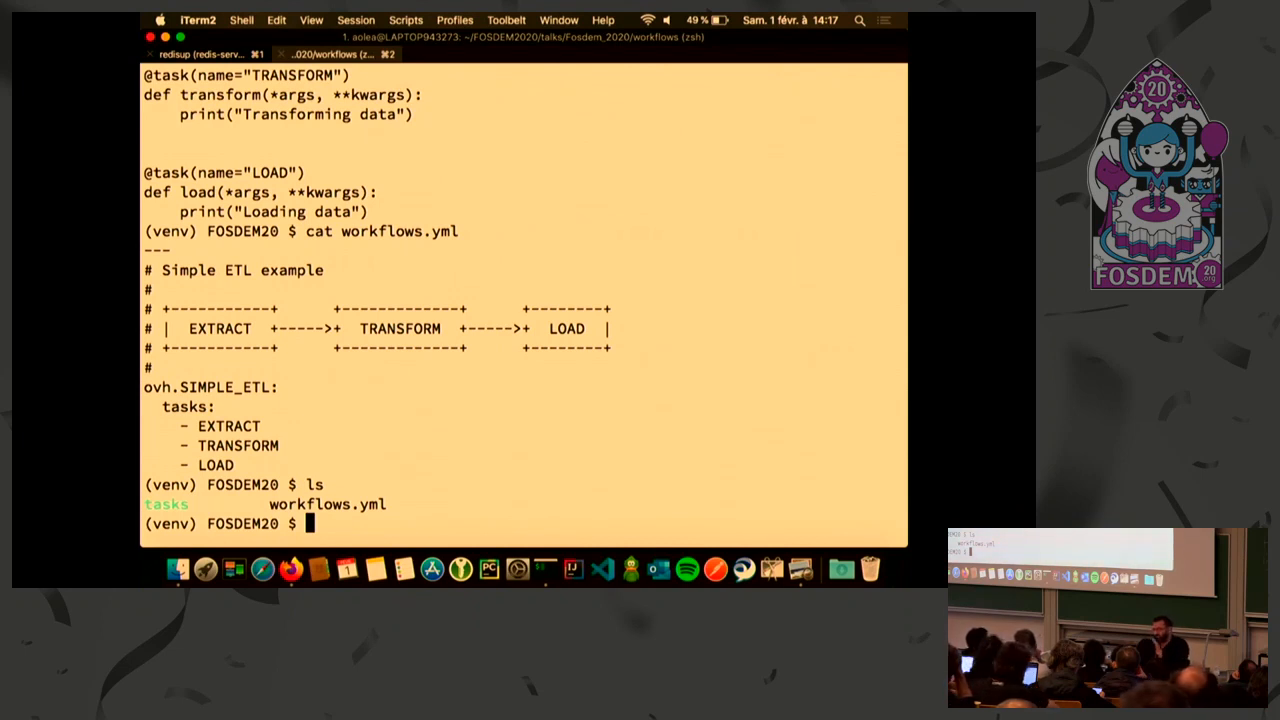
type("diref")
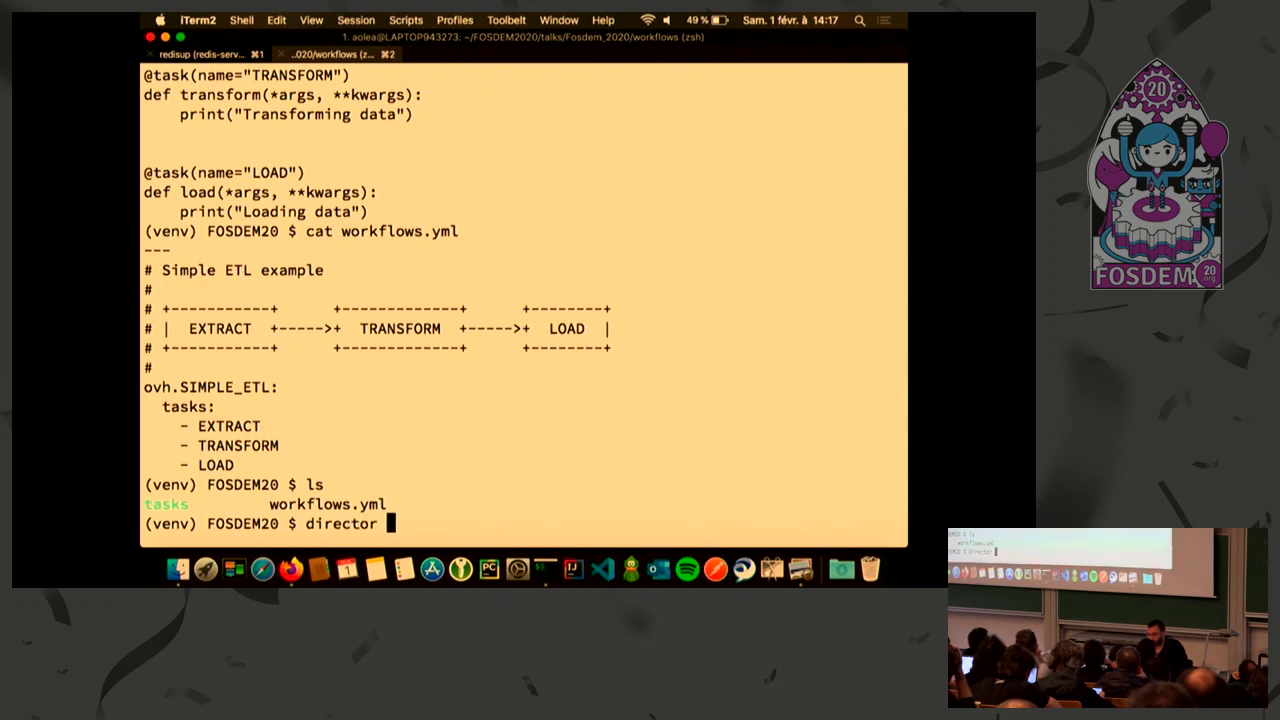
type("upgradedb")
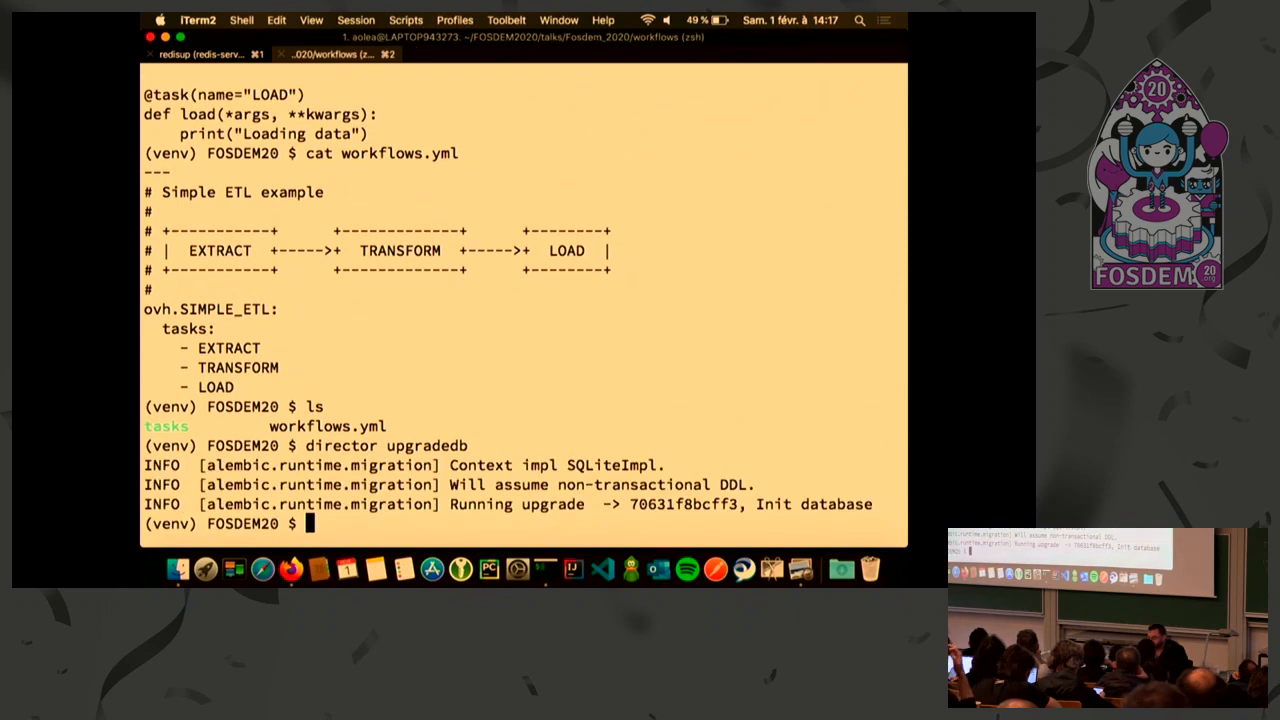
key("Return")
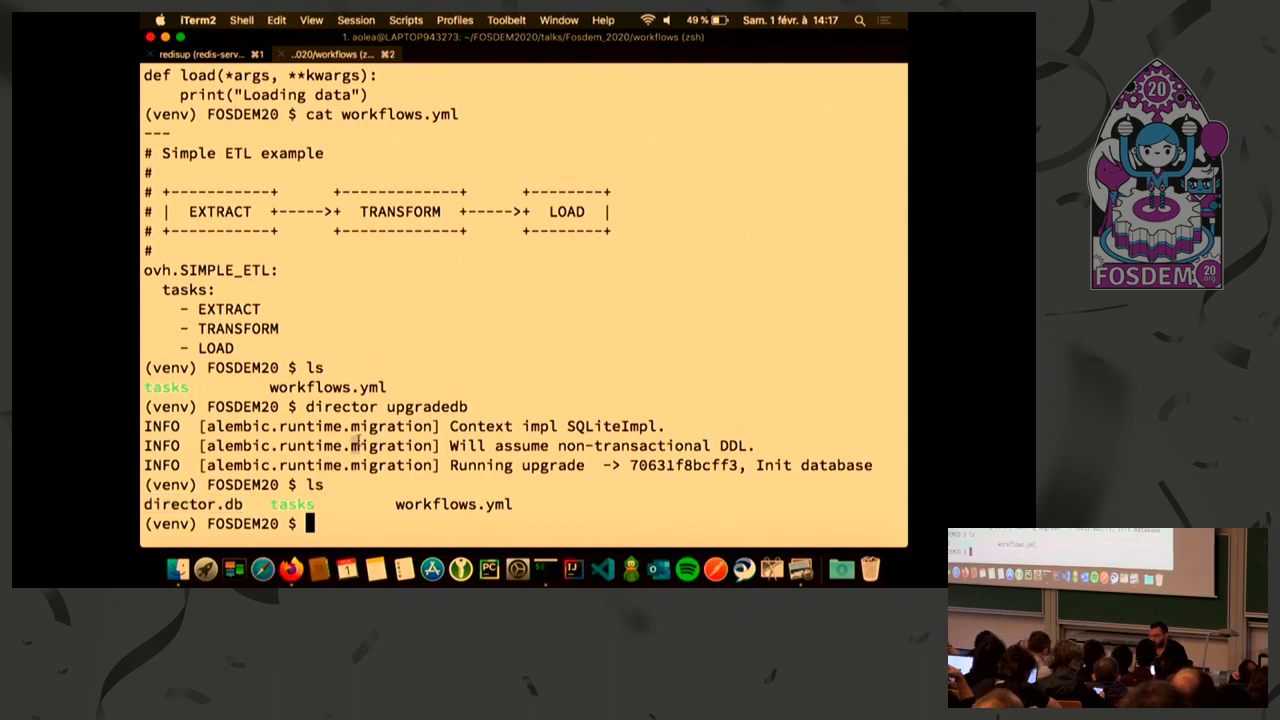
List available workflows with director workflow list
type("d")
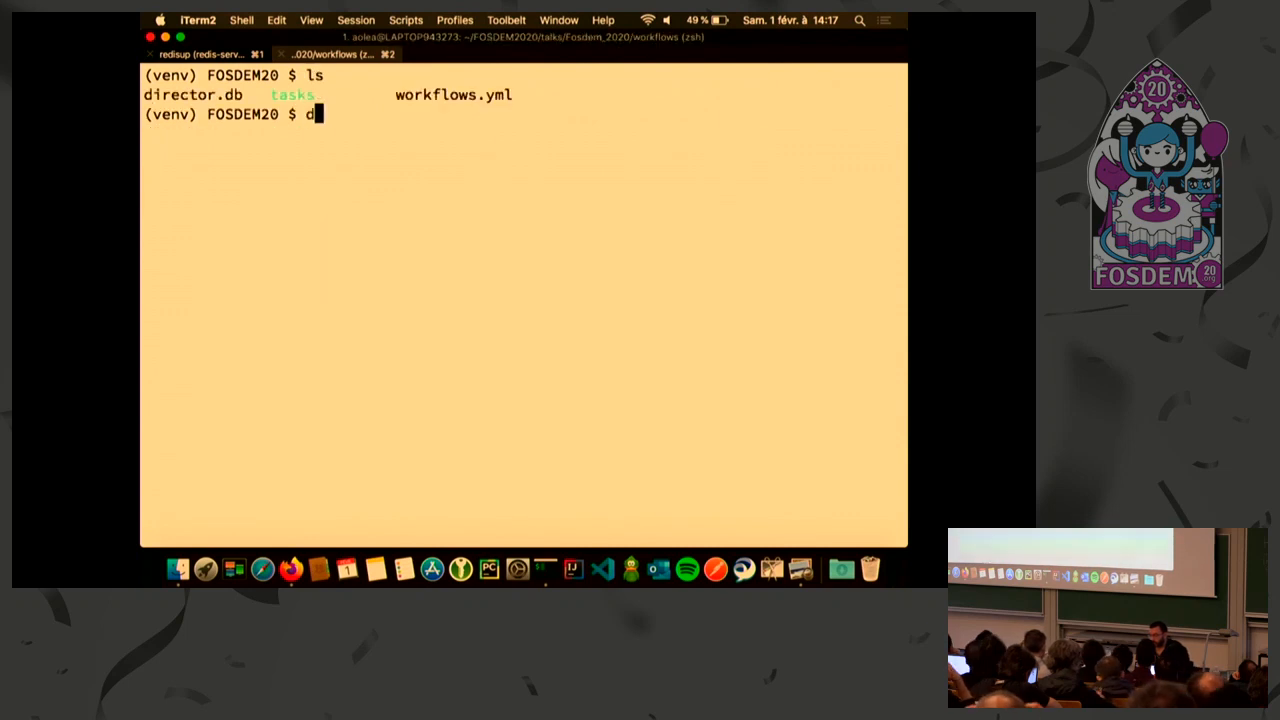
type("irector workfl")
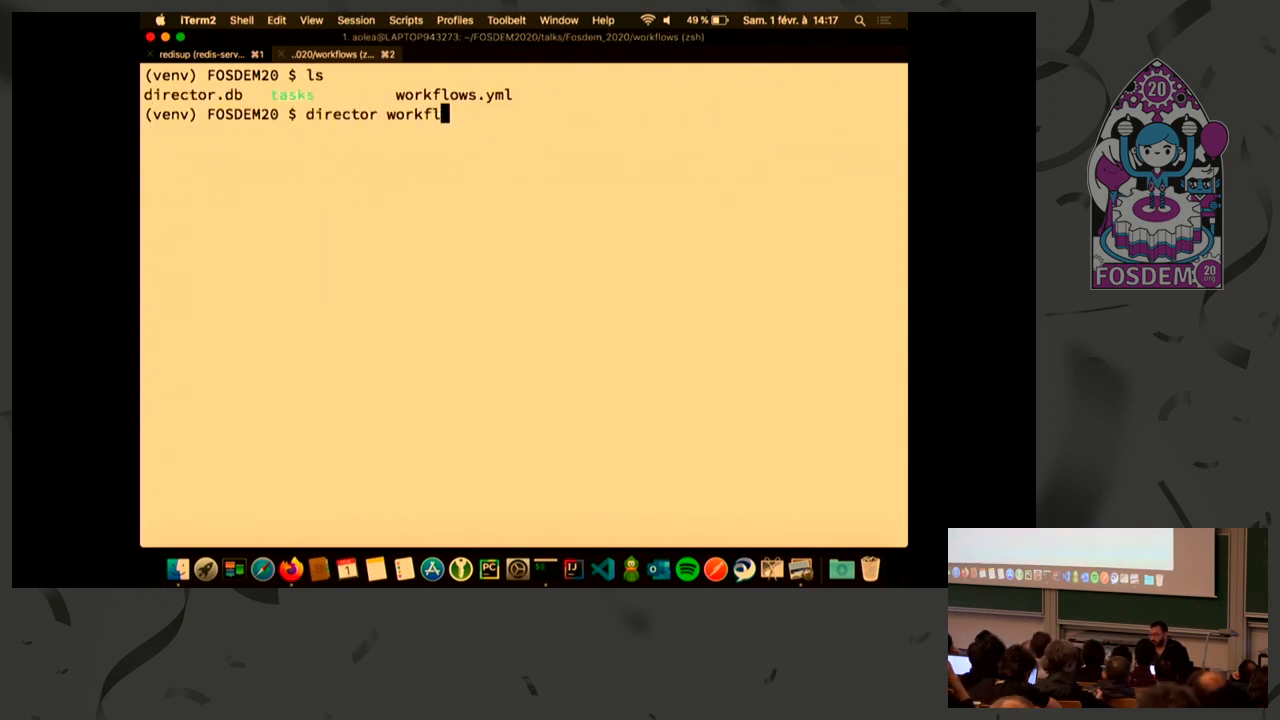
type("ow list")
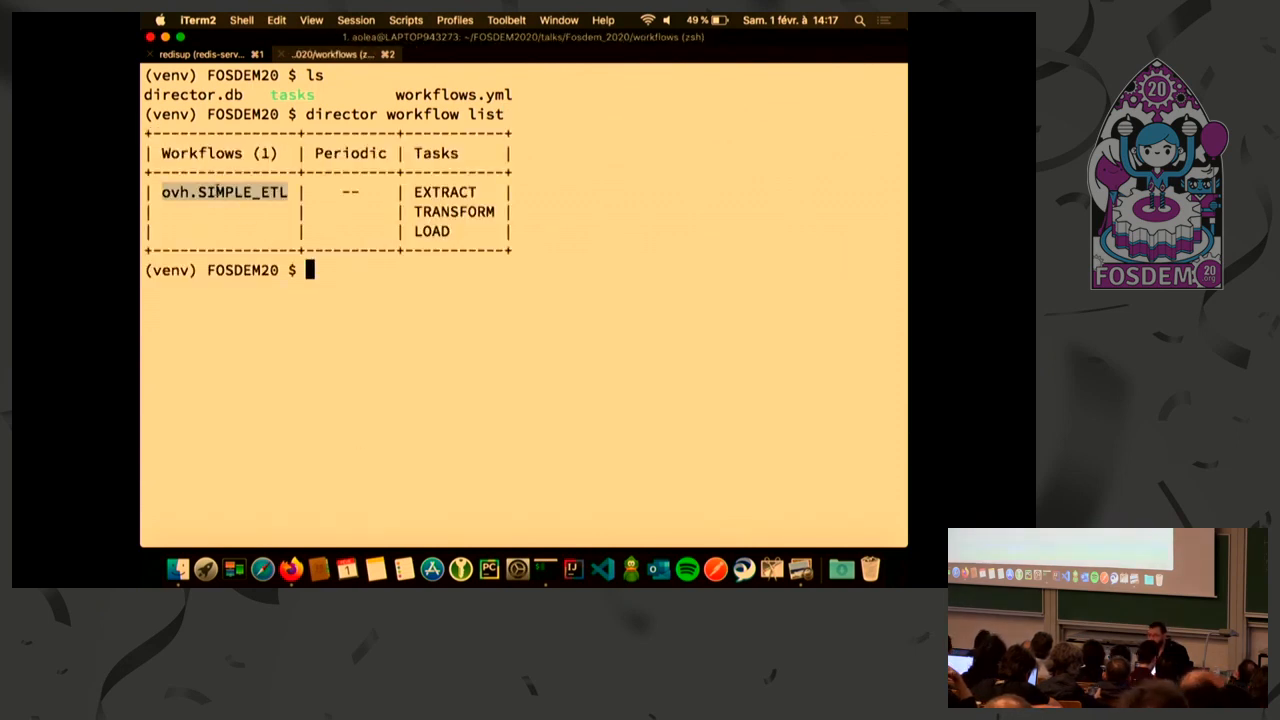
Run the ovh.SIMPLE_ETL workflow with an empty '{}' payload
type("director run")
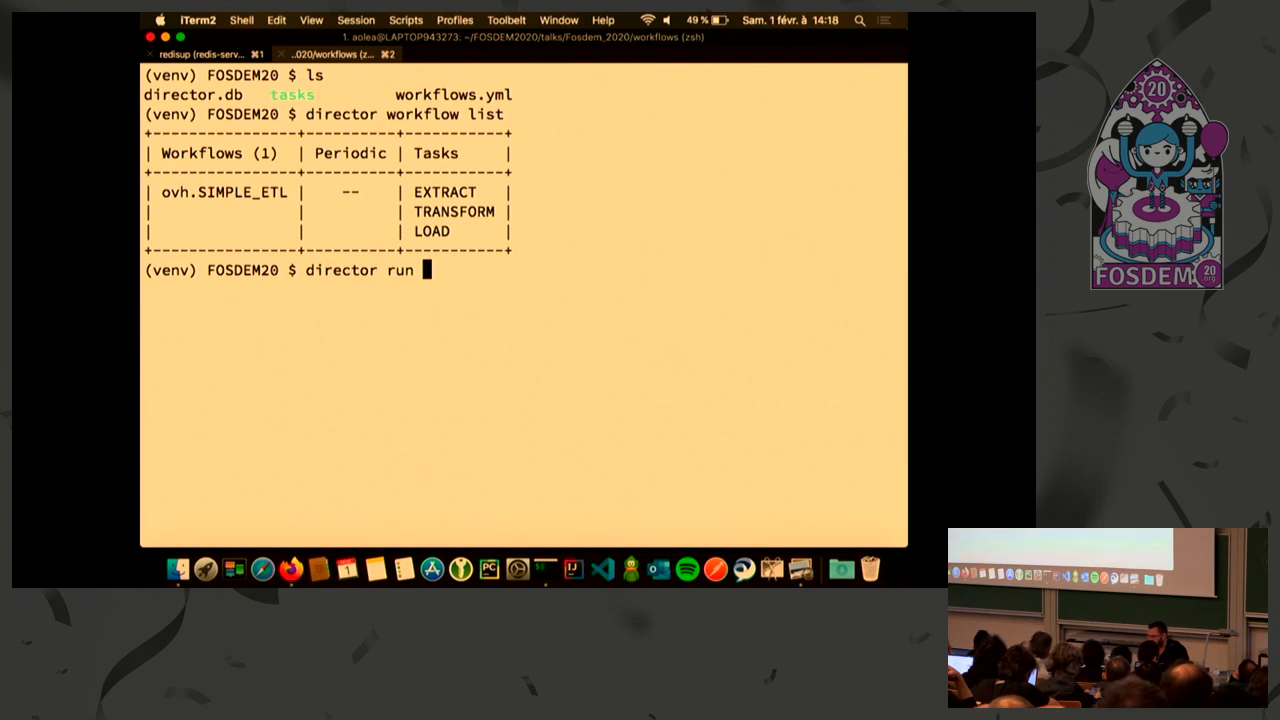
type("ov")
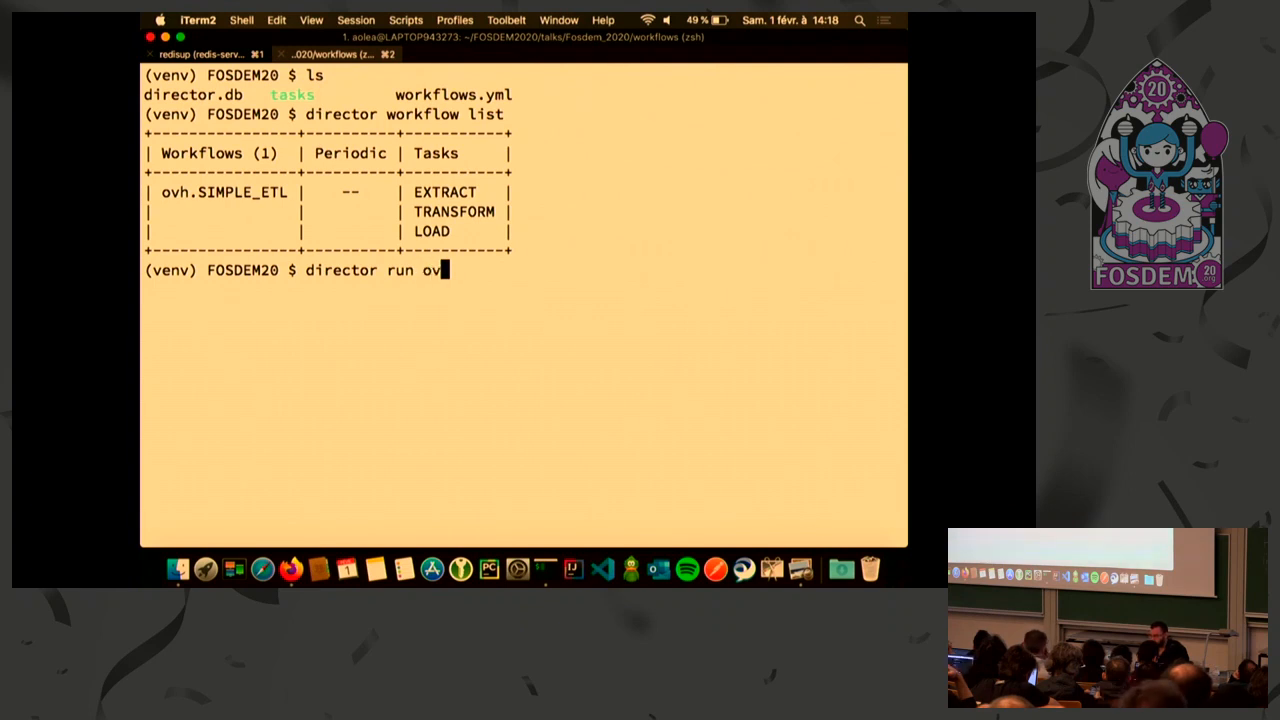
type("h.SIMPLE_")
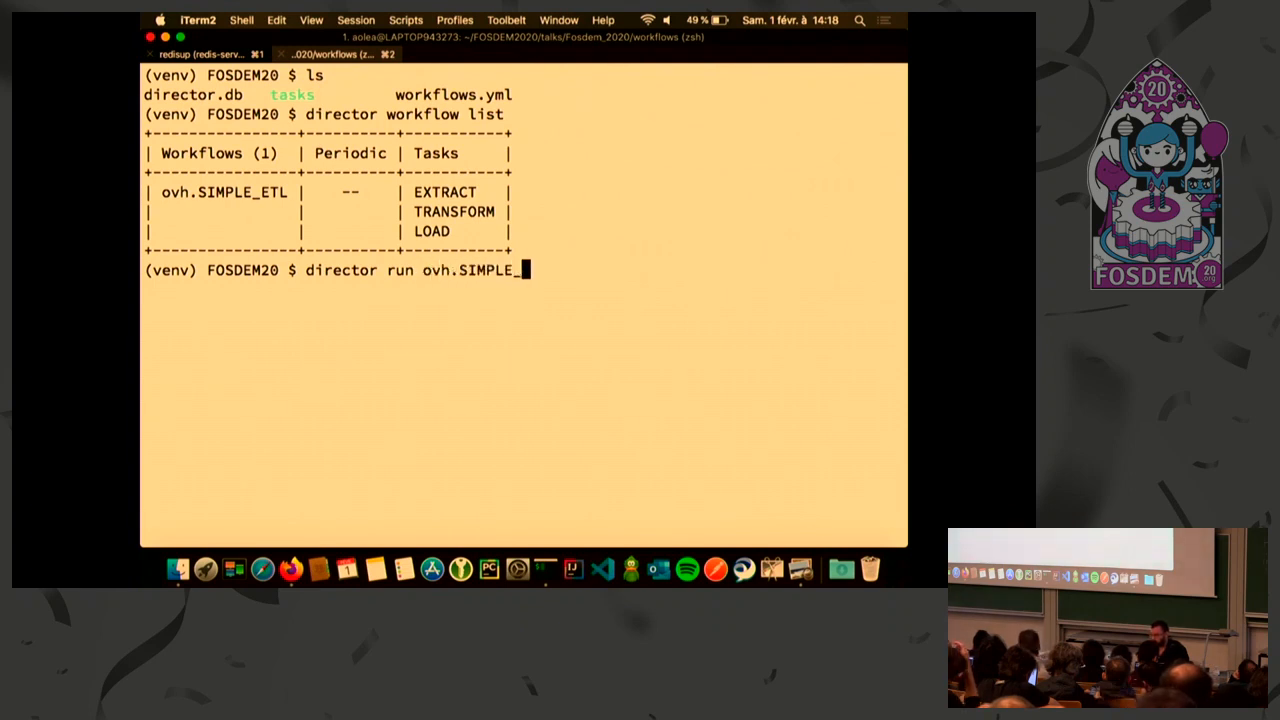
type("ETL '")
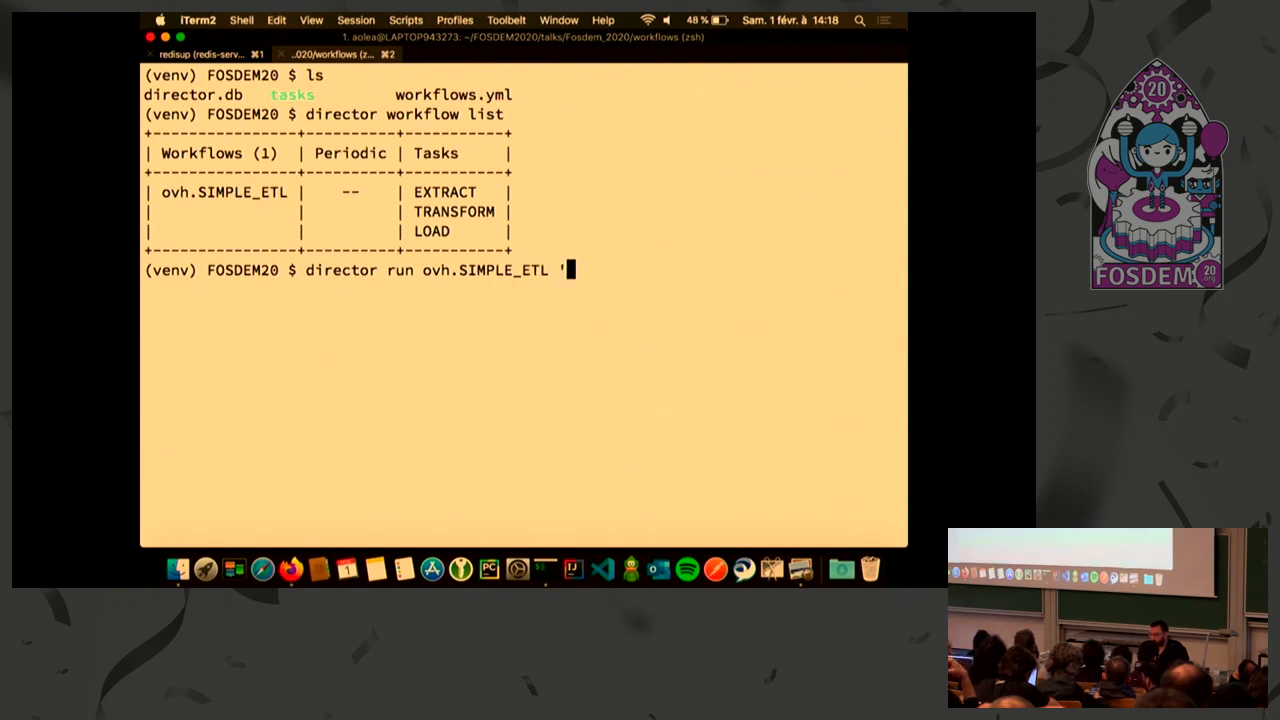
type("{}")
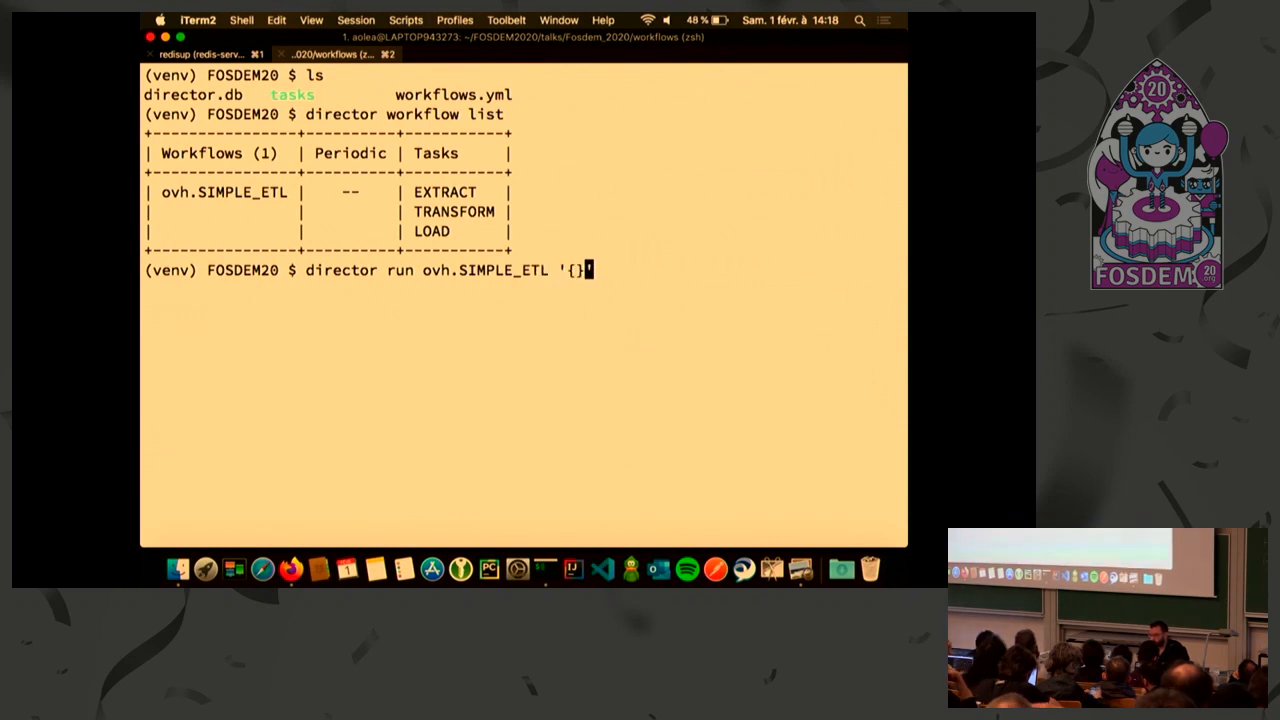
type("'")
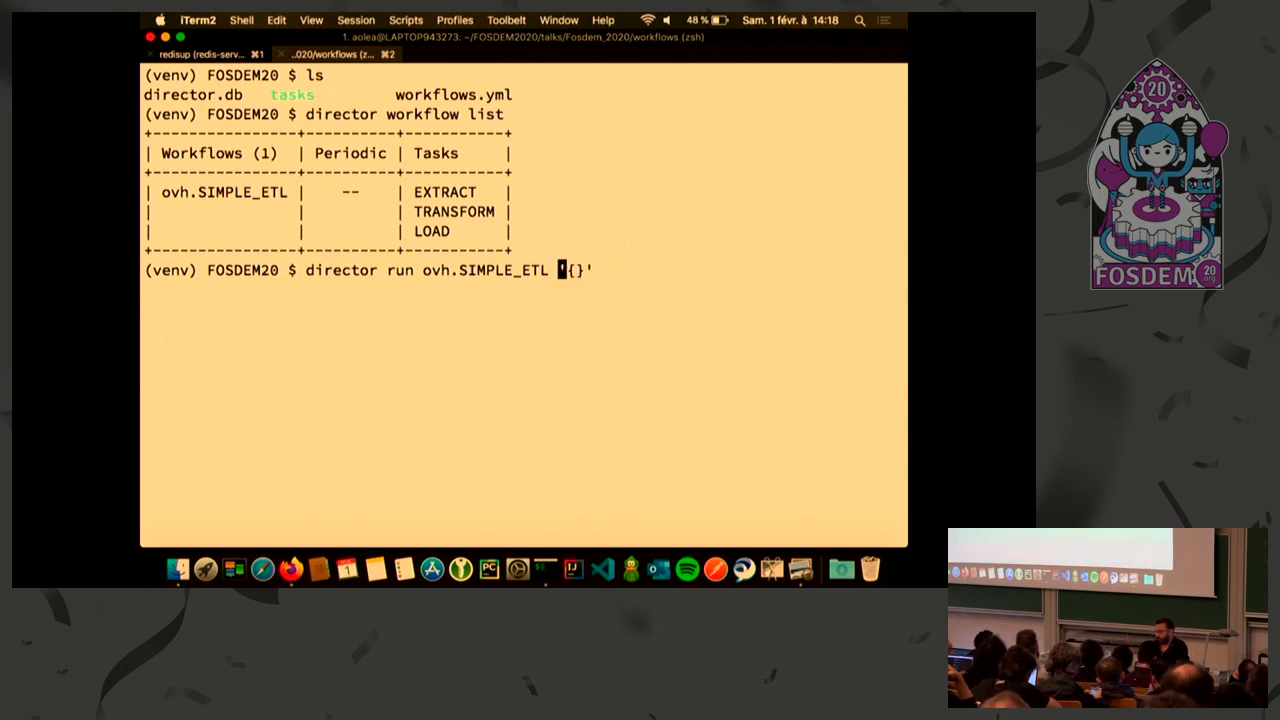
type("\"fo")
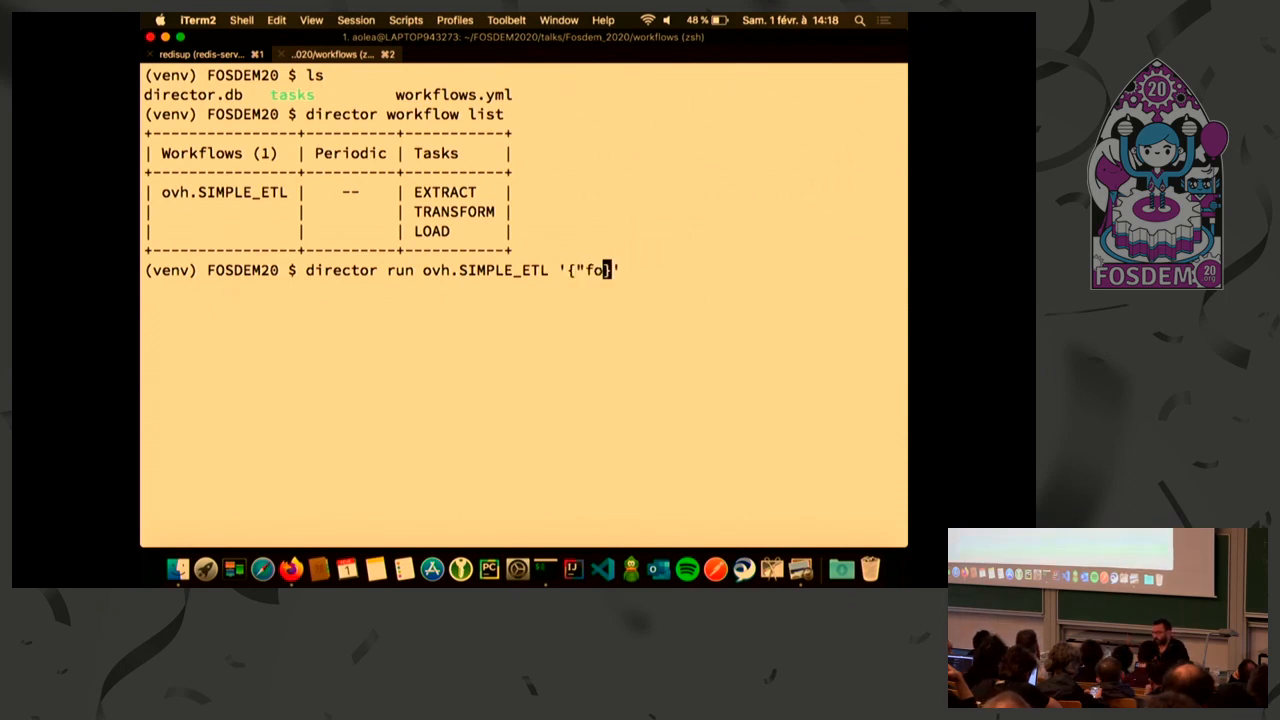
key("Enter")
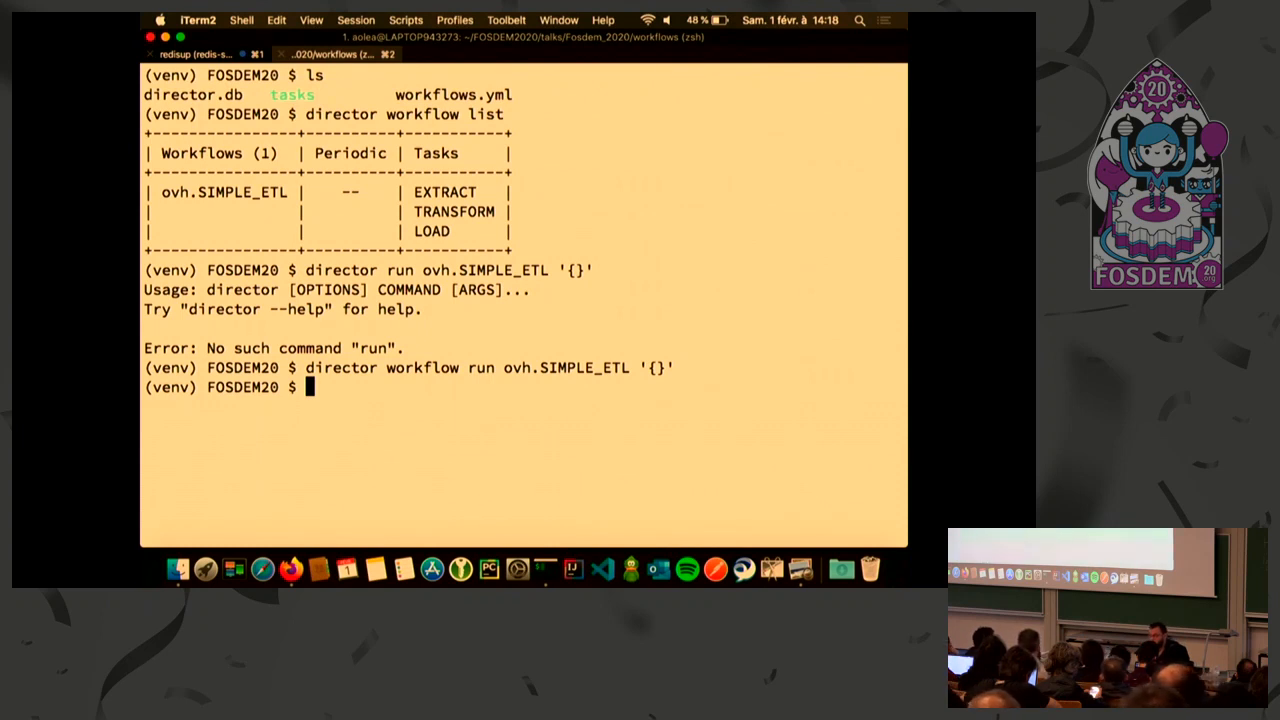
Start the worker with director celery, then enter director webserver
type("direc")
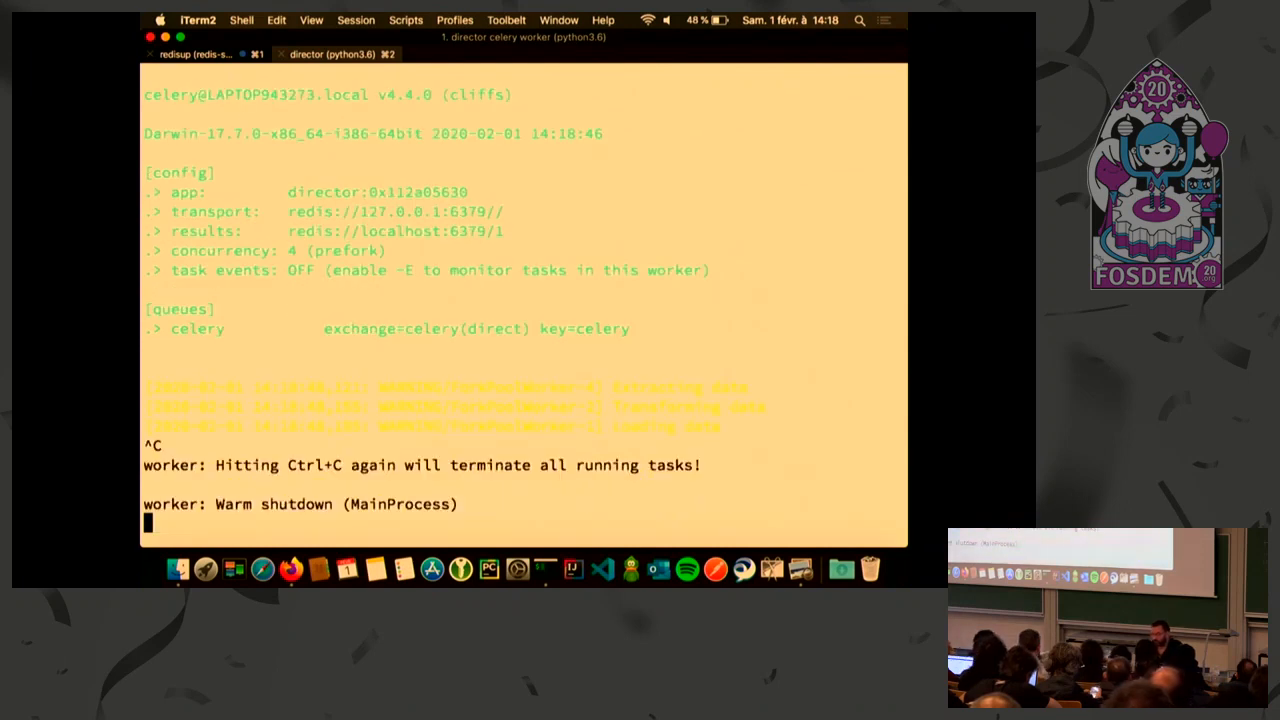
type("director celery")
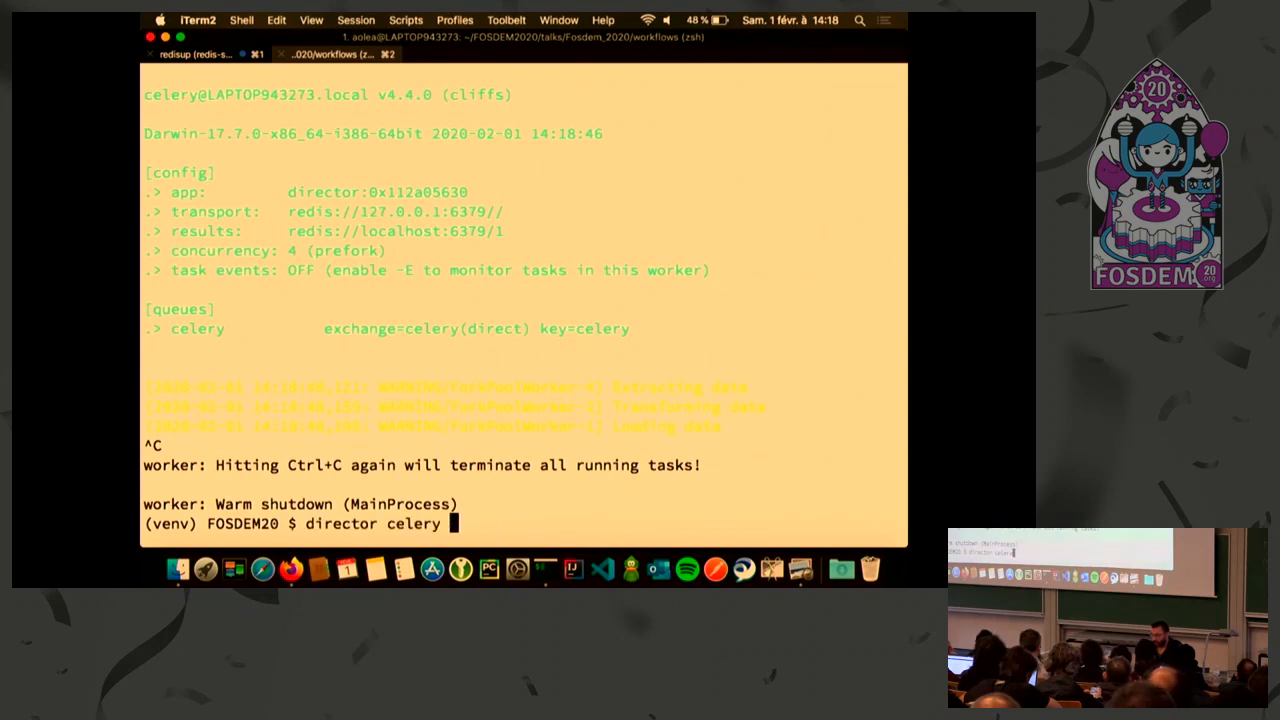
type("webser")
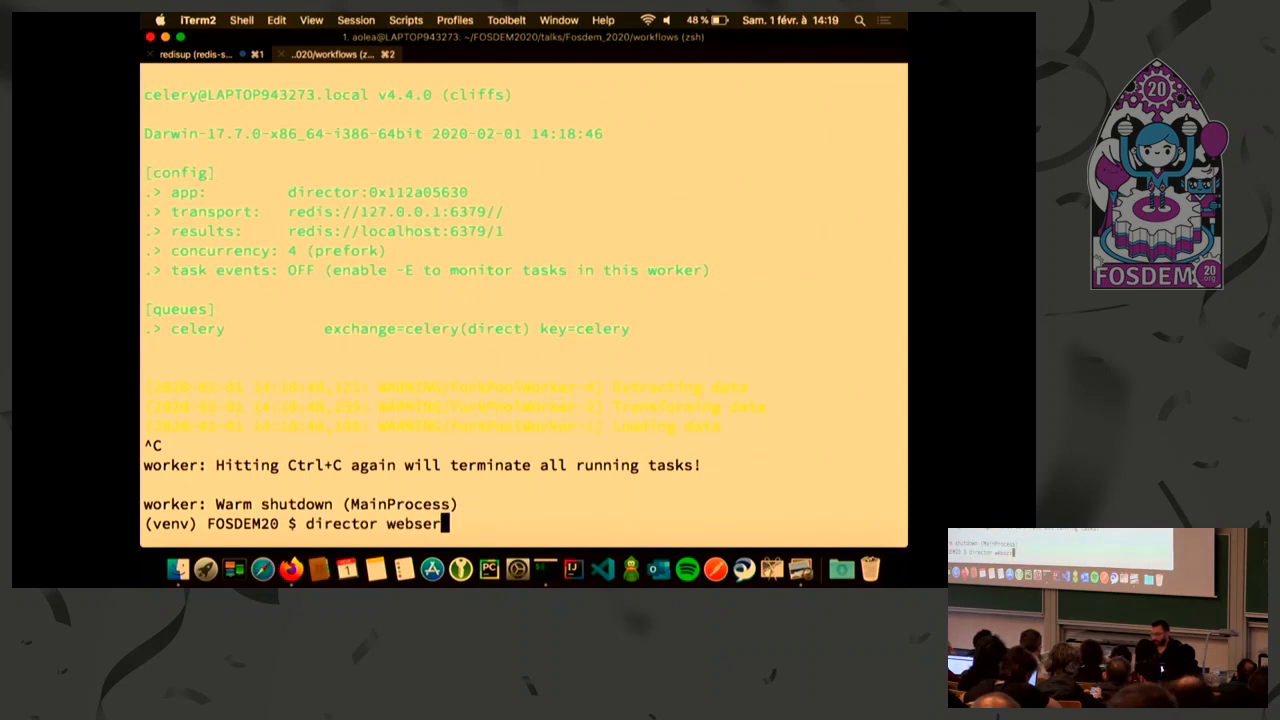
type("v")
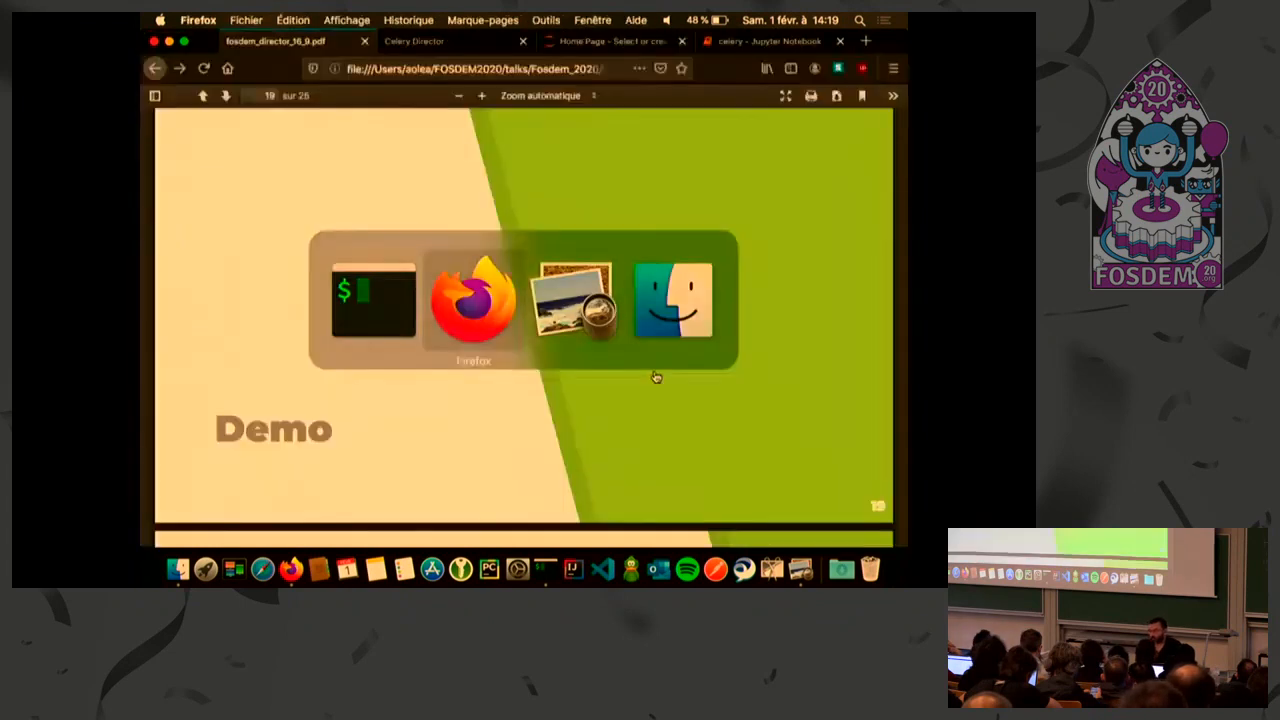
Load 127.0.0.1:8000 in a new browser tab and open the ovh.SIMPLE_ETL run's task graph
left_click(867, 41)
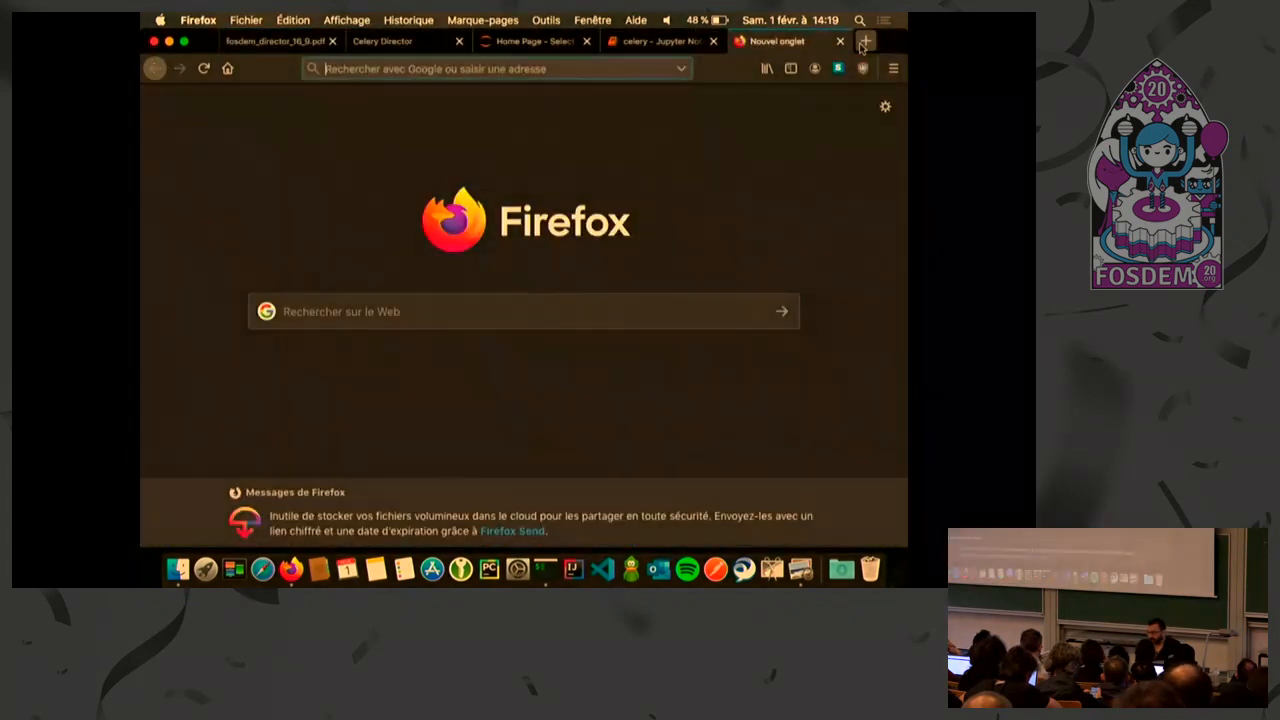
type("8000")
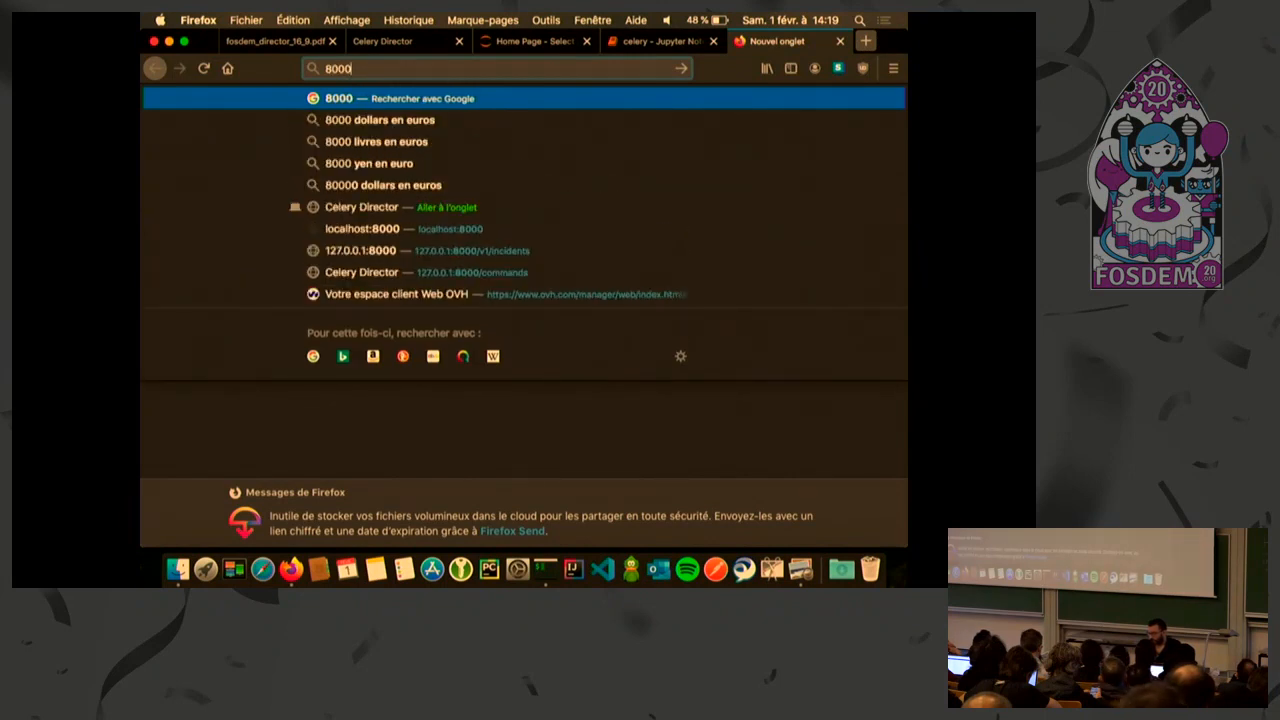
type("127.0.0.1:8000/v1/inciden")
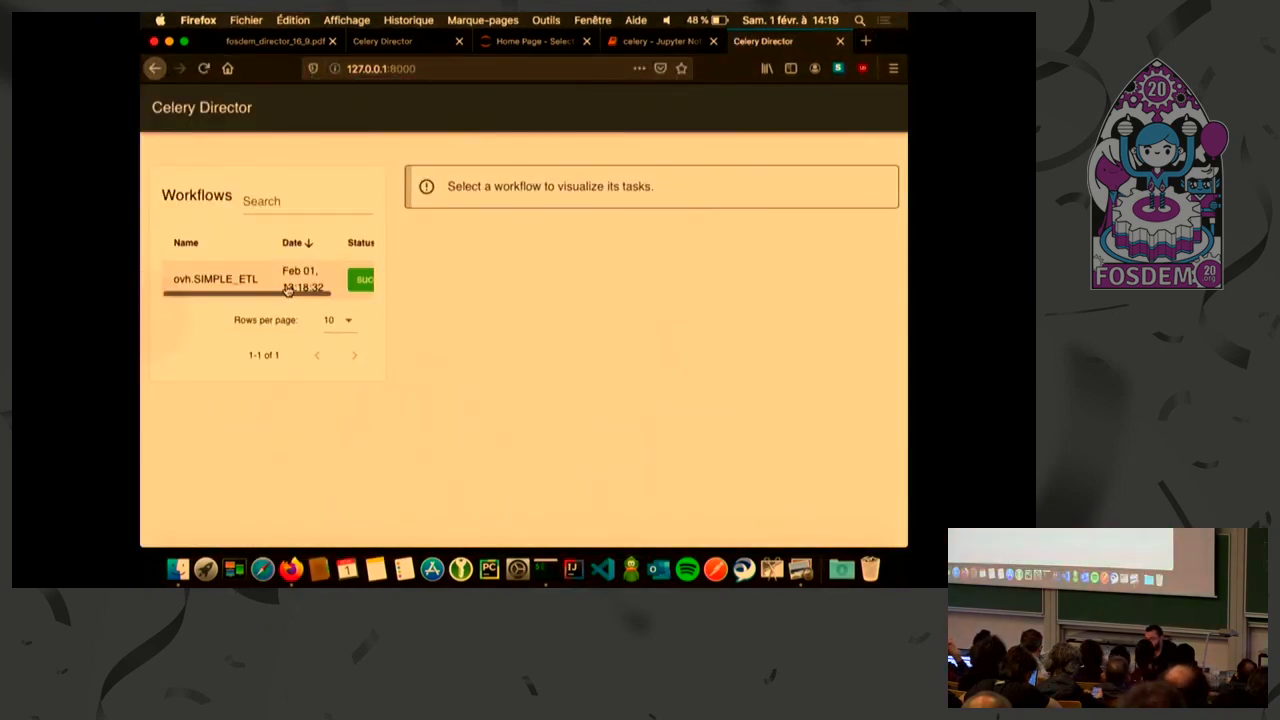
left_click(216, 278)
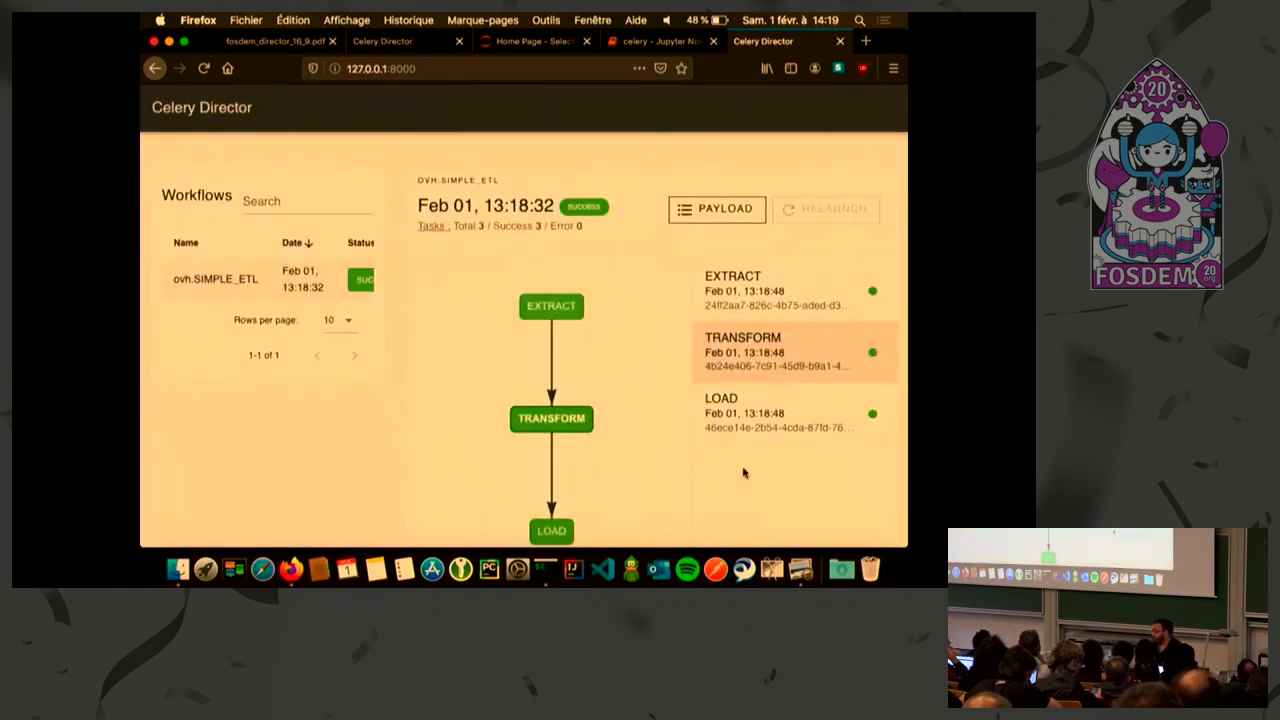
mouse_move(441, 363)
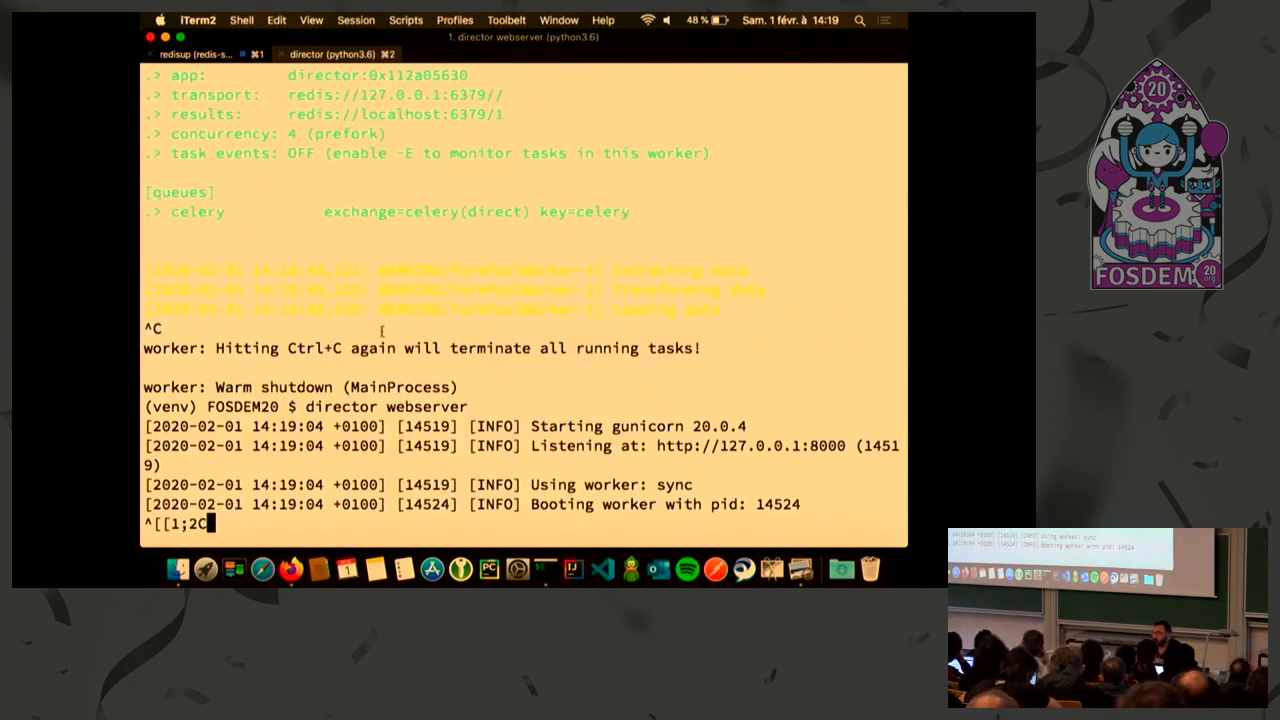
Stop the Director webserver and open tasks/error.py in vim
key("ctrl+c")
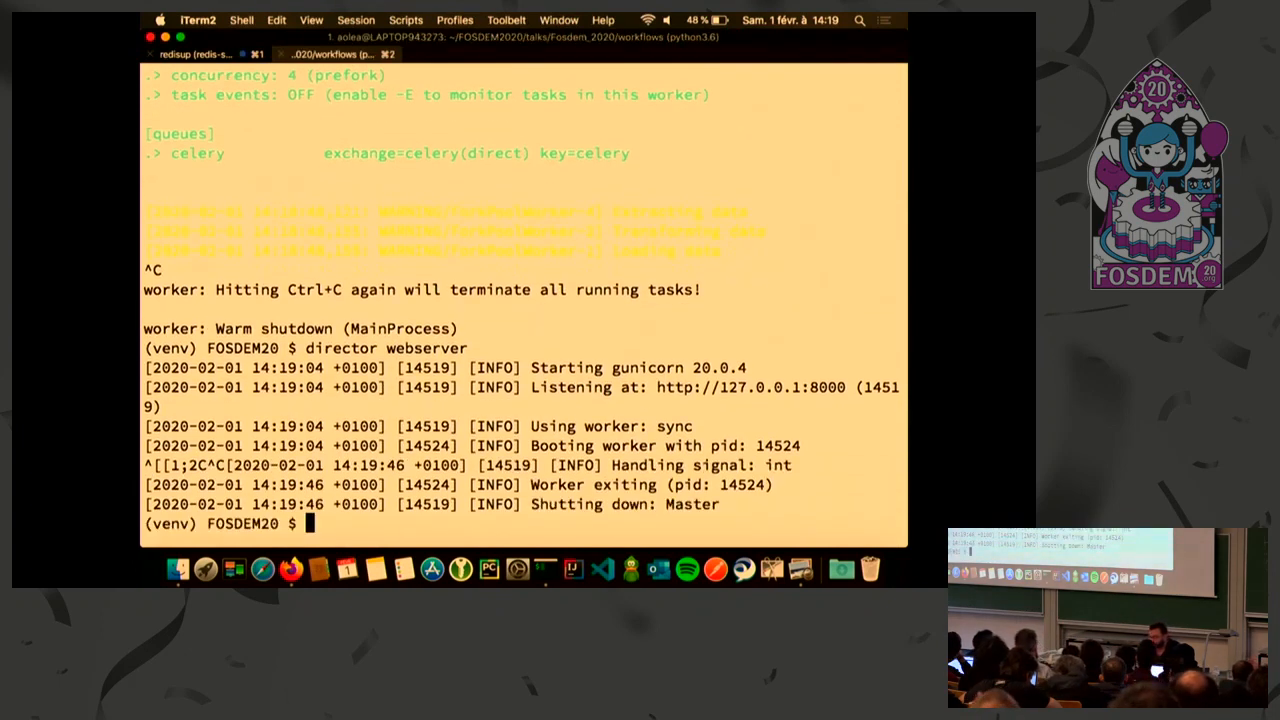
type("vim")
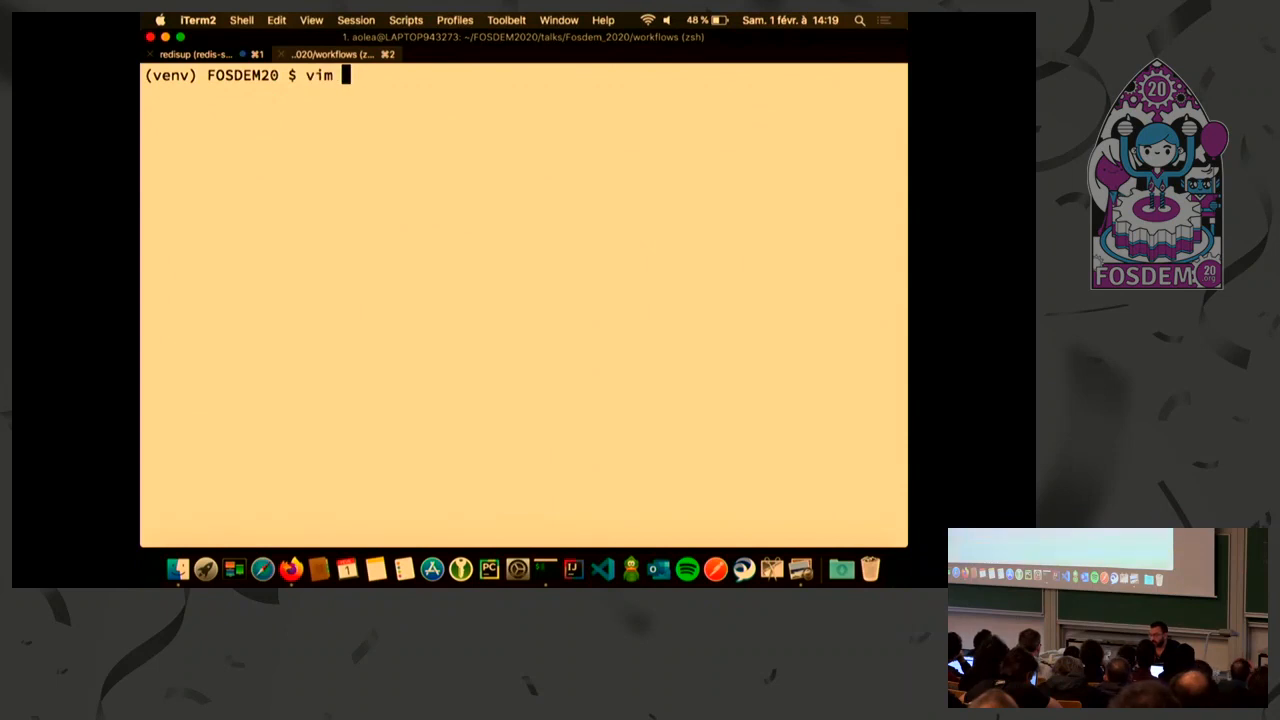
type("tasks/error.puy")
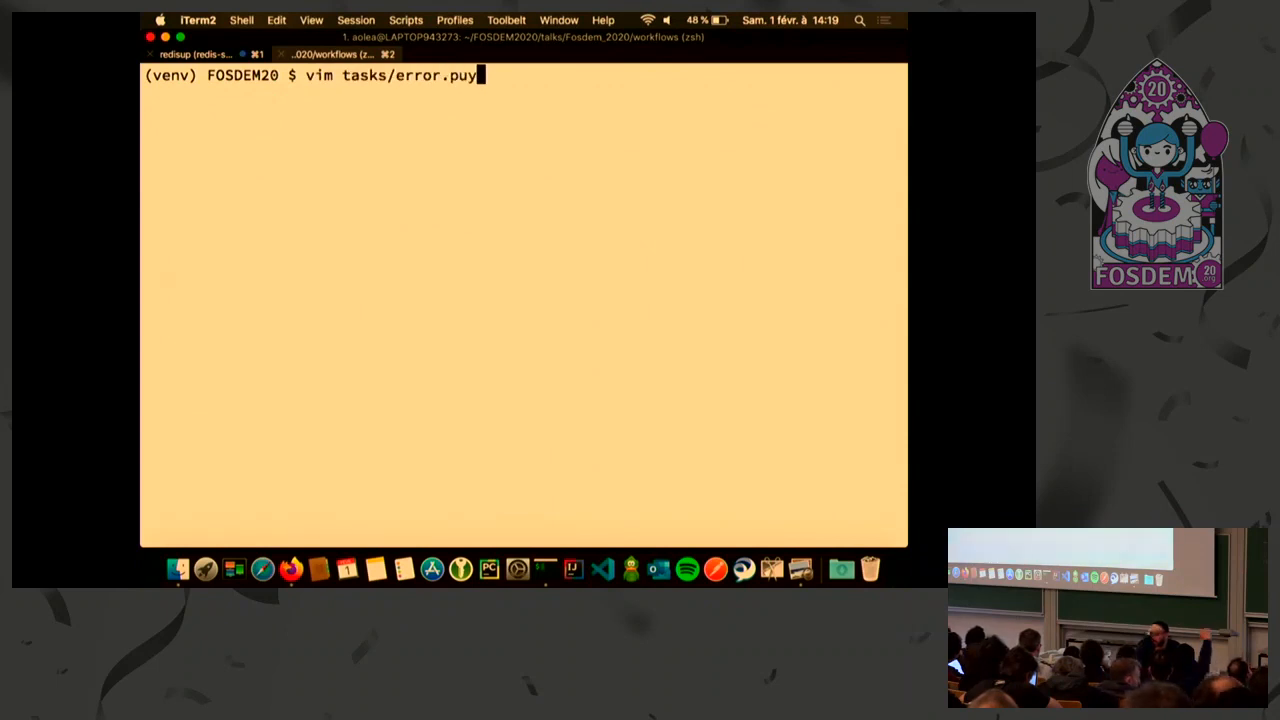
key("Backspace")
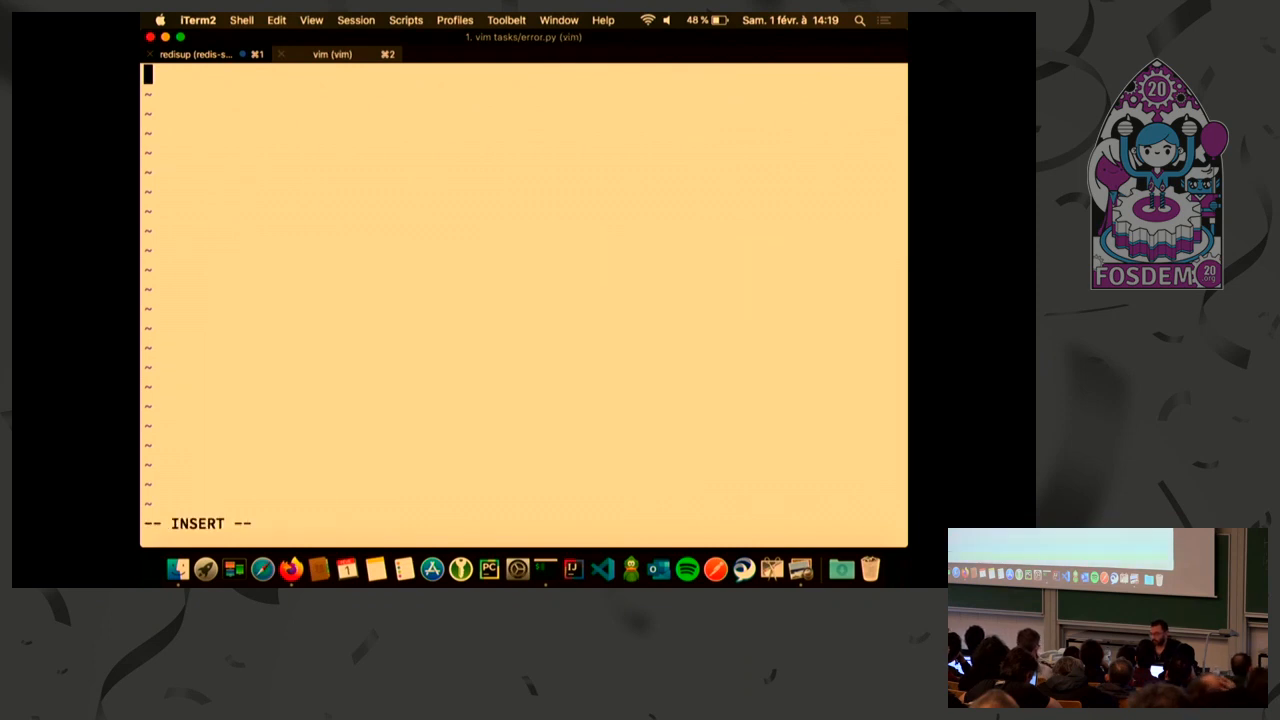
Import task from director and write a function taking *args, **kwargs that prints 1/0
type("from f")
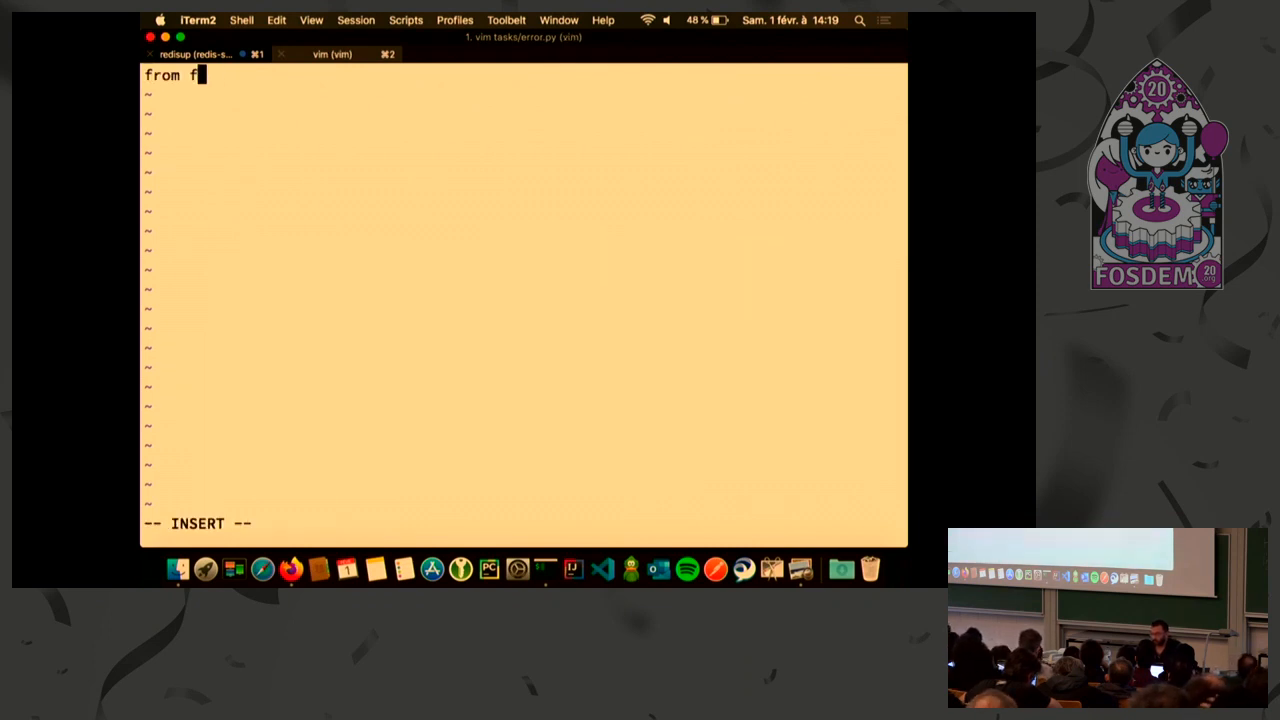
type("irector")
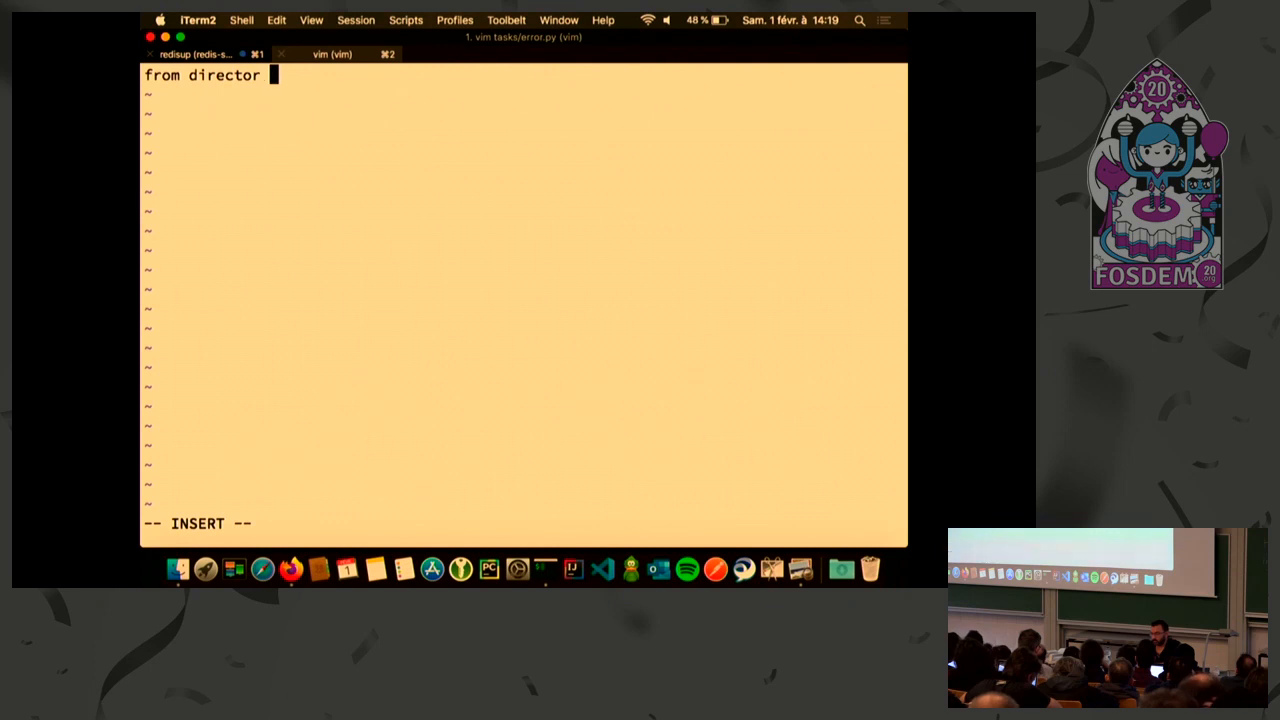
type("import task")
type("def erro")
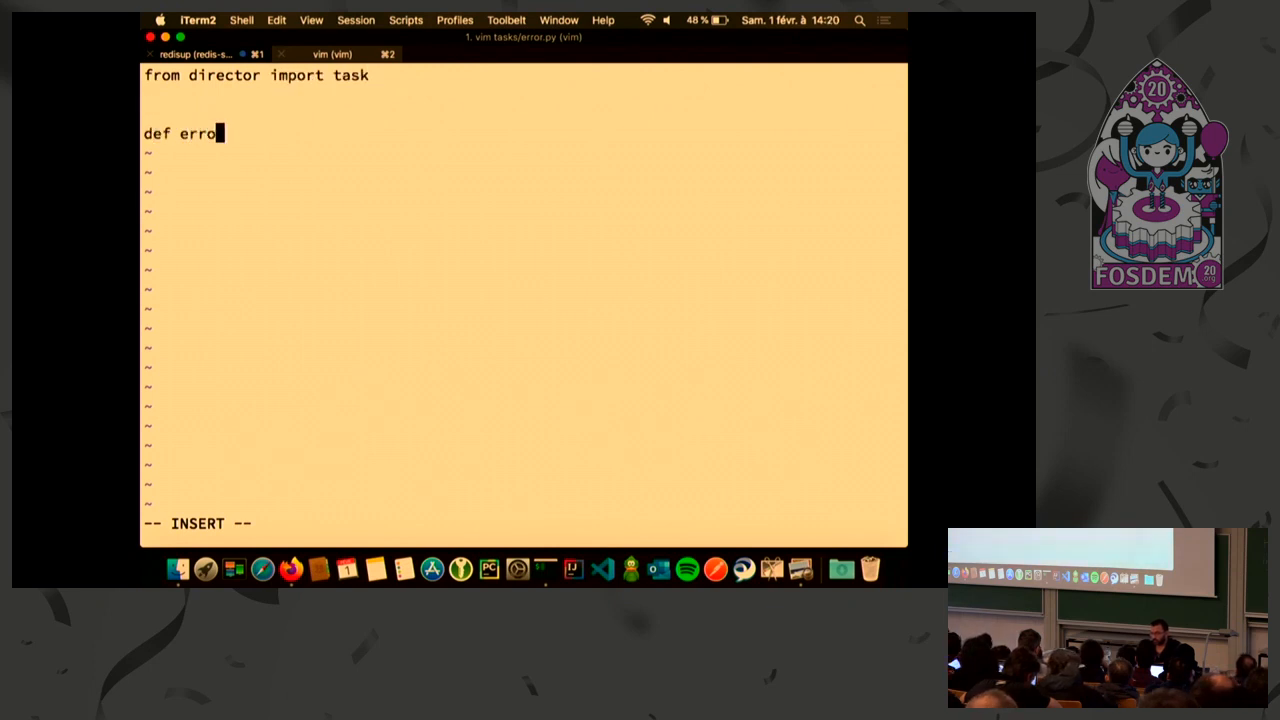
type("r(")
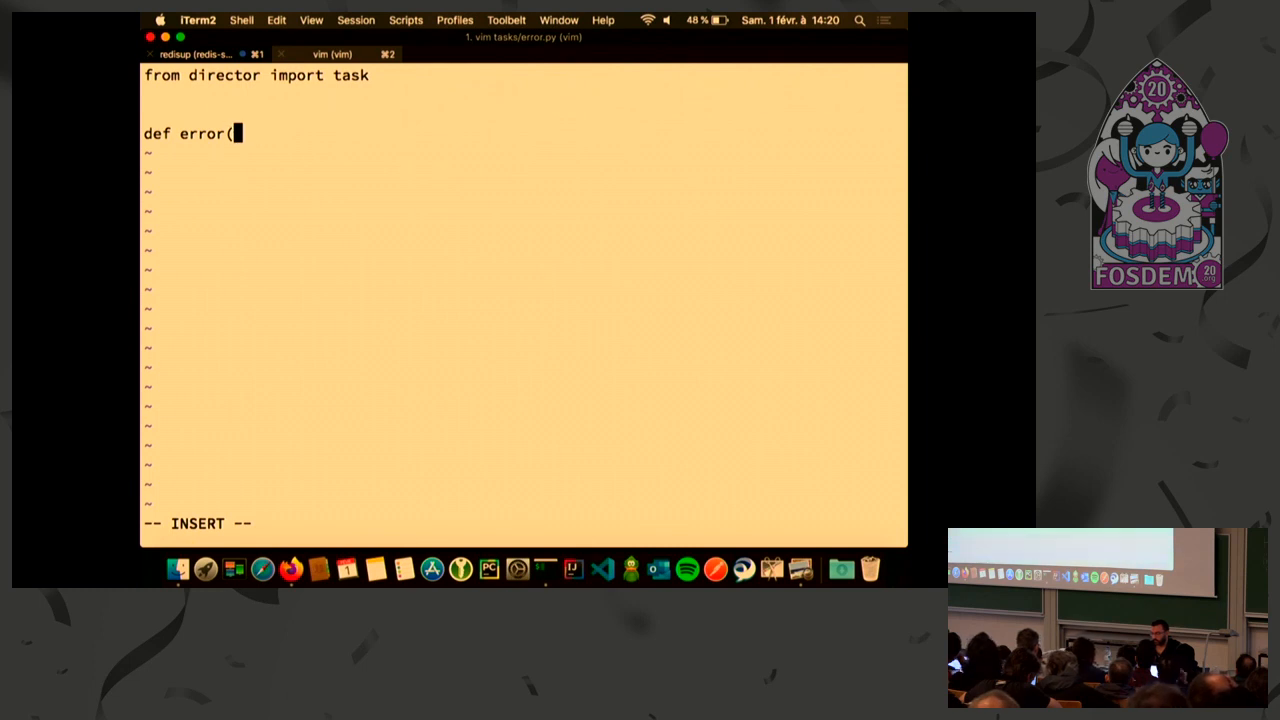
type("*a")
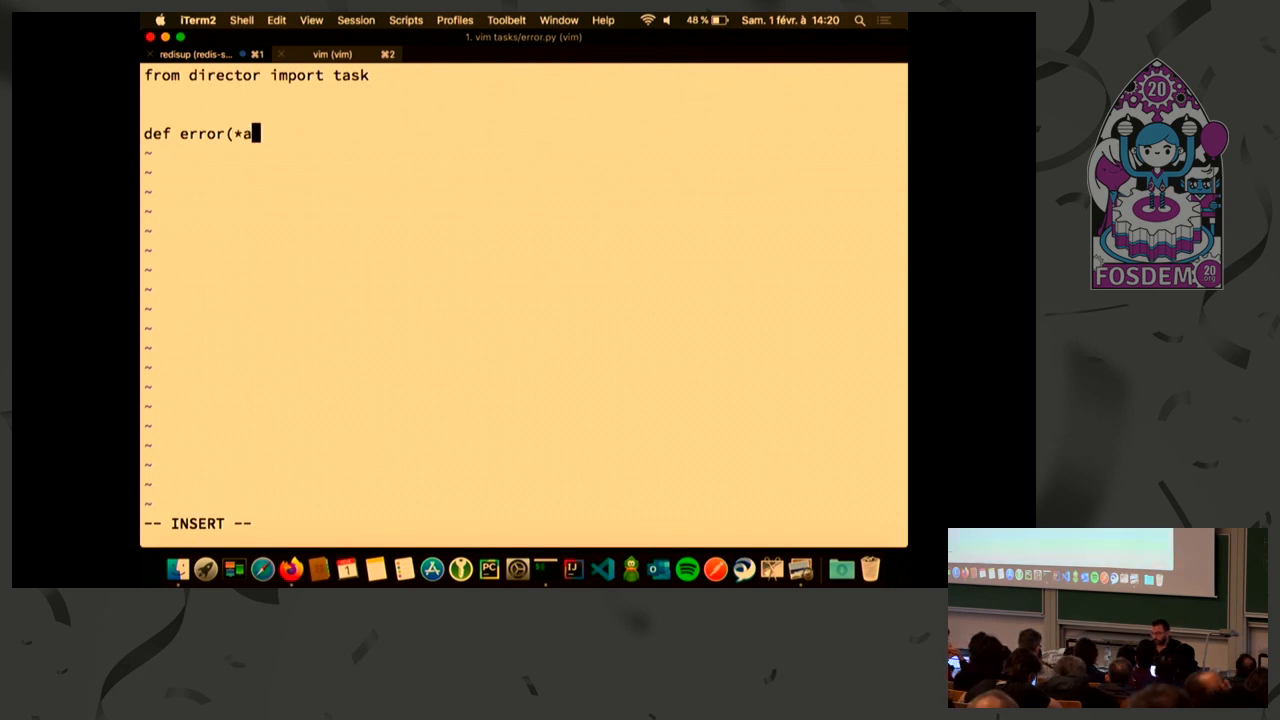
type("rgs,")
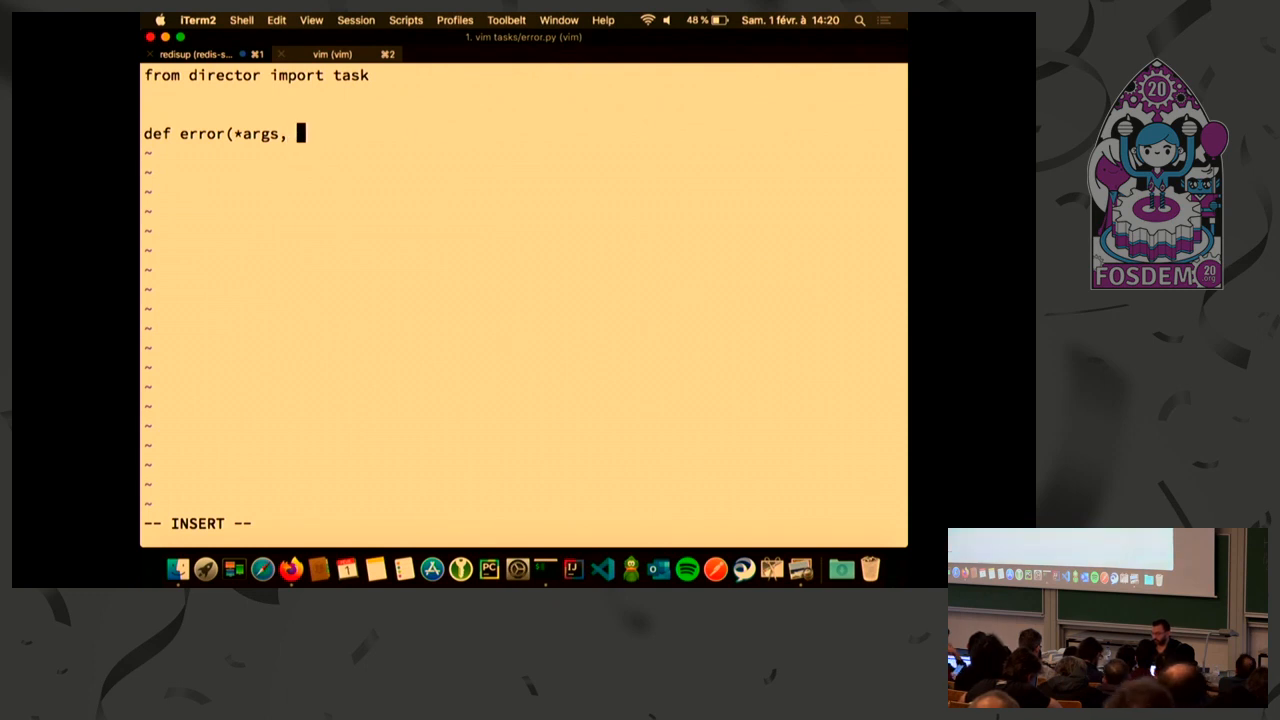
type("**kwargs):")
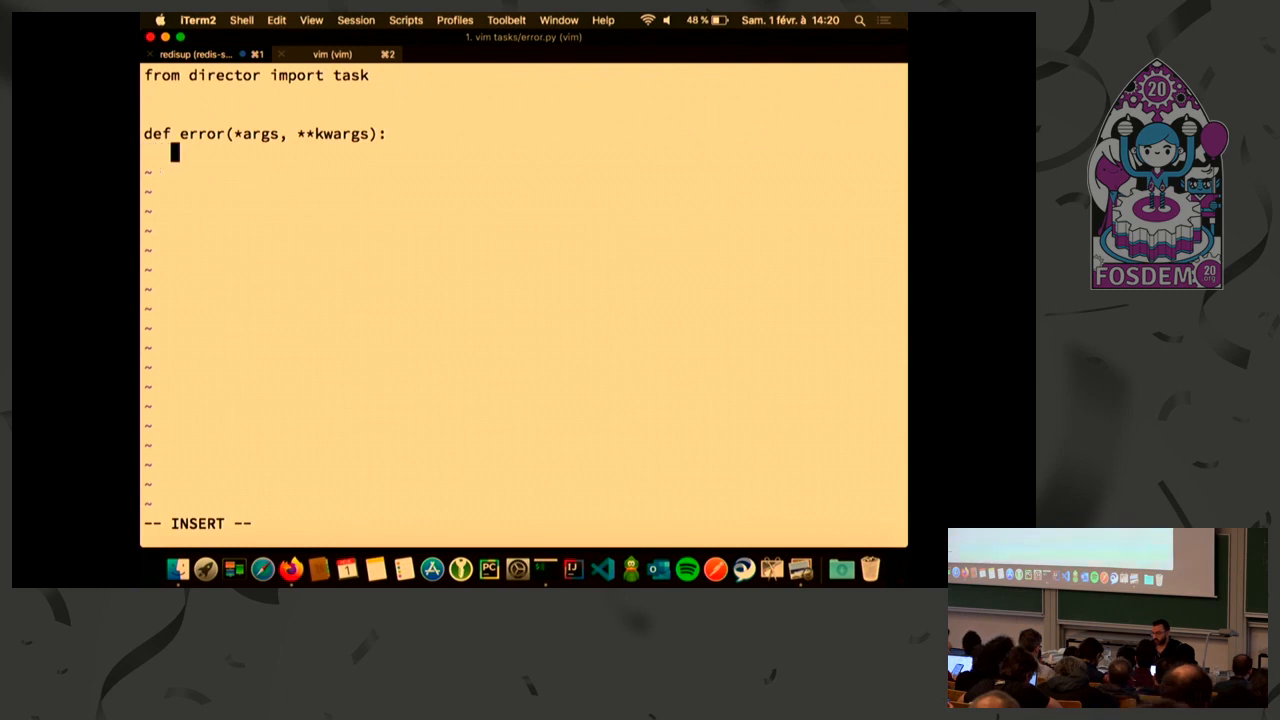
type("print(1")
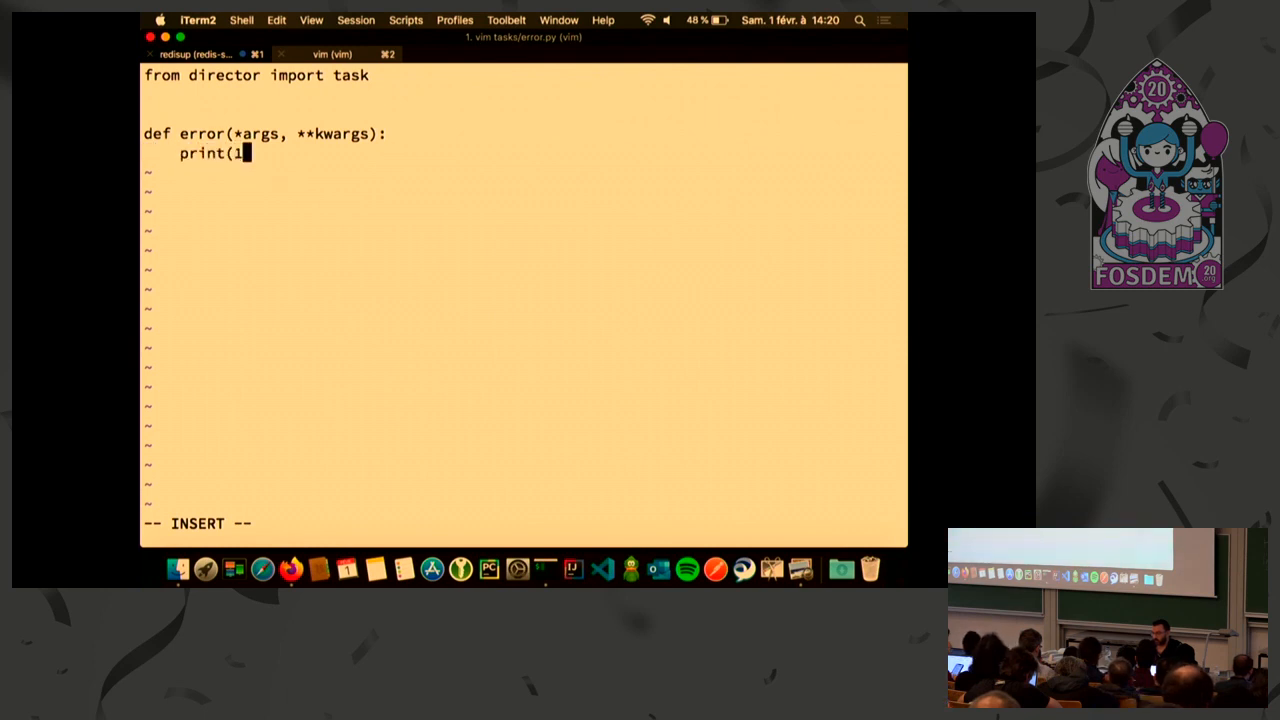
type("/0")
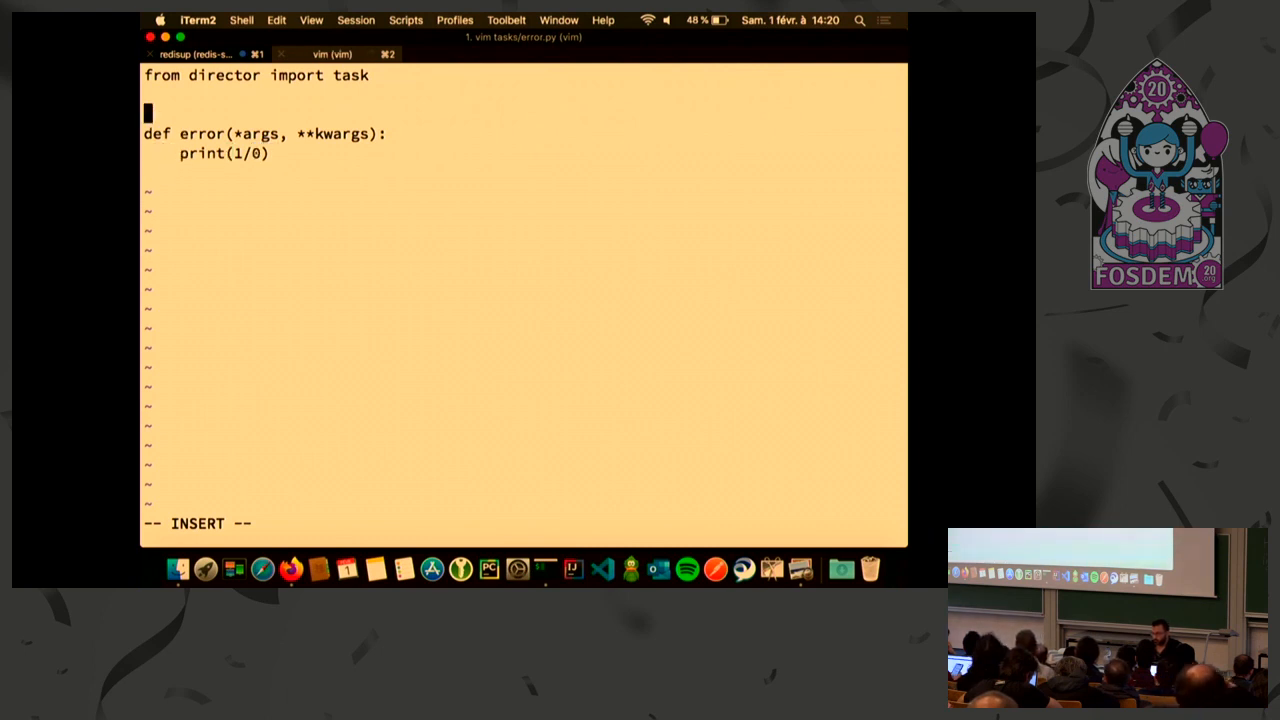
type("@taskl")
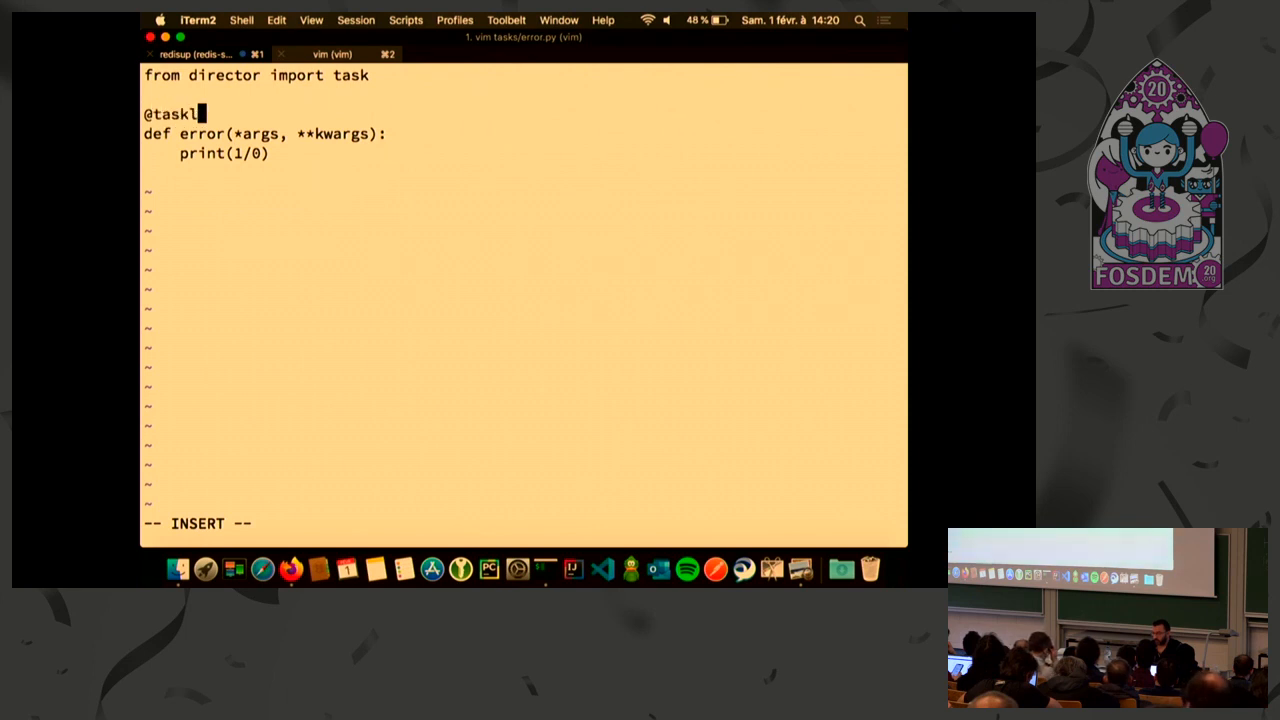
type("(na")
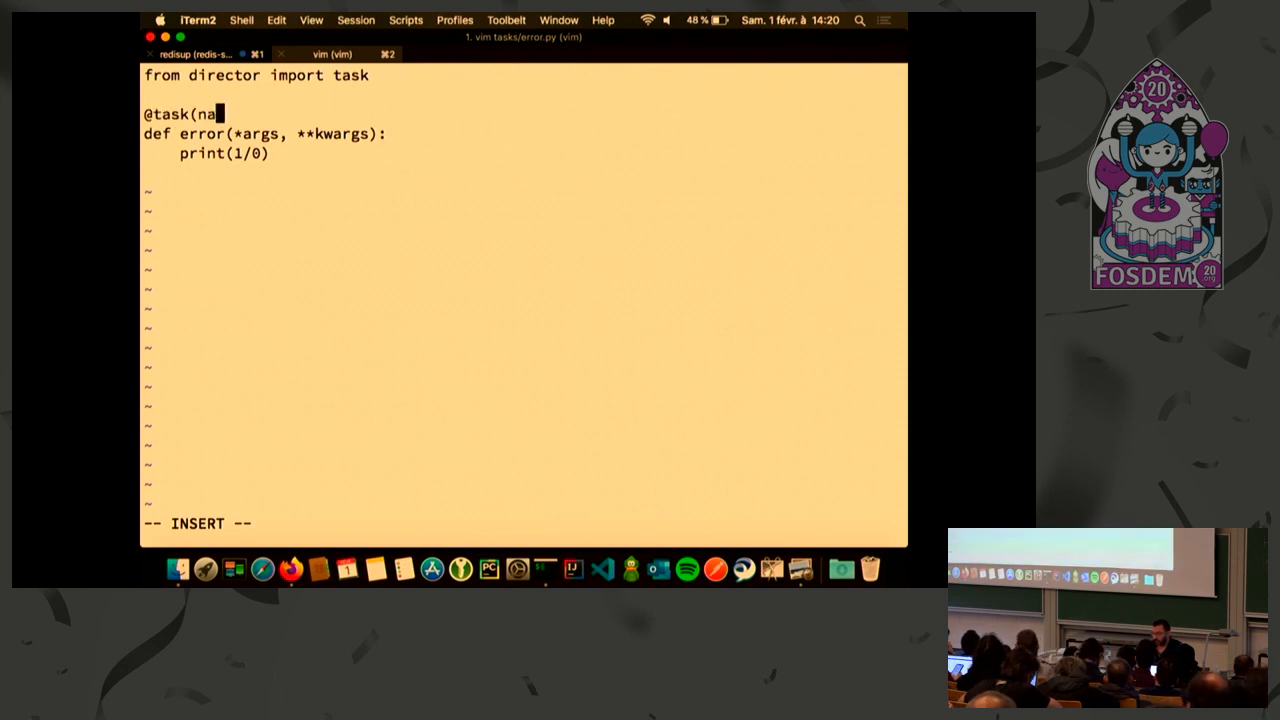
type("me=\"ERROR")
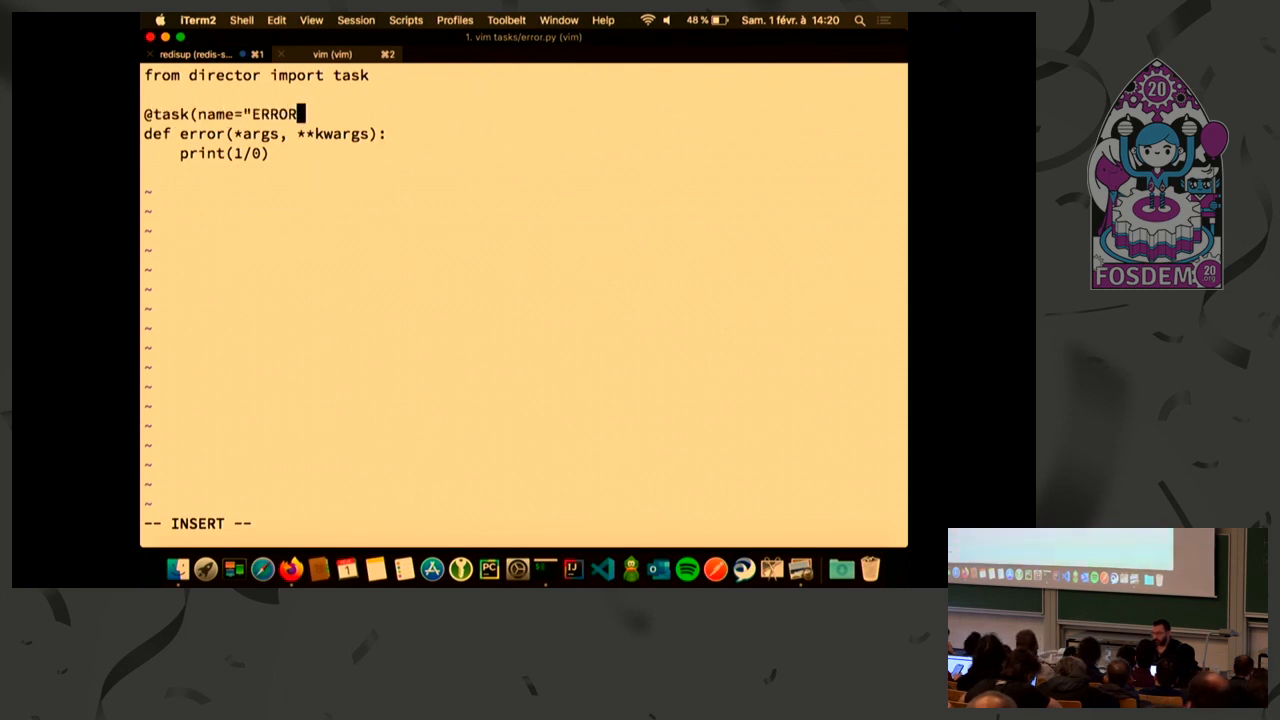
type("\")")
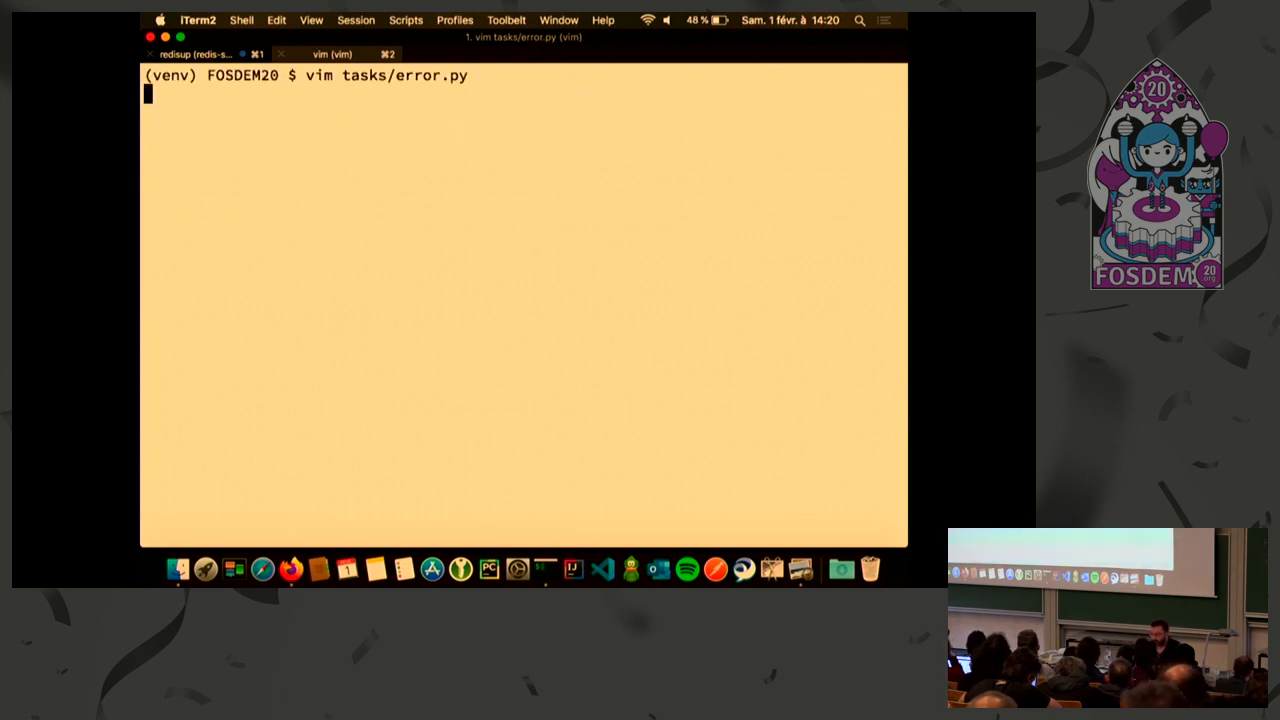
Open workflows.yml in vim and scroll through the ovh.SIMPLE_ETL definition
type("vim workflows.yml")
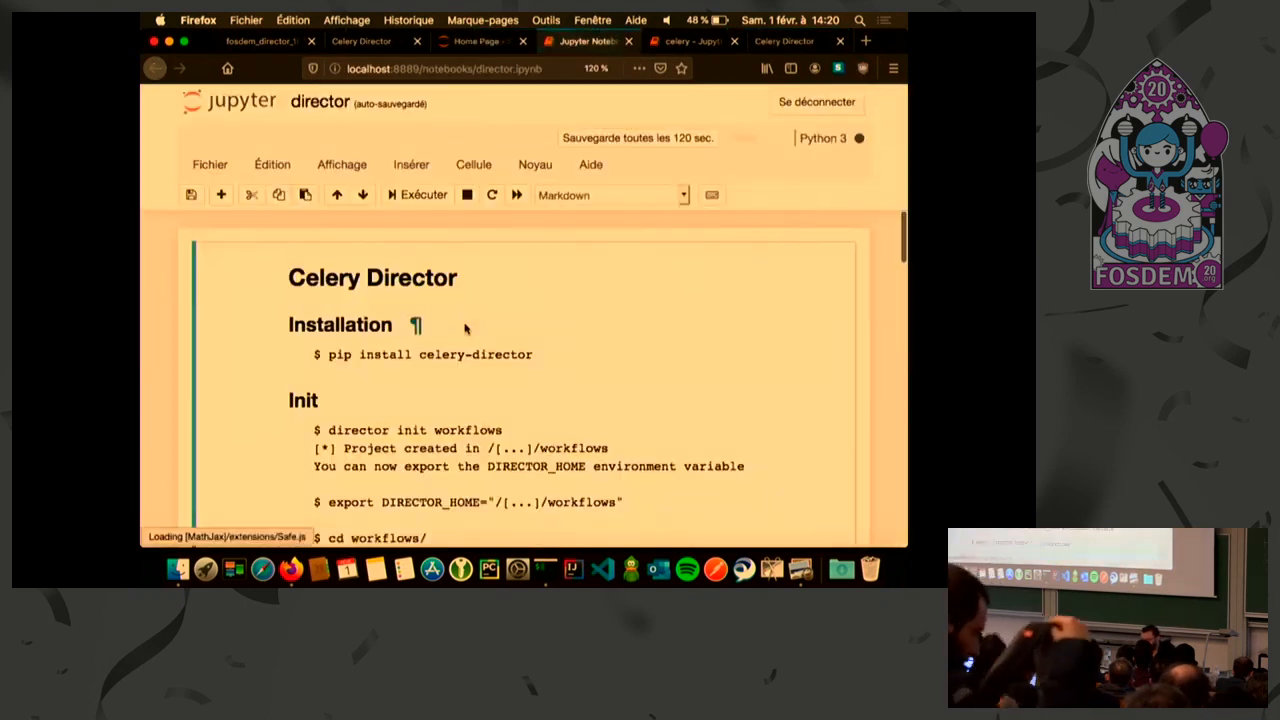
scroll("down", 3)
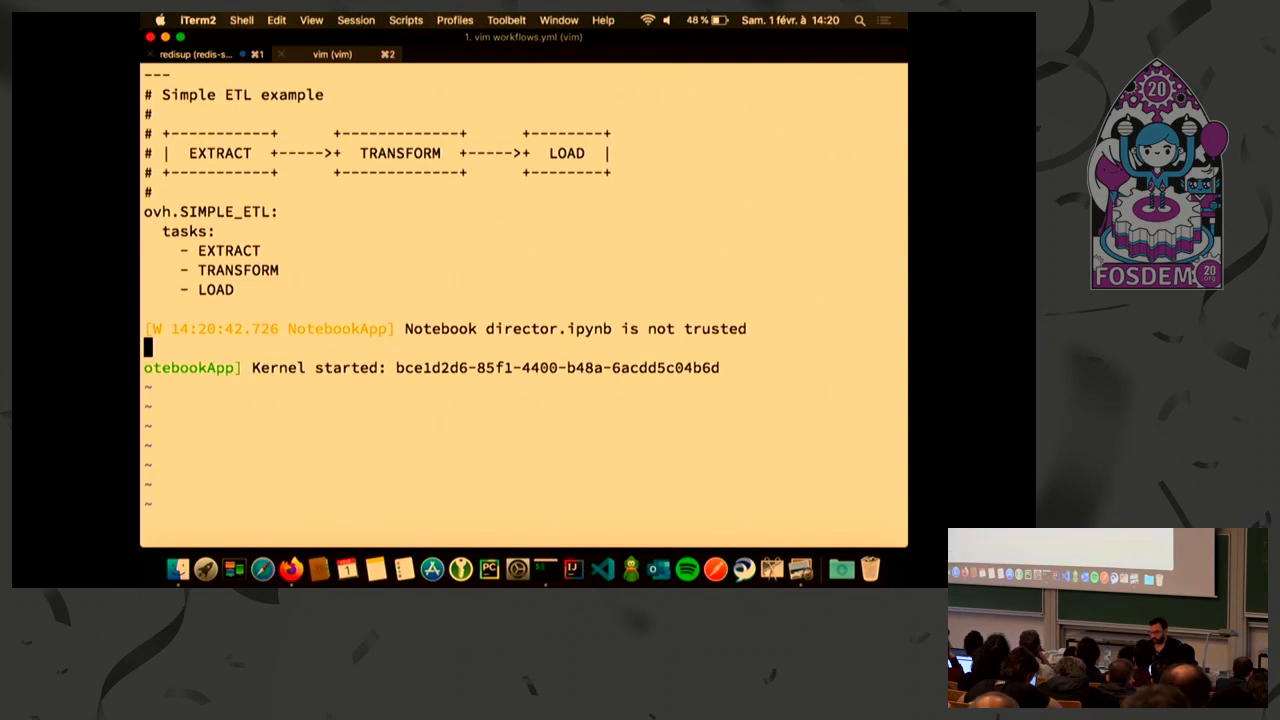
Enable :set paste in vim and finish pasting the ovh.WILLFAIL workflow definition
type(":set paste")
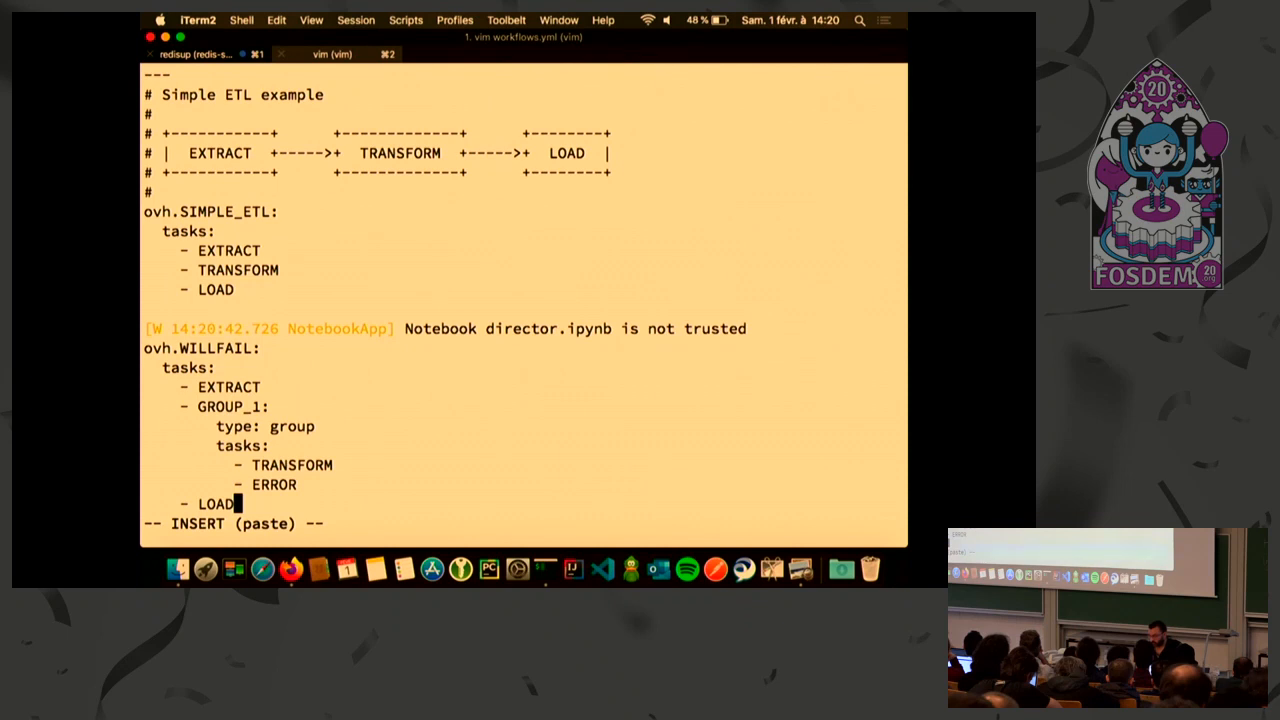
key("Escape")
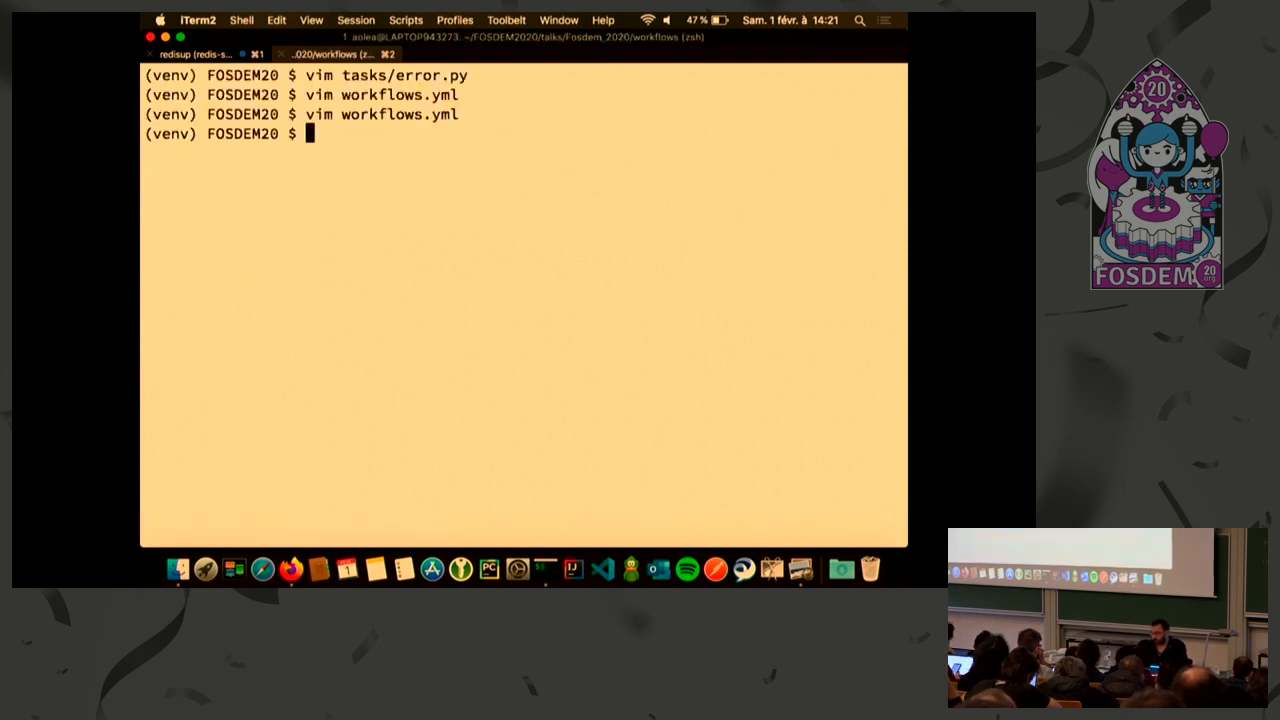
Run 'director workflow run ovh.SIMPLE_ETL '{}'', list workflows and the tasks directory, then interrupt
type("director workflow run ovh.SIMPLE_ETL '{}'")
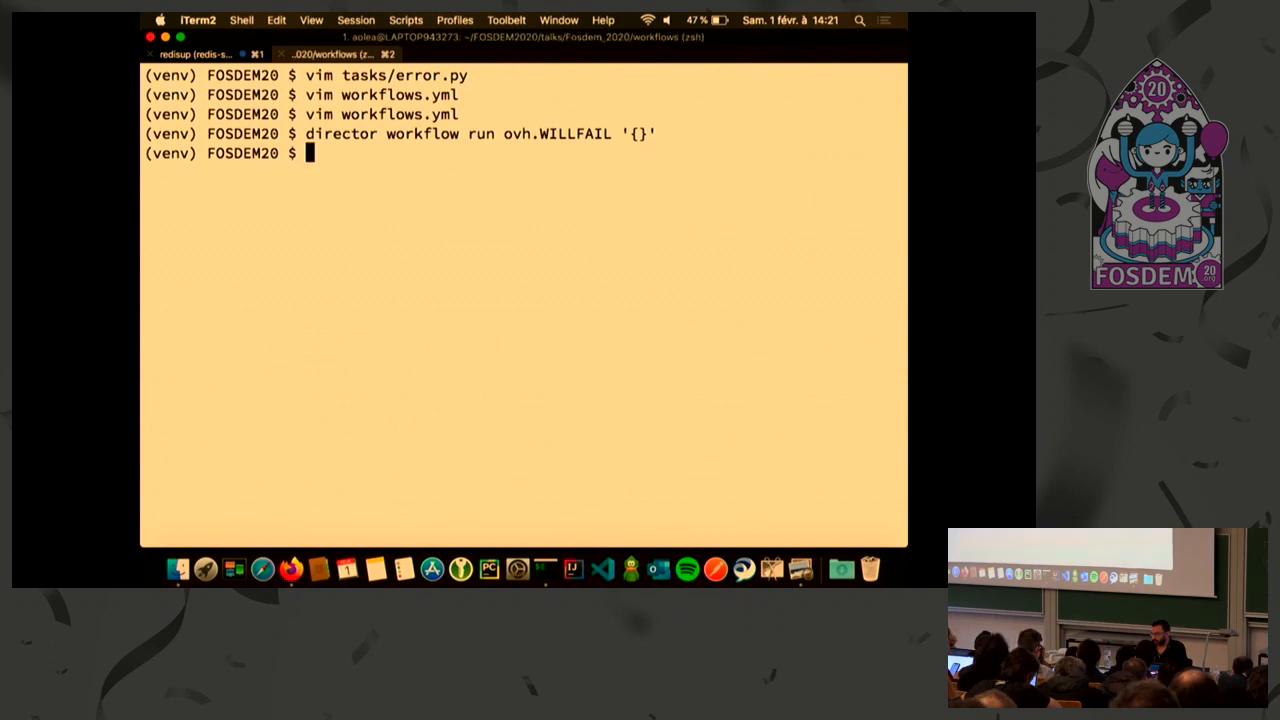
type("director workflow list")
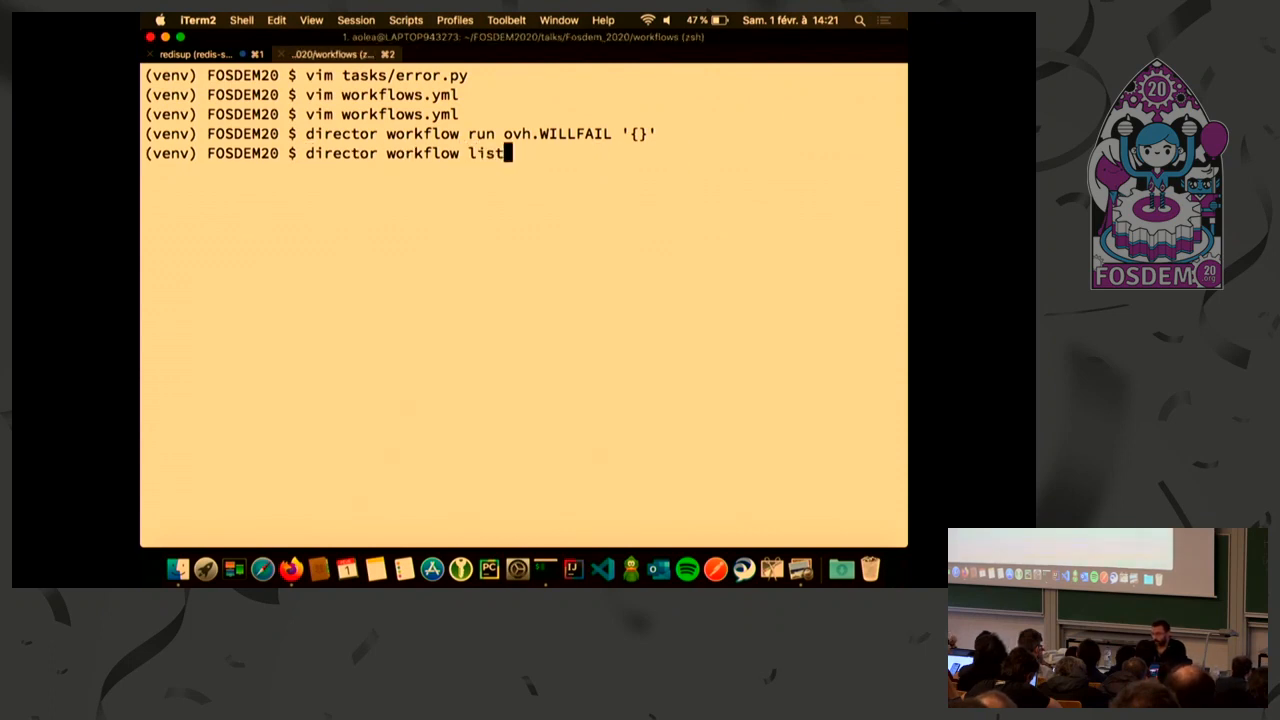
type("ls tasks")
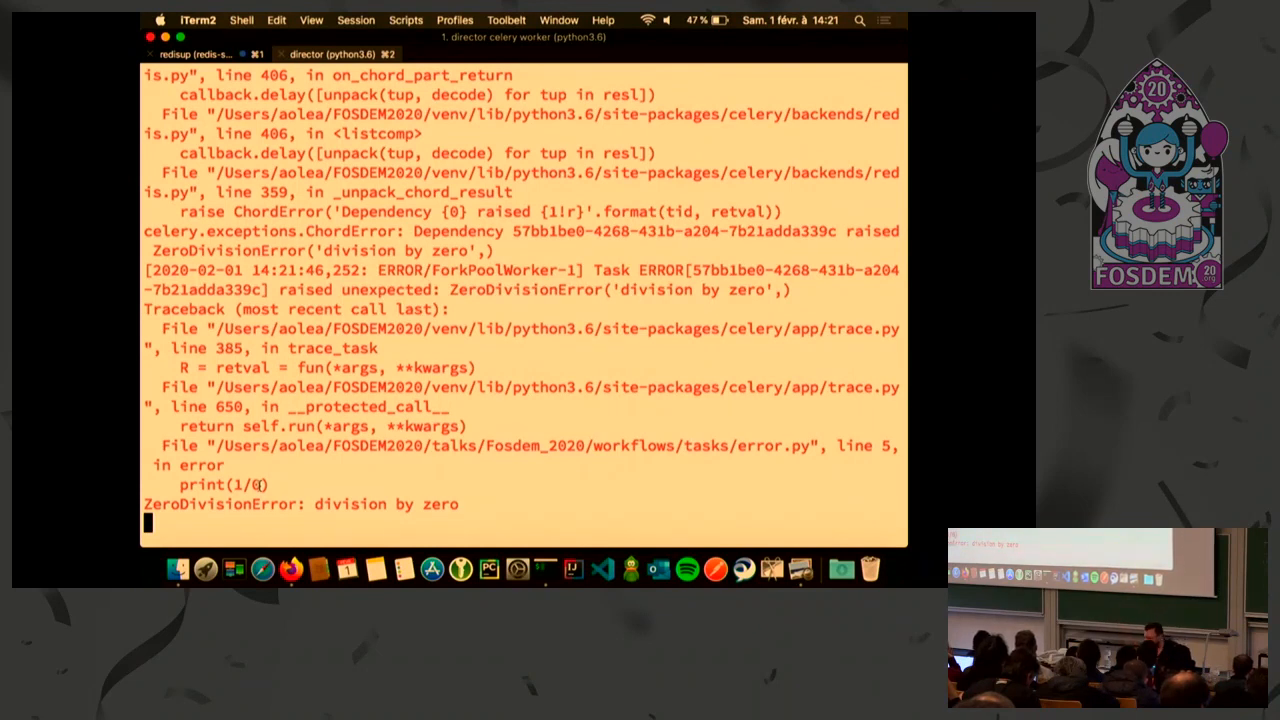
key("ctrl+c")
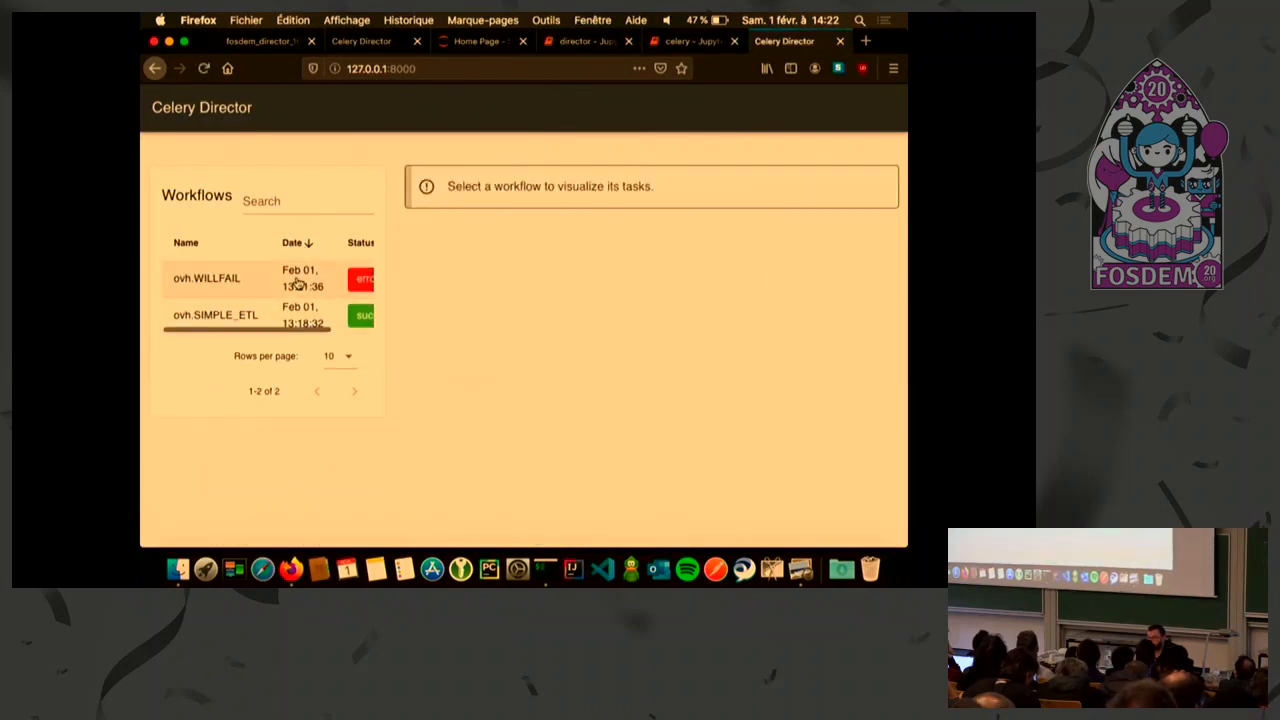
Open the ovh.WILLFAIL task graph and the failed ERROR task's details
left_click(207, 278)
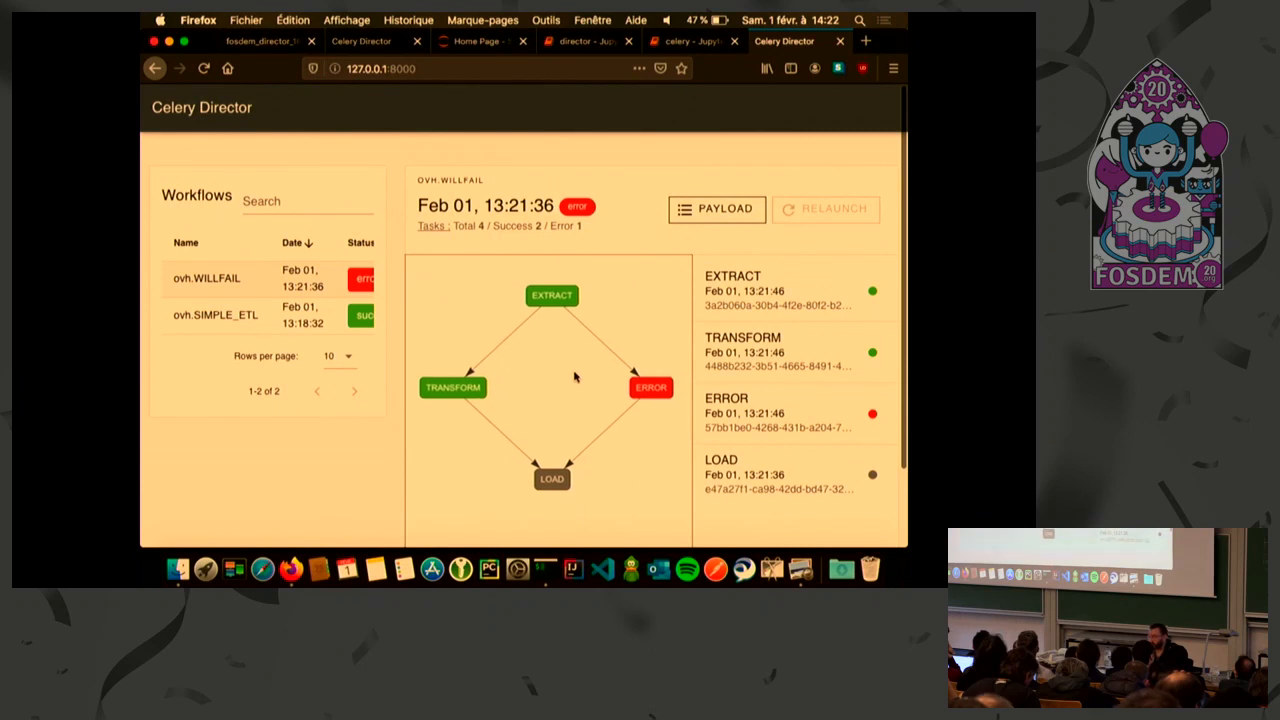
mouse_move(653, 390)
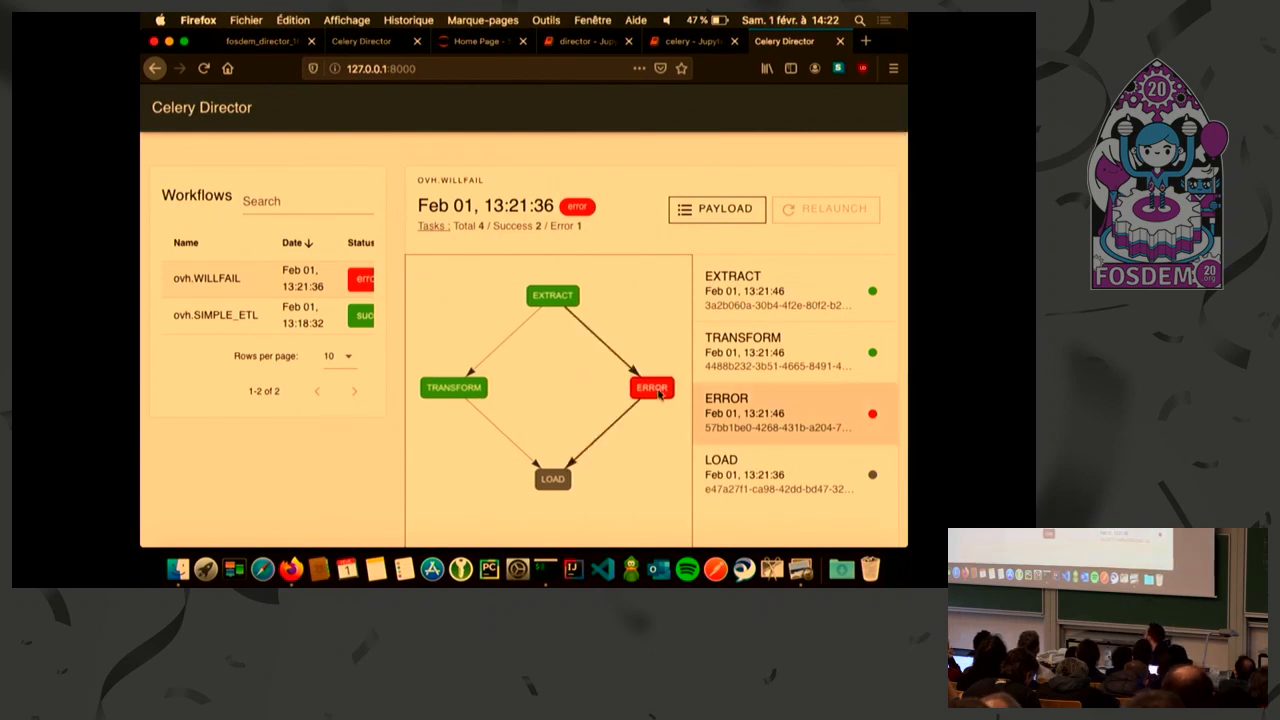
left_click(650, 387)
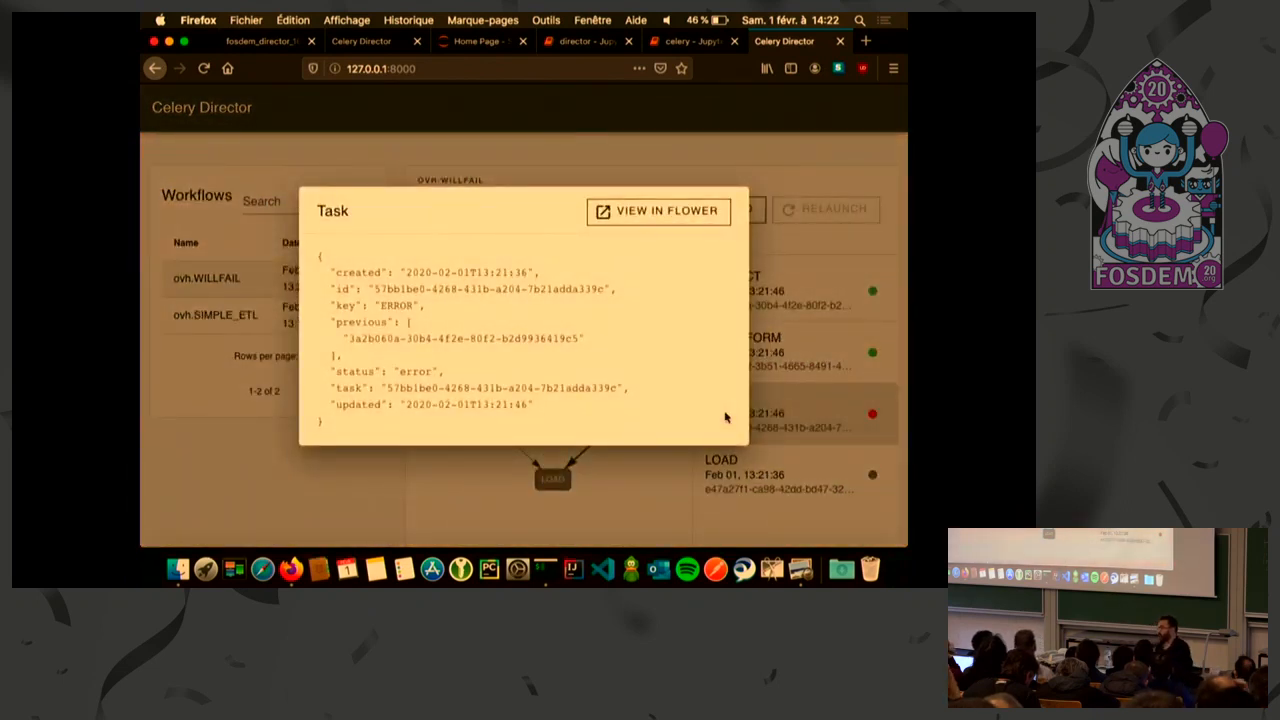
mouse_move(614, 268)
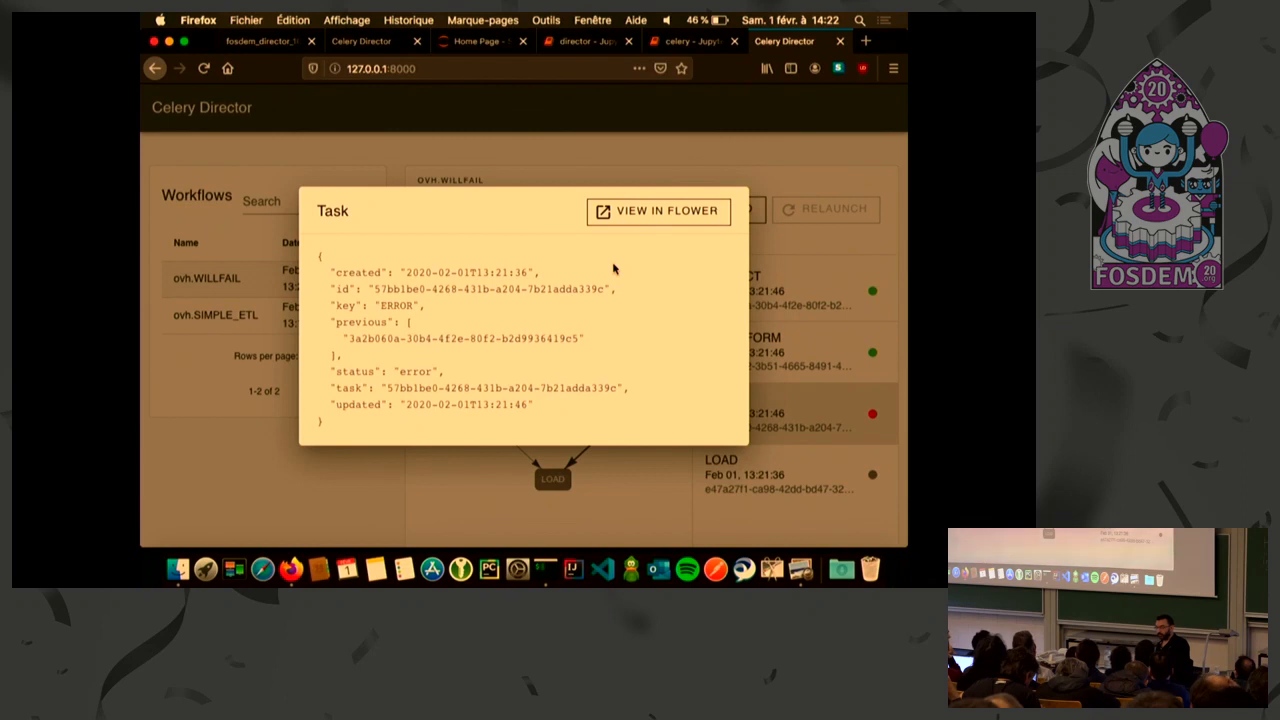
mouse_move(602, 261)
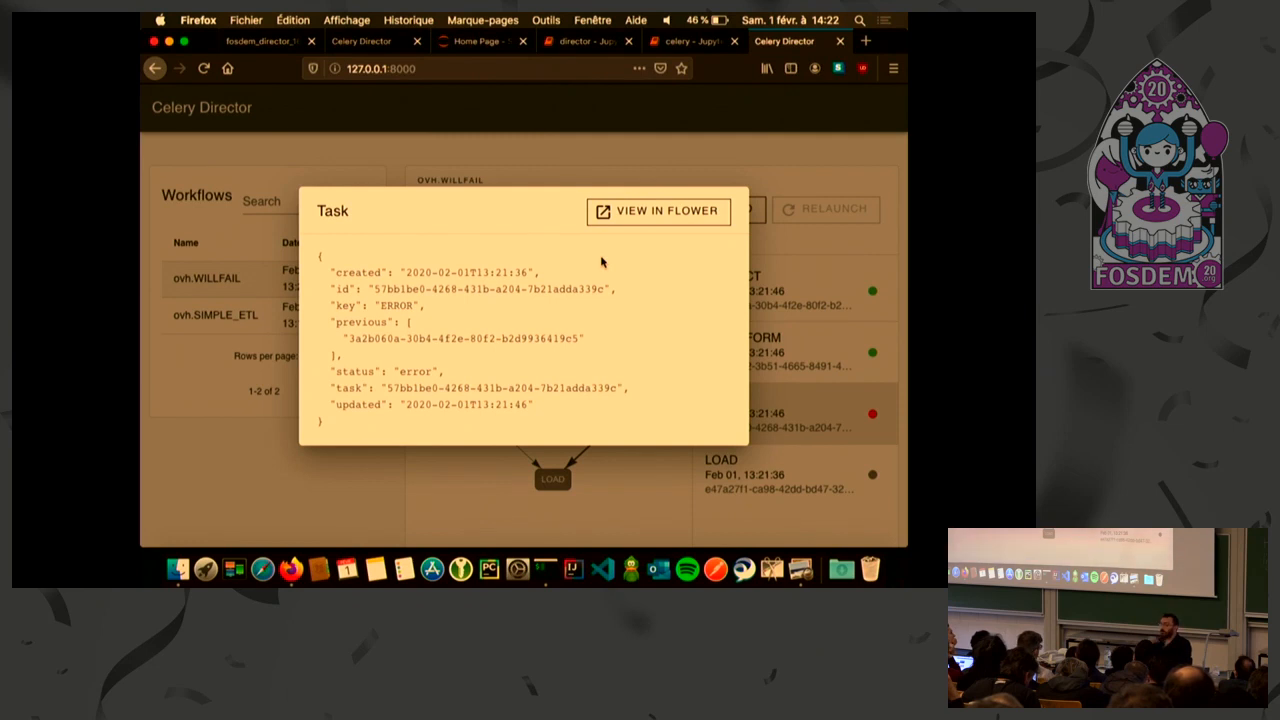
mouse_move(651, 224)
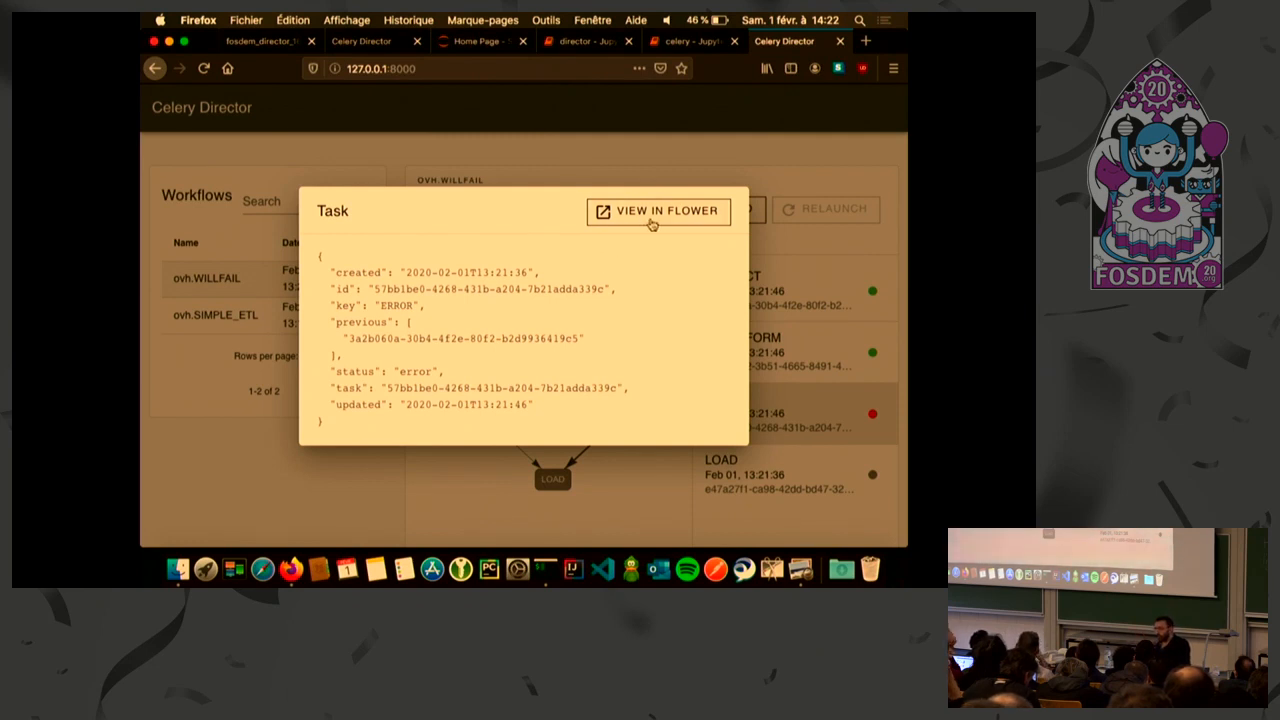
mouse_move(528, 287)
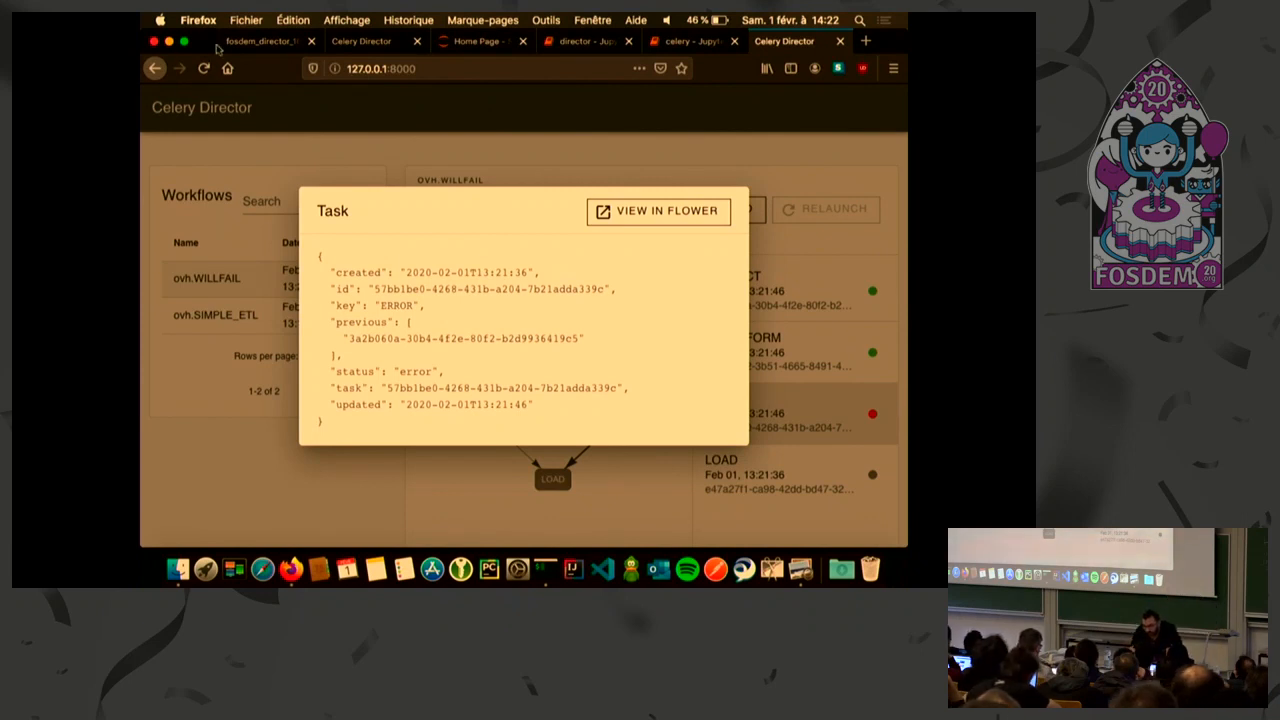
Present the slide deck full screen and advance through the open-source slide to Thanks
left_click(268, 42)
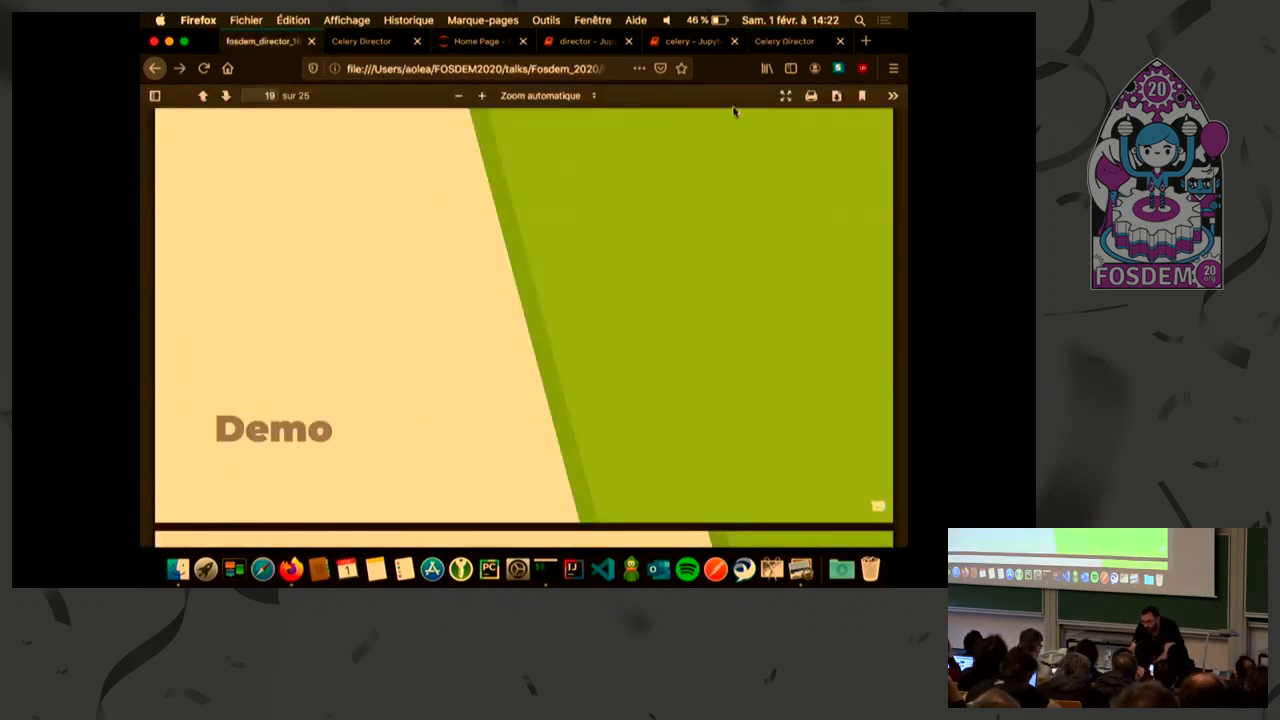
left_click(784, 96)
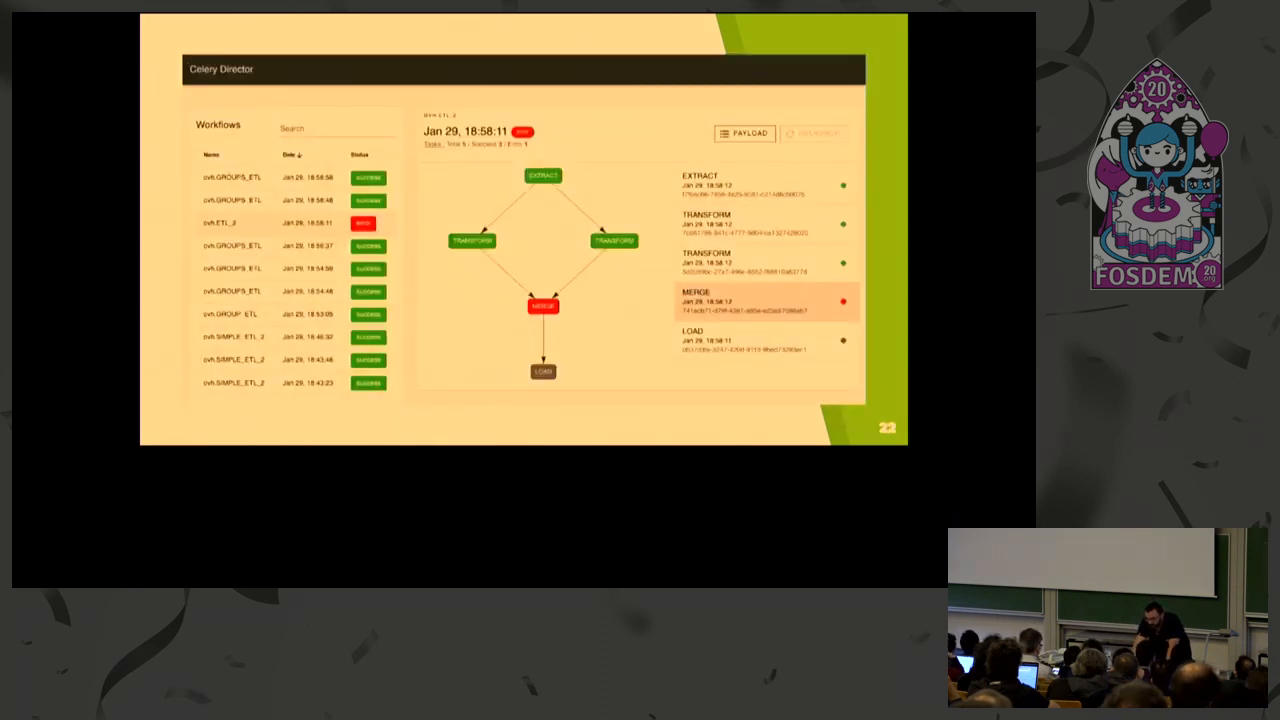
key("Right")
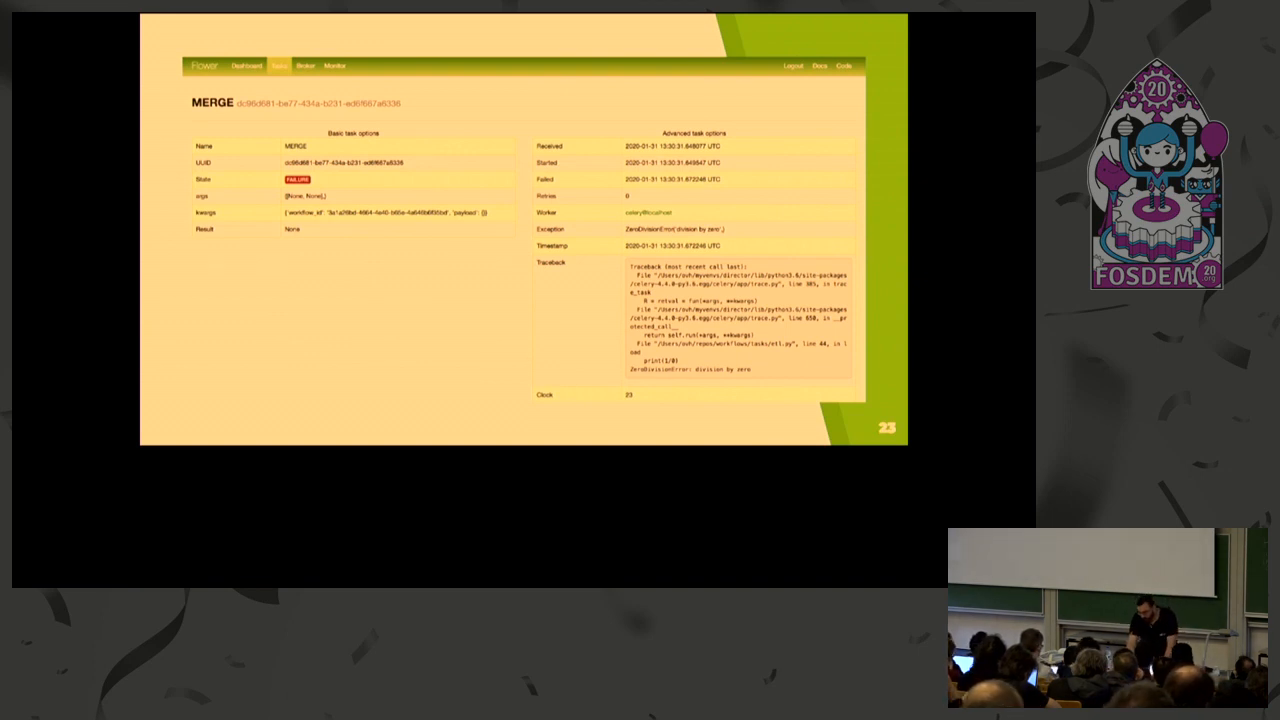
key("Right")
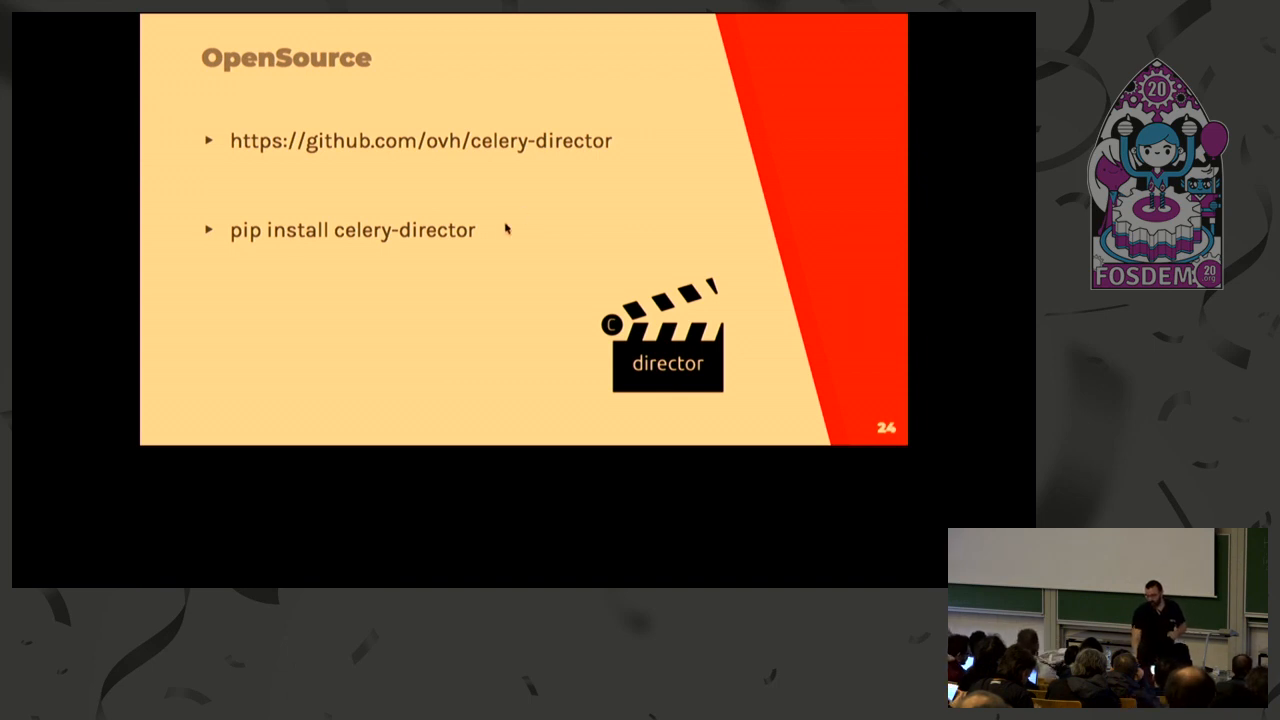
key("Right")
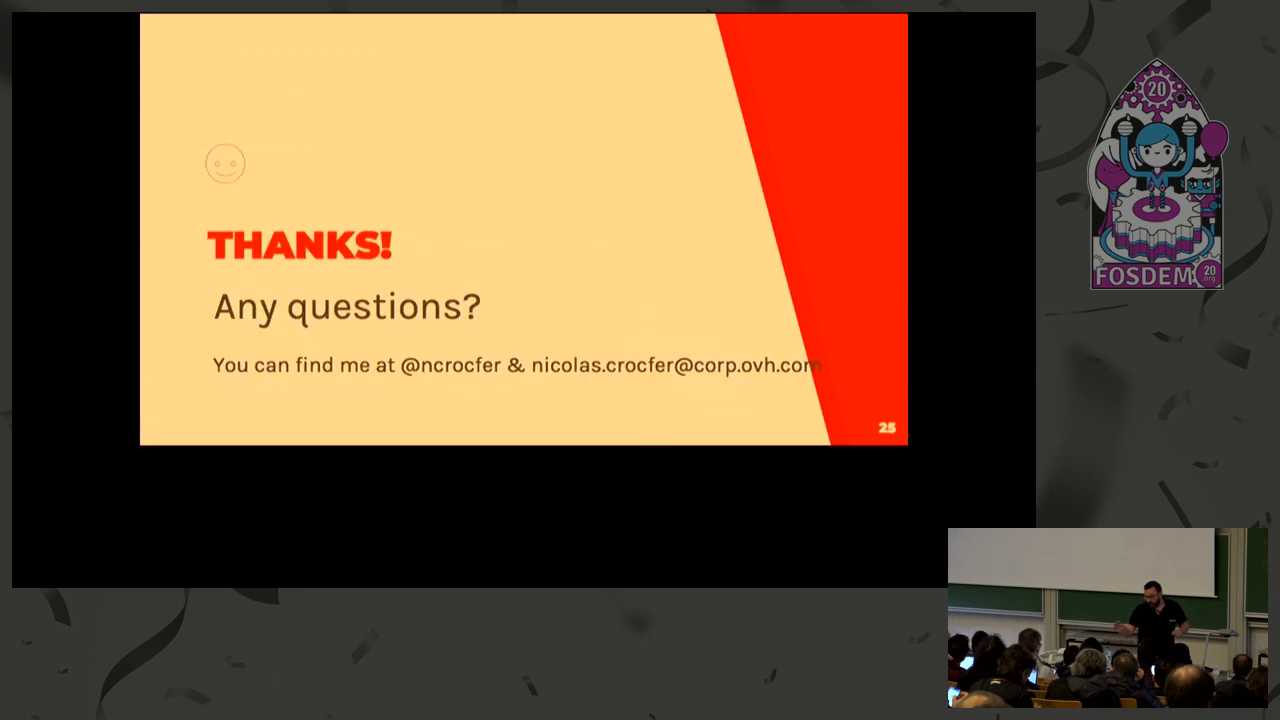